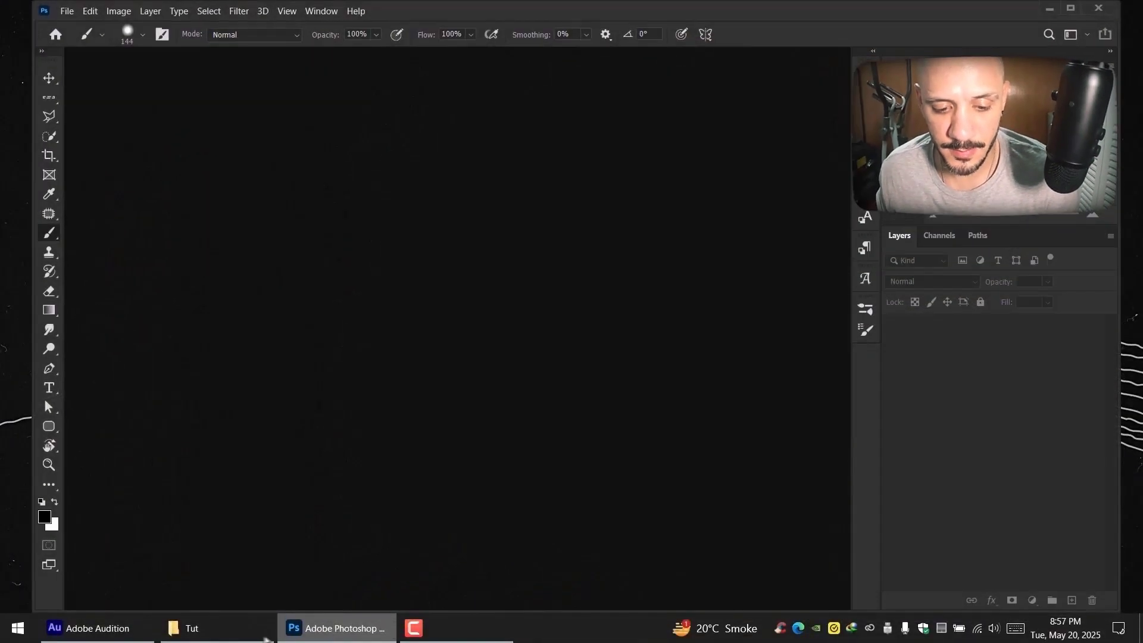
Open AdobeStock_129438550.jpeg from the Tut folder in Photoshop.
click(191, 628)
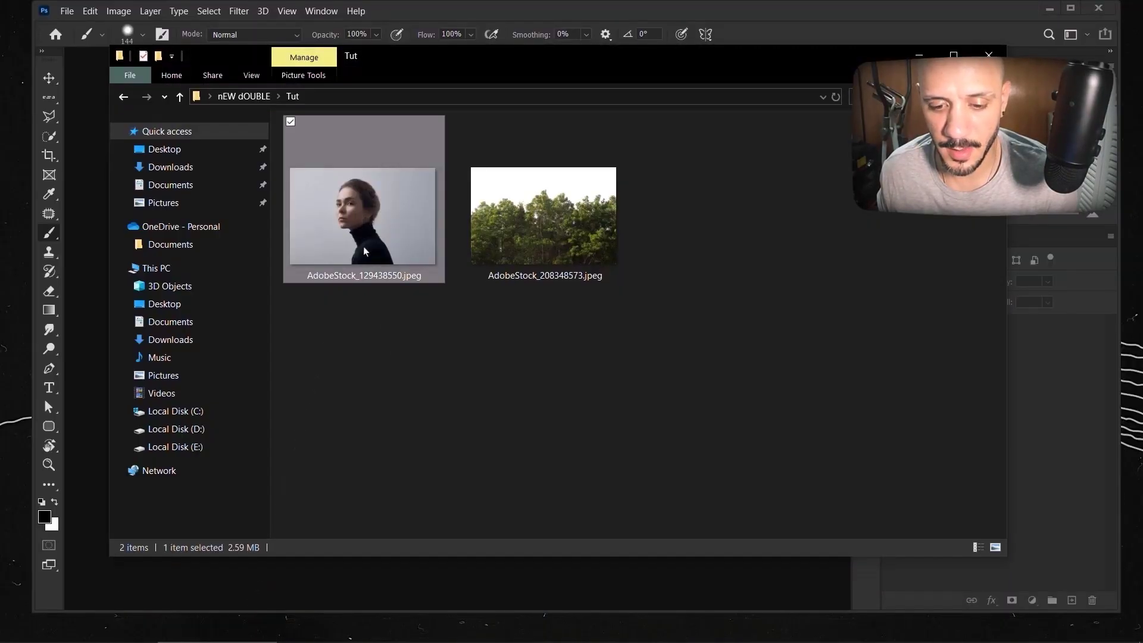
double_click(363, 215)
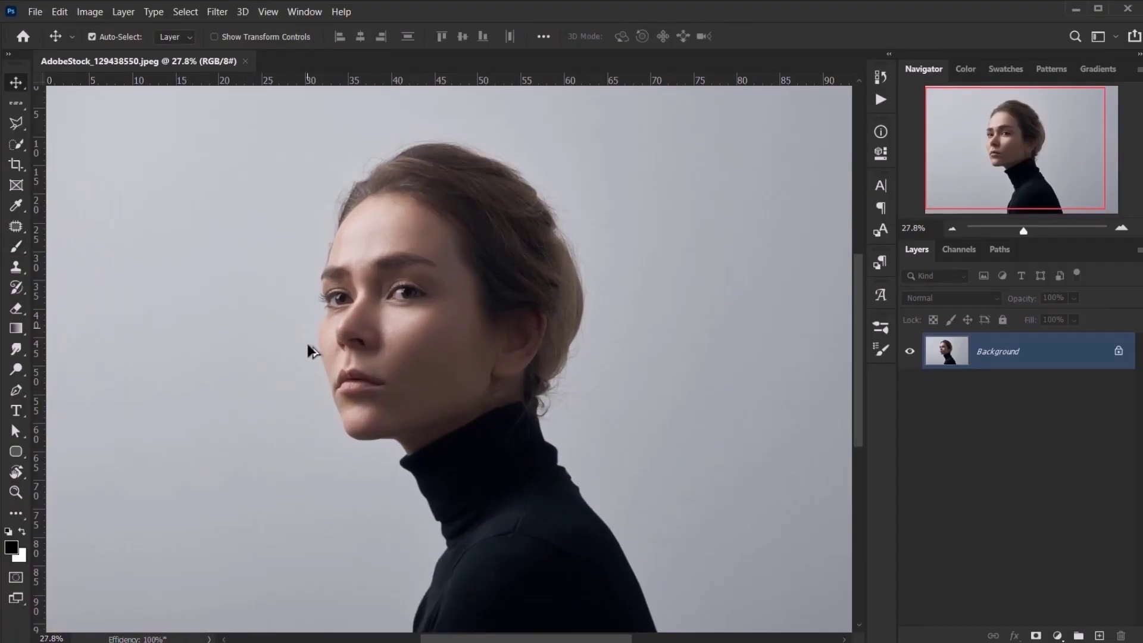
Select the woman automatically with Select > Subject.
click(185, 12)
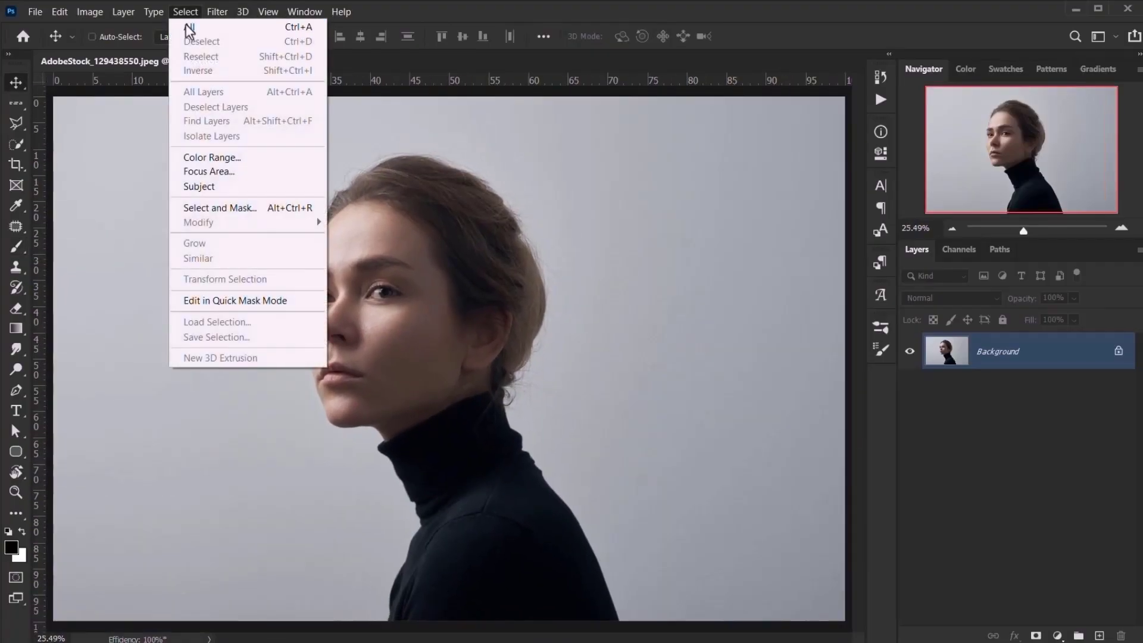
click(199, 186)
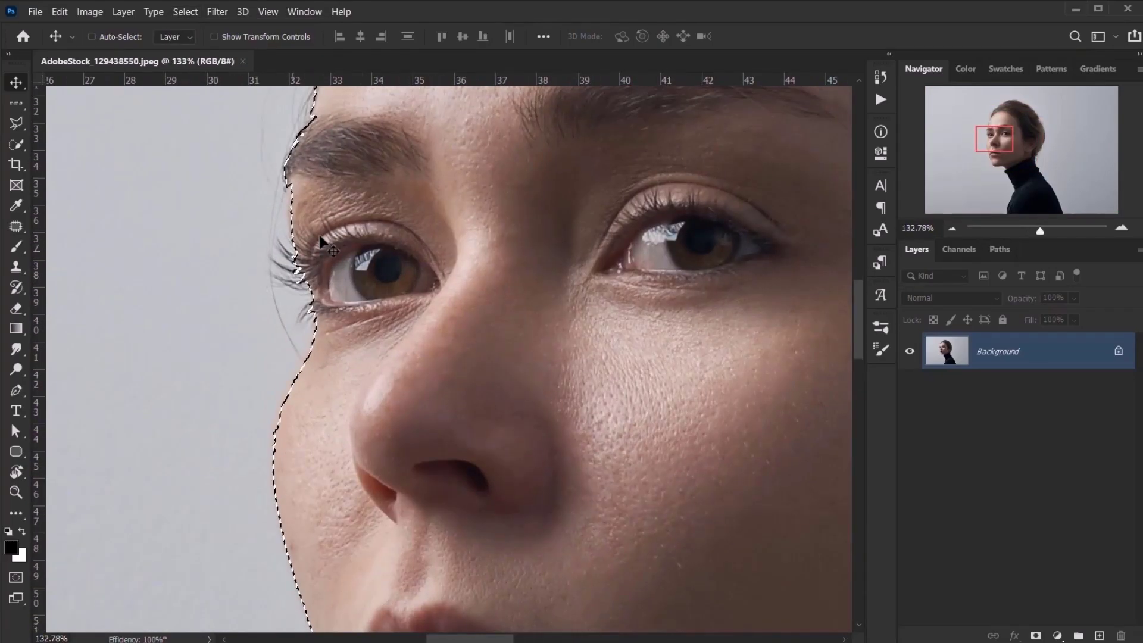
click(185, 12)
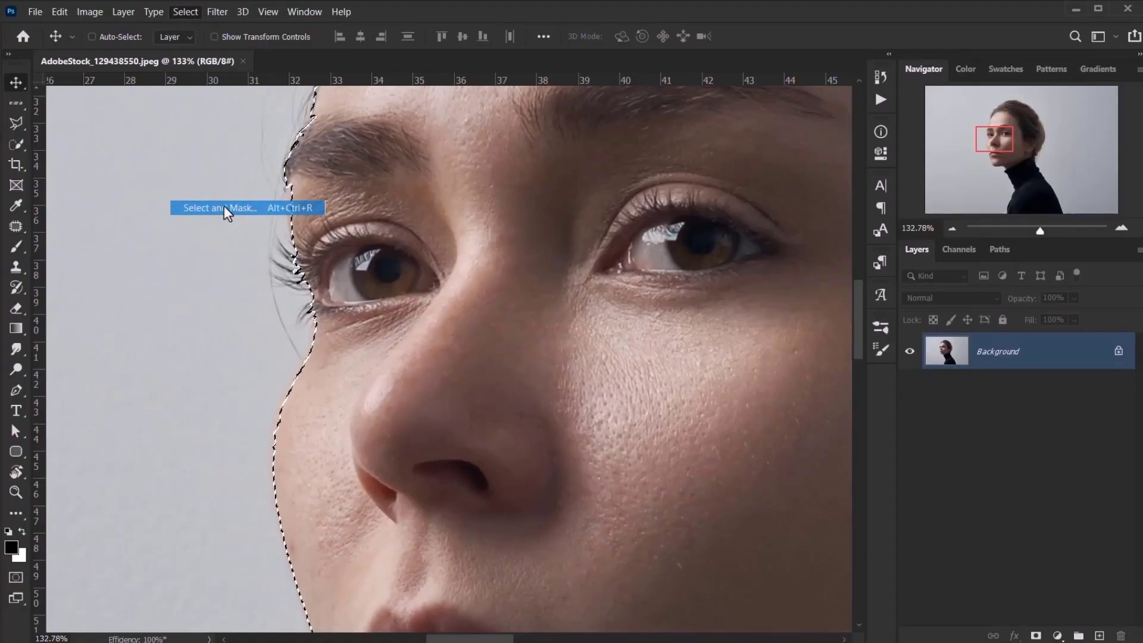
In Select and Mask, raise Smooth slightly and output the woman as a layer mask.
click(220, 208)
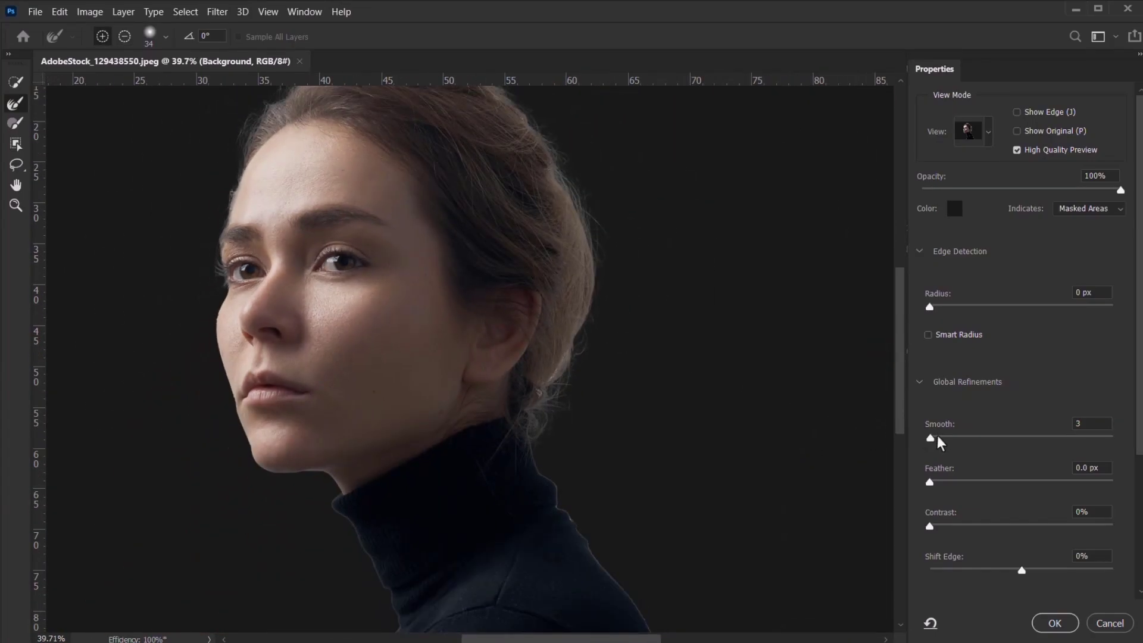
drag(932, 438, 948, 438)
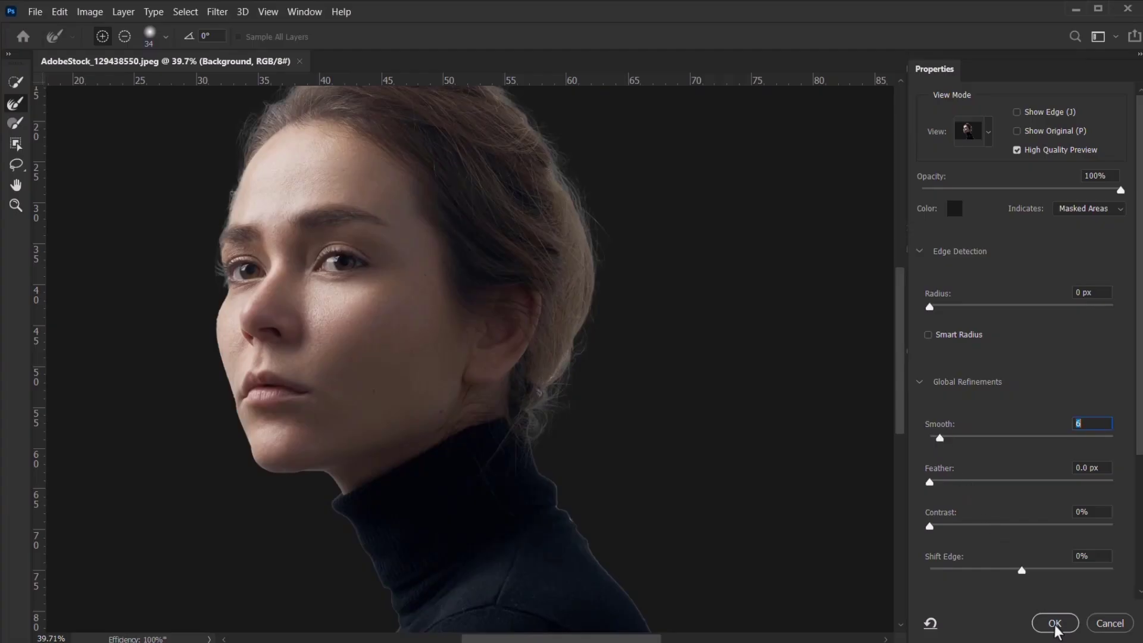
click(1054, 624)
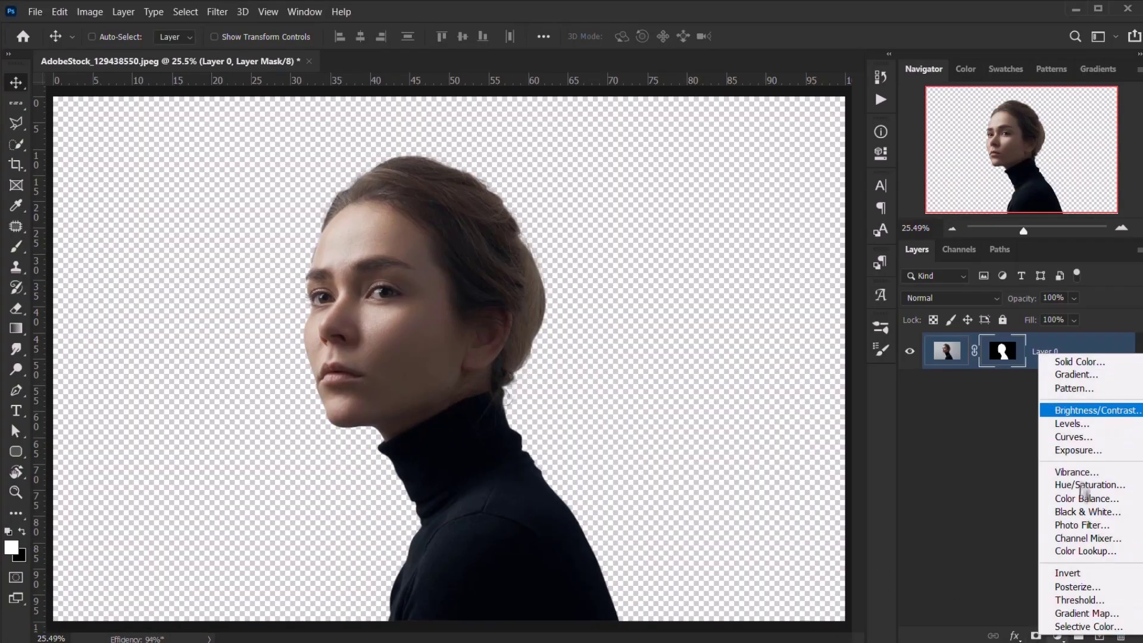
Add a white (#ffffff) Solid Color fill layer behind the woman.
click(1079, 361)
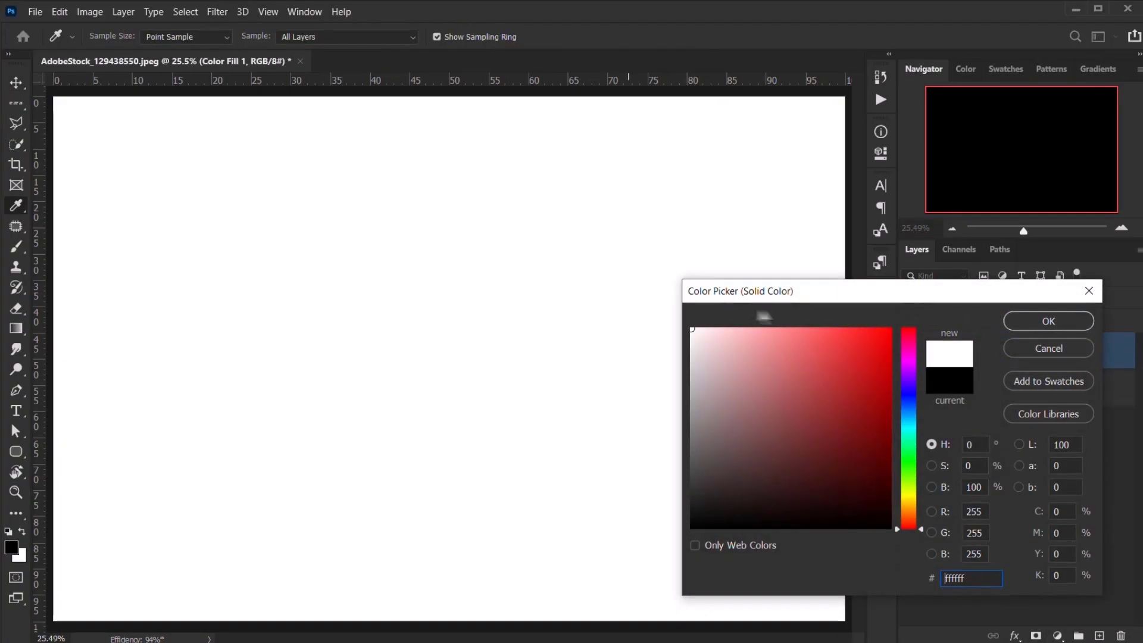
click(1046, 321)
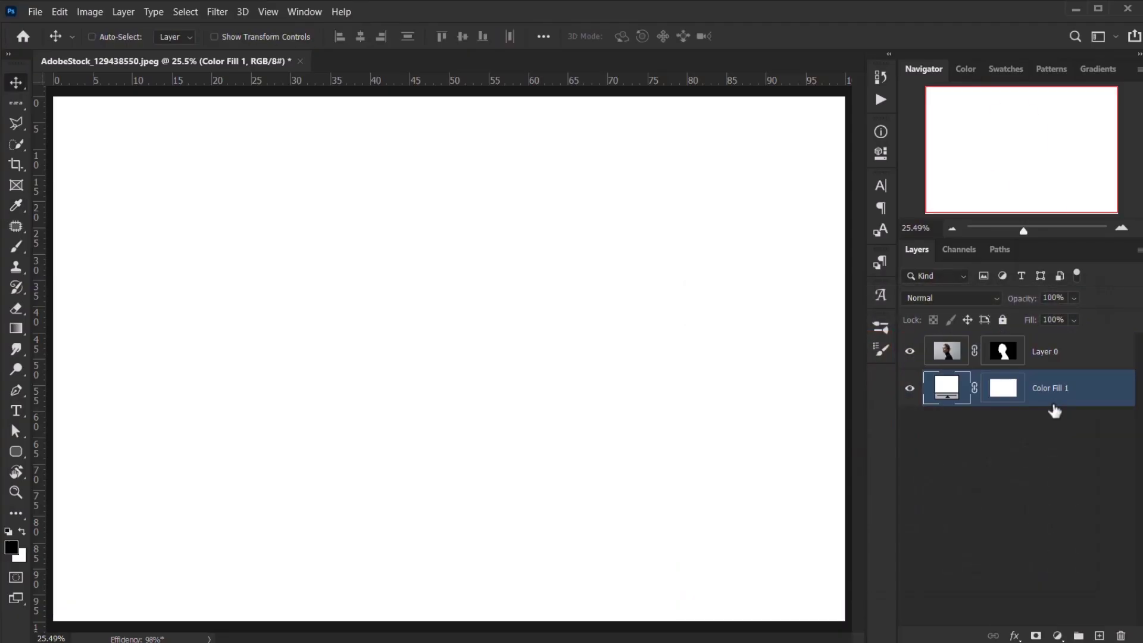
double_click(1043, 351)
text(Model)
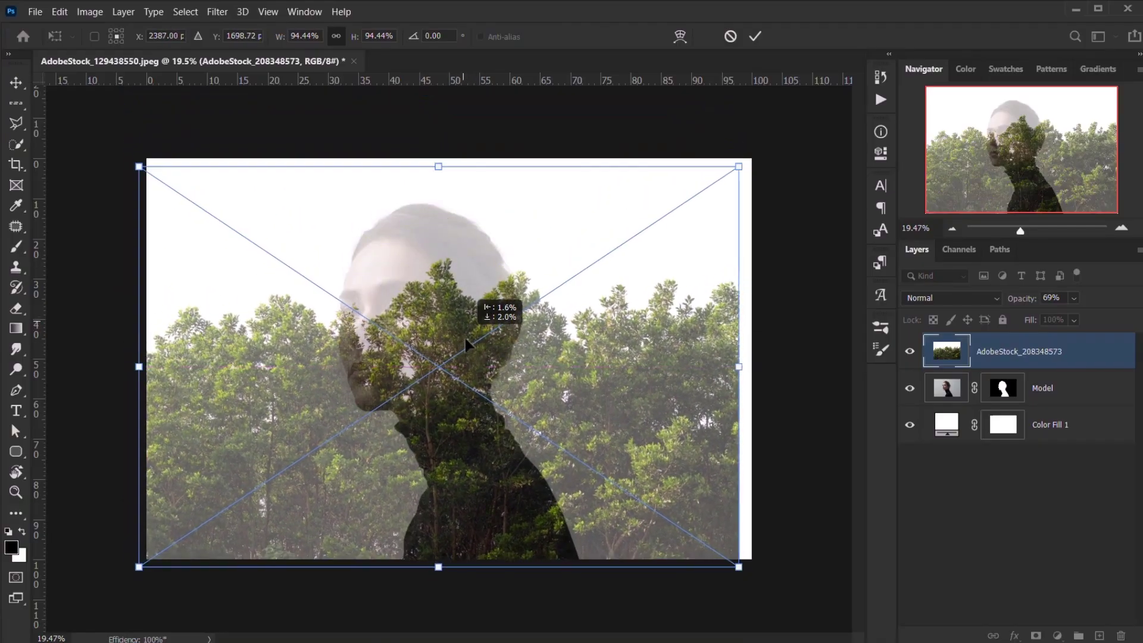
Center the trees photo over the woman and flip it horizontally.
drag(467, 345, 447, 337)
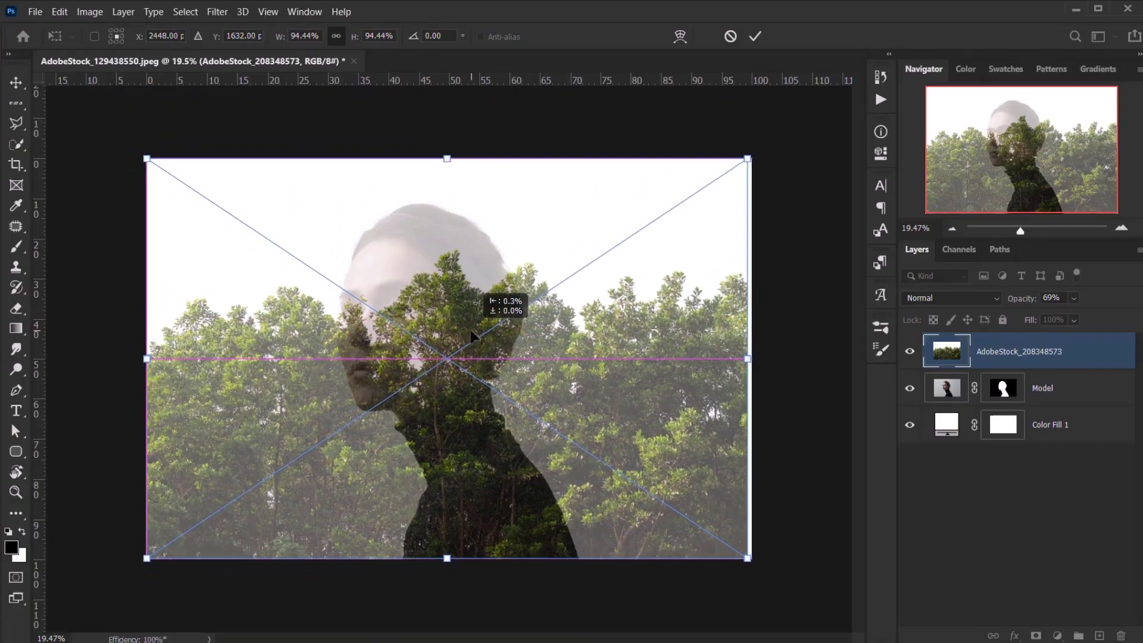
drag(747, 159, 791, 252)
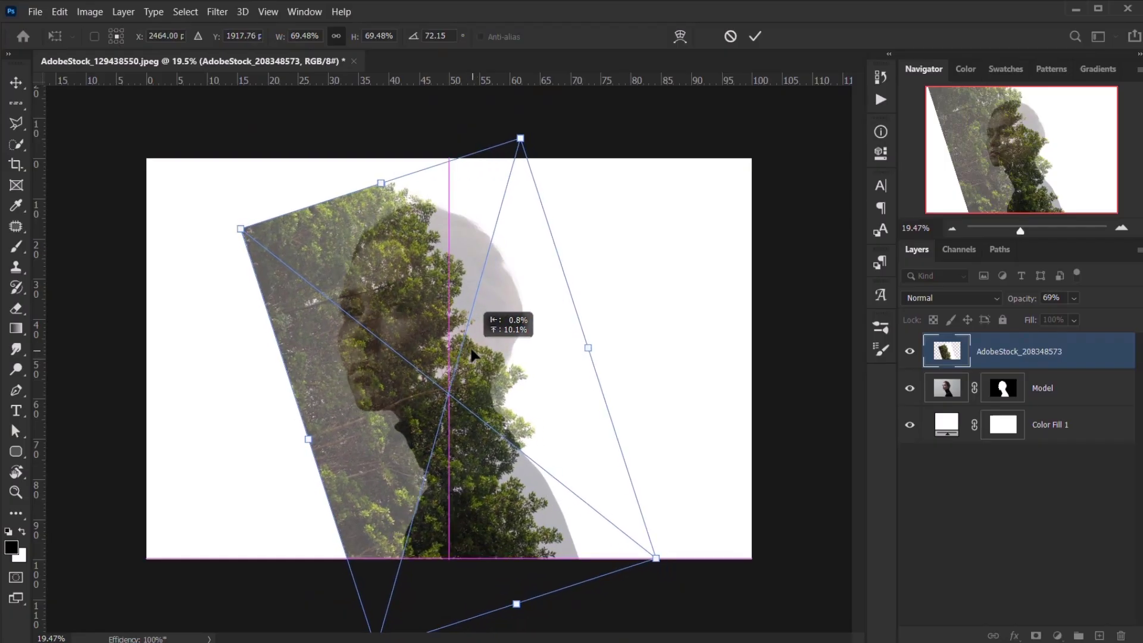
right_click(470, 356)
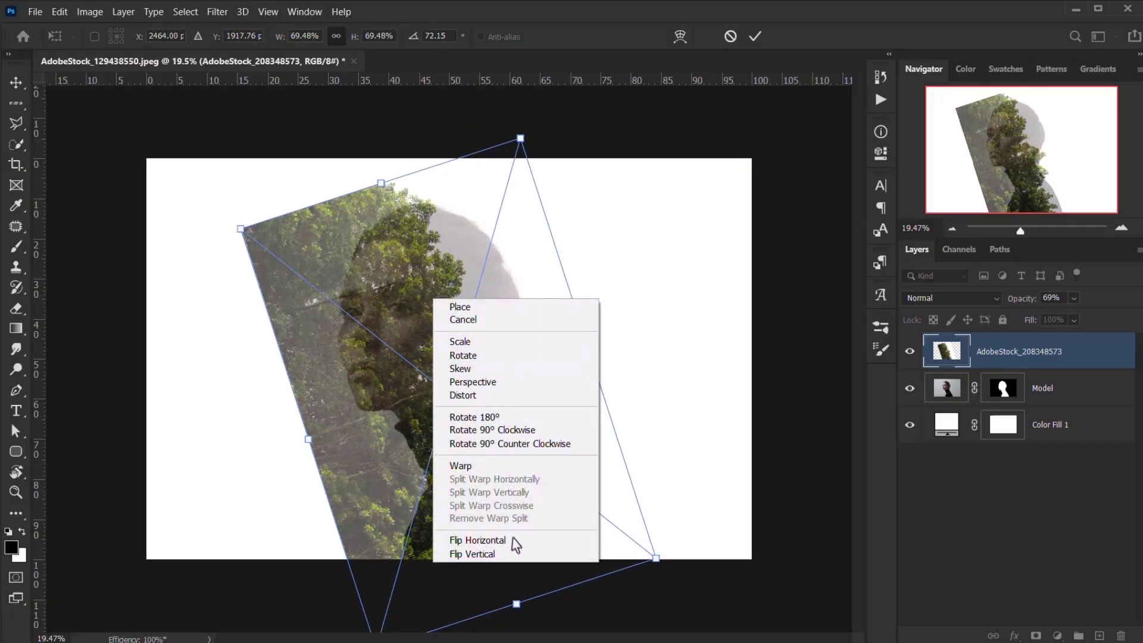
mouse_move(477, 539)
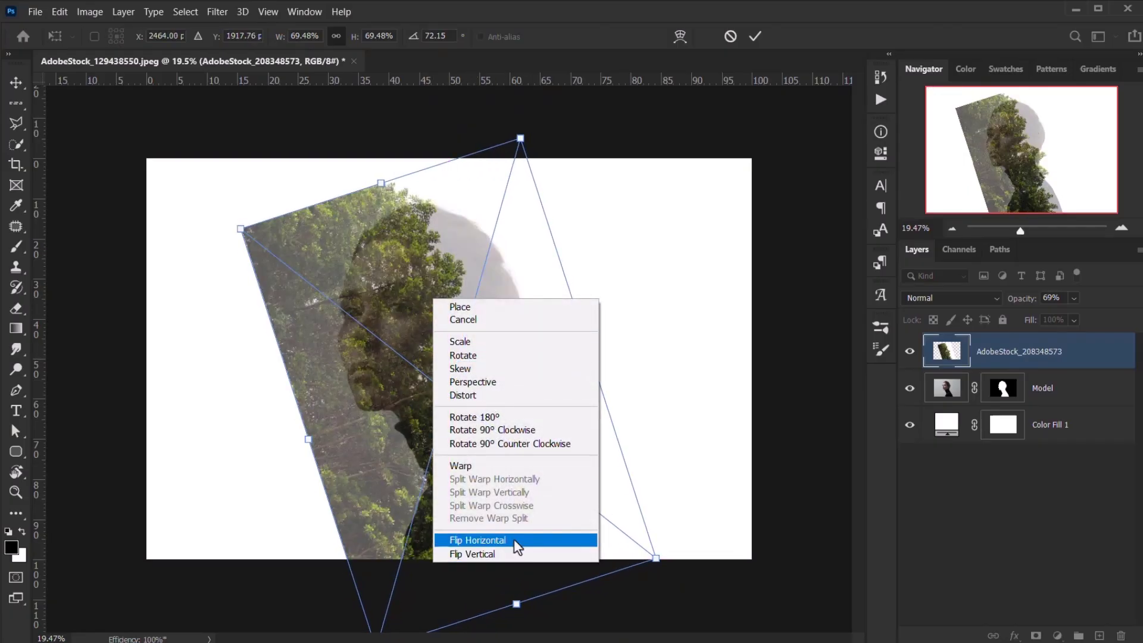
click(477, 540)
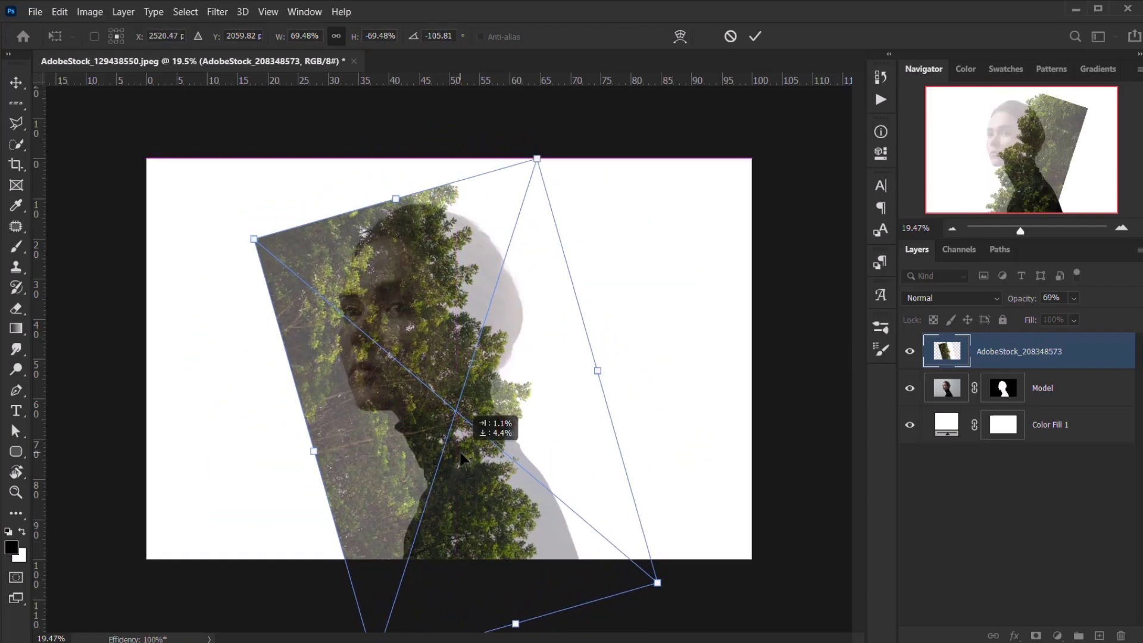
drag(463, 459, 449, 434)
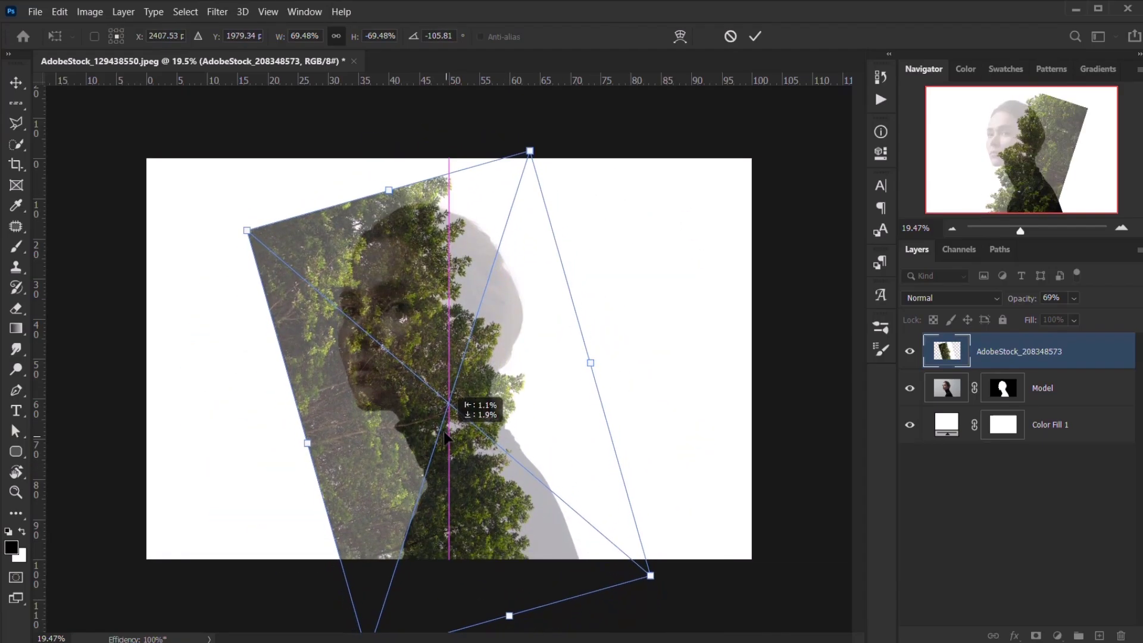
Rotate, scale and align the trees along the woman's face, profile and head.
right_click(445, 436)
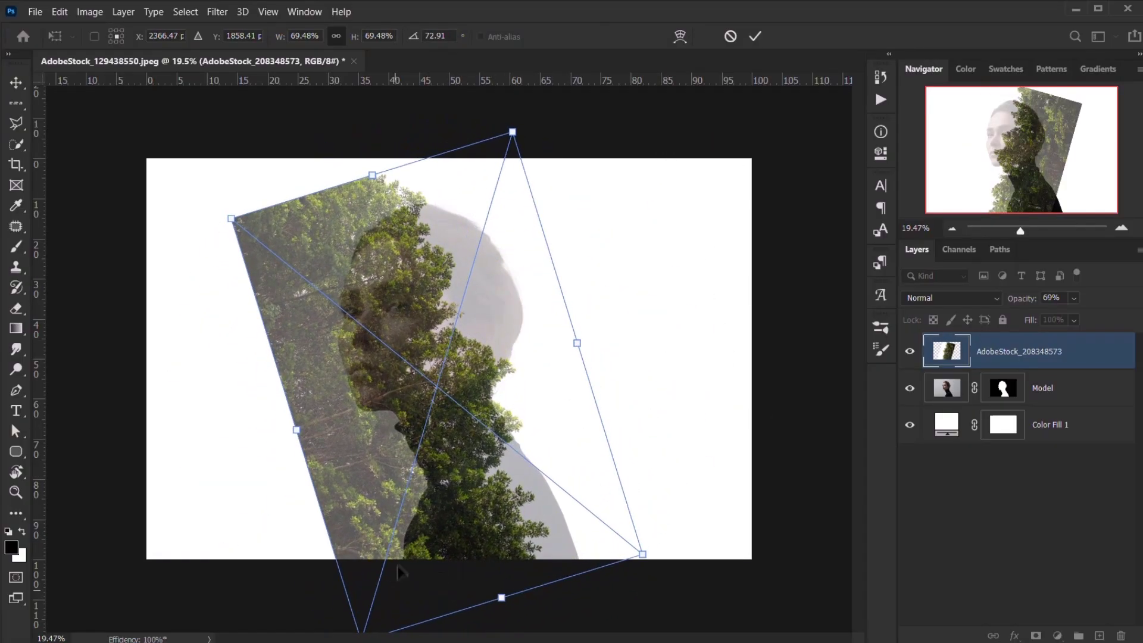
drag(397, 572, 421, 392)
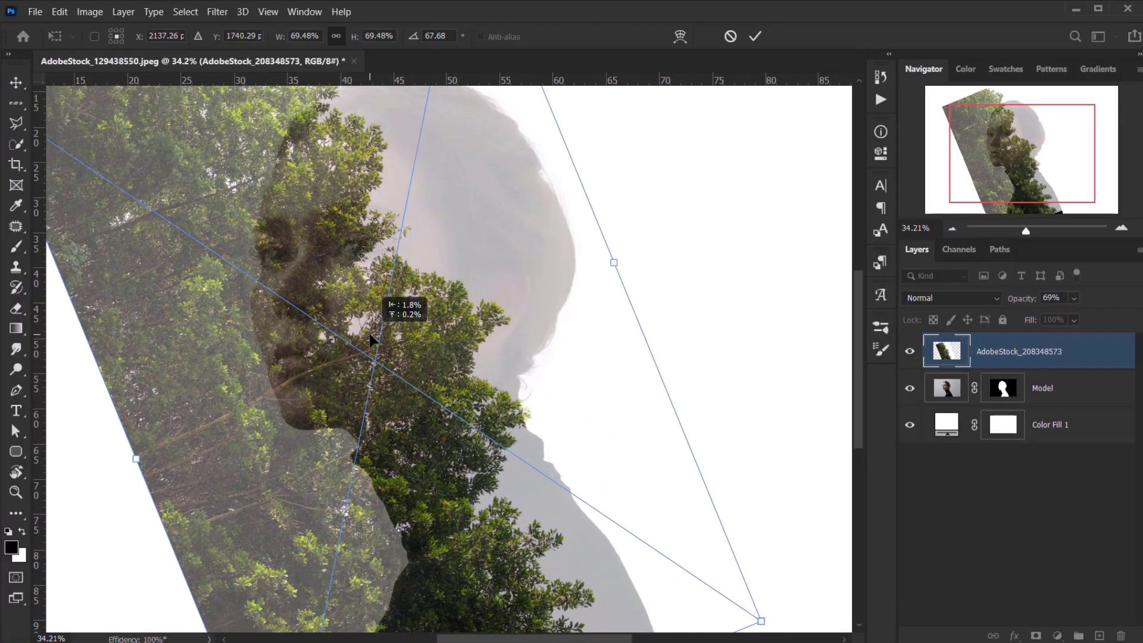
drag(372, 340, 363, 341)
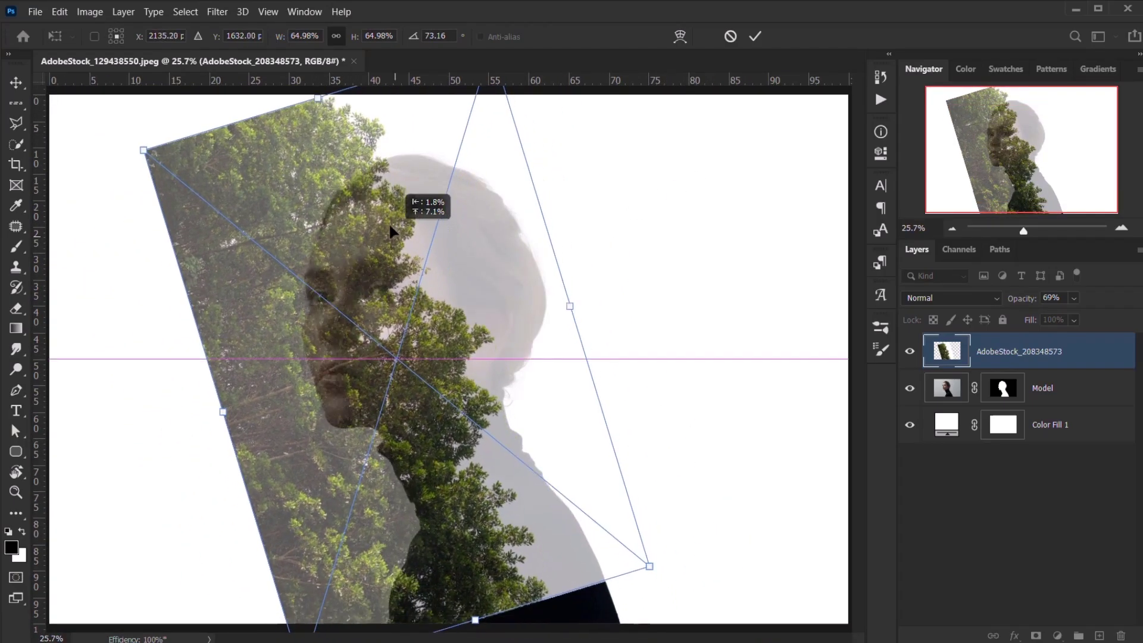
drag(390, 233, 386, 222)
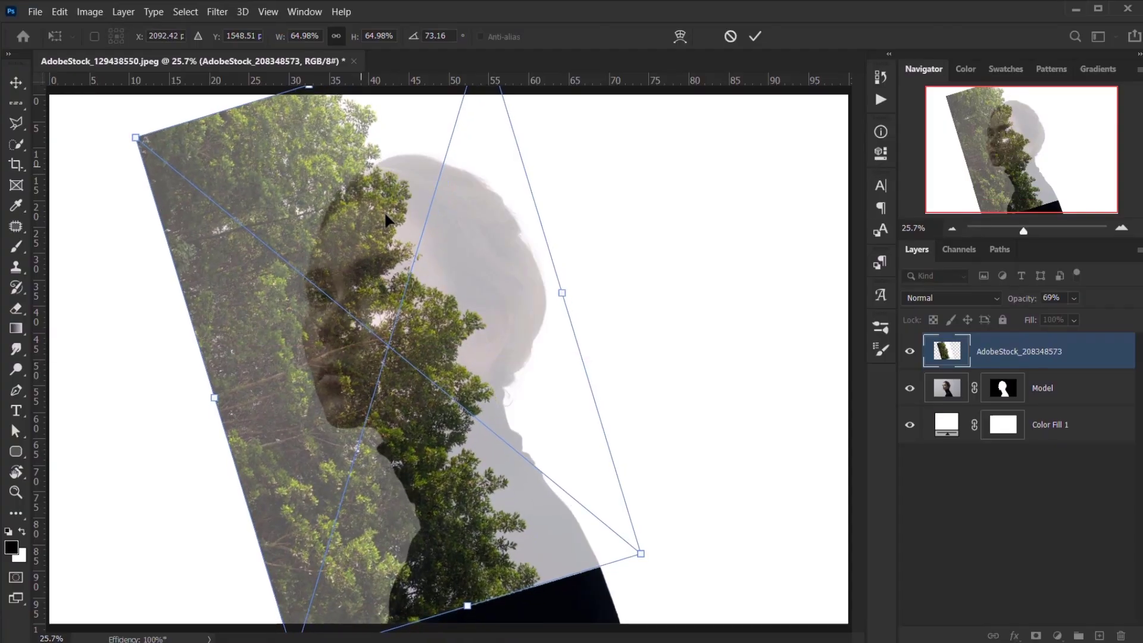
drag(637, 552, 652, 568)
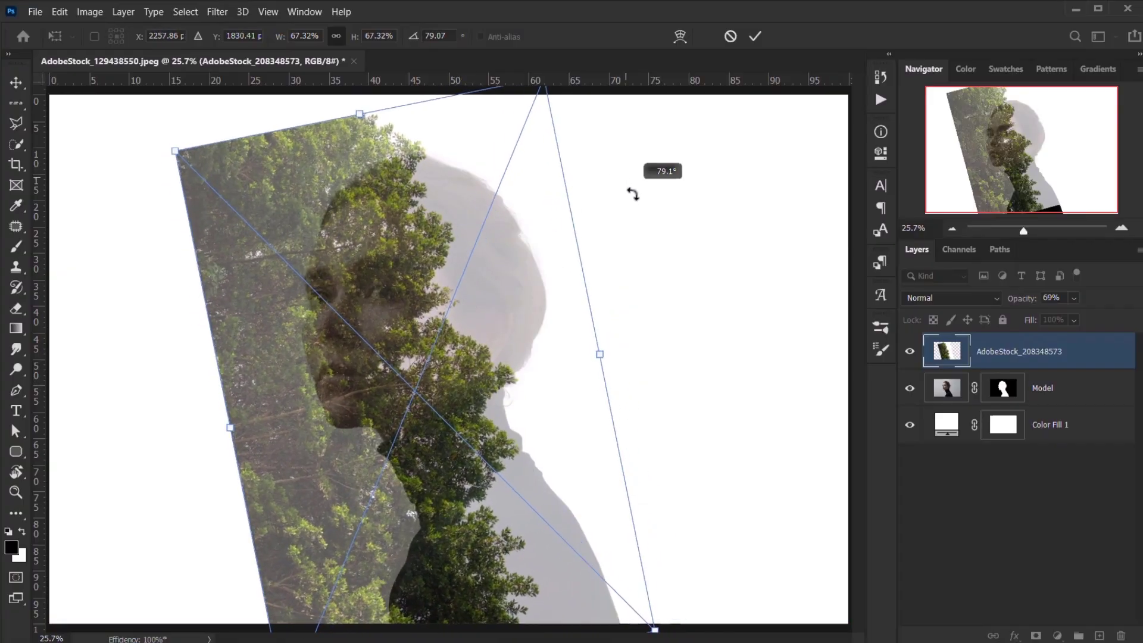
drag(633, 194, 364, 408)
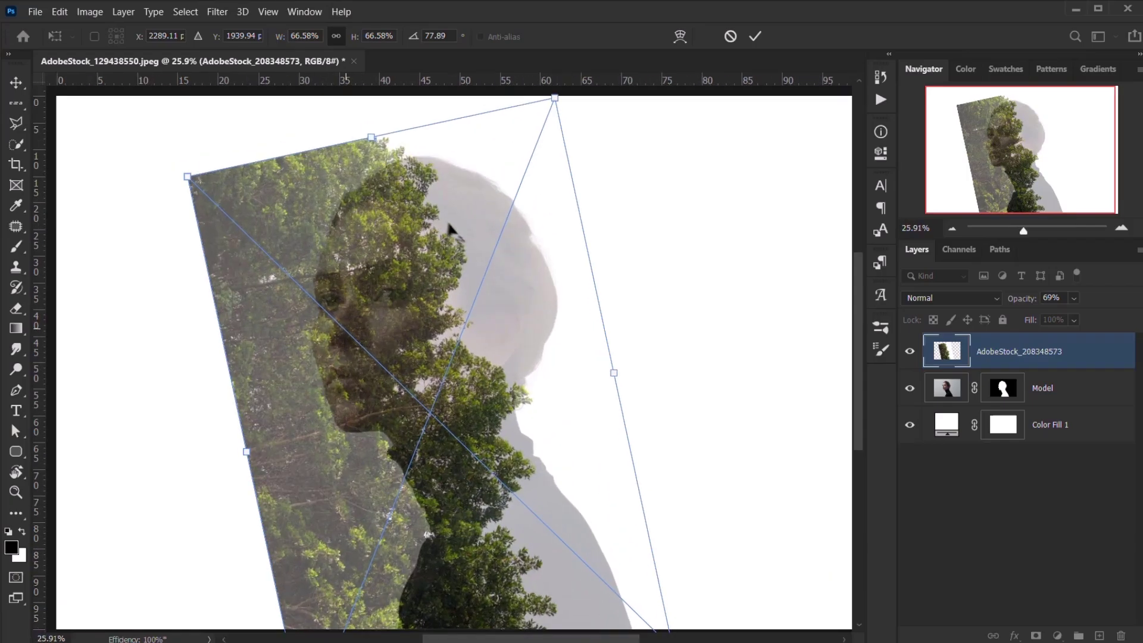
mouse_move(649, 333)
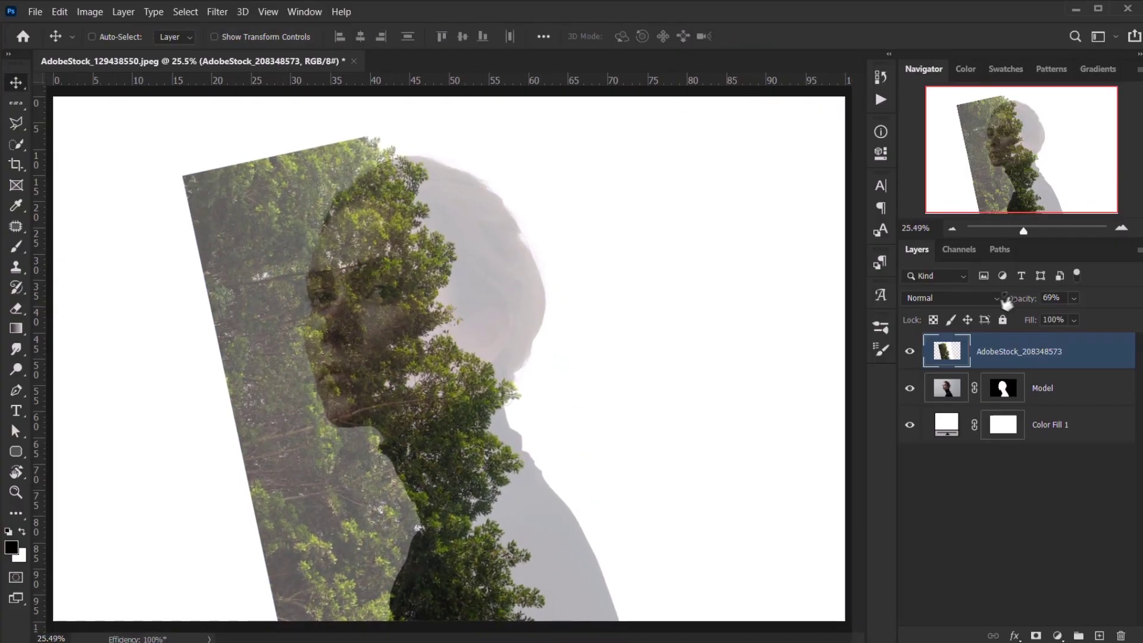
Set the trees layer to full opacity with Screen blend mode.
click(1054, 298)
text(100)
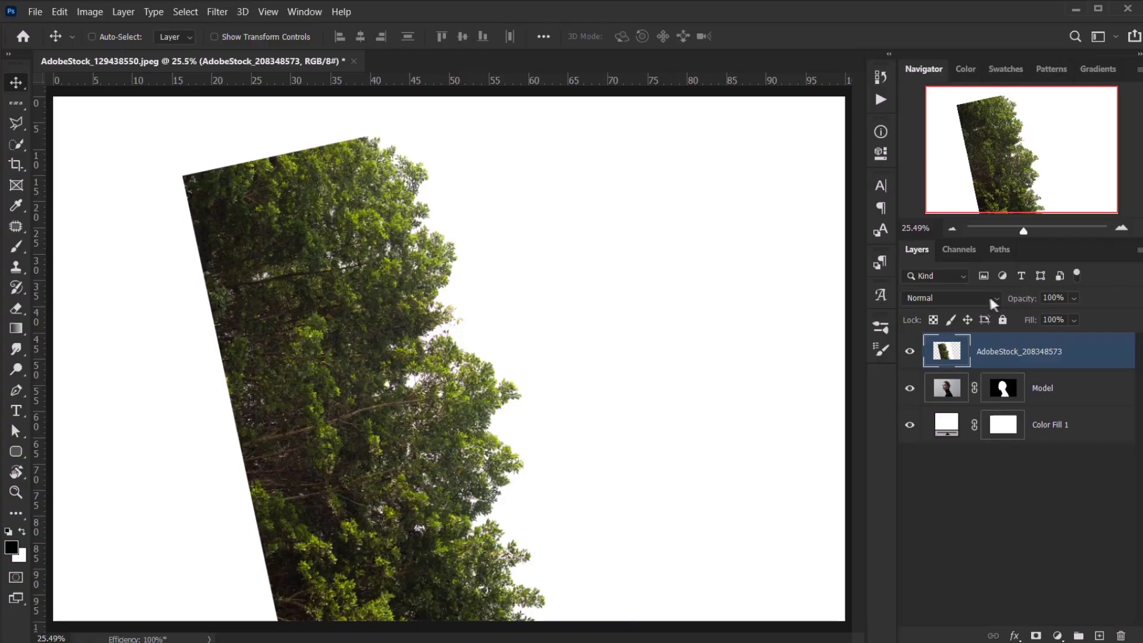
click(951, 297)
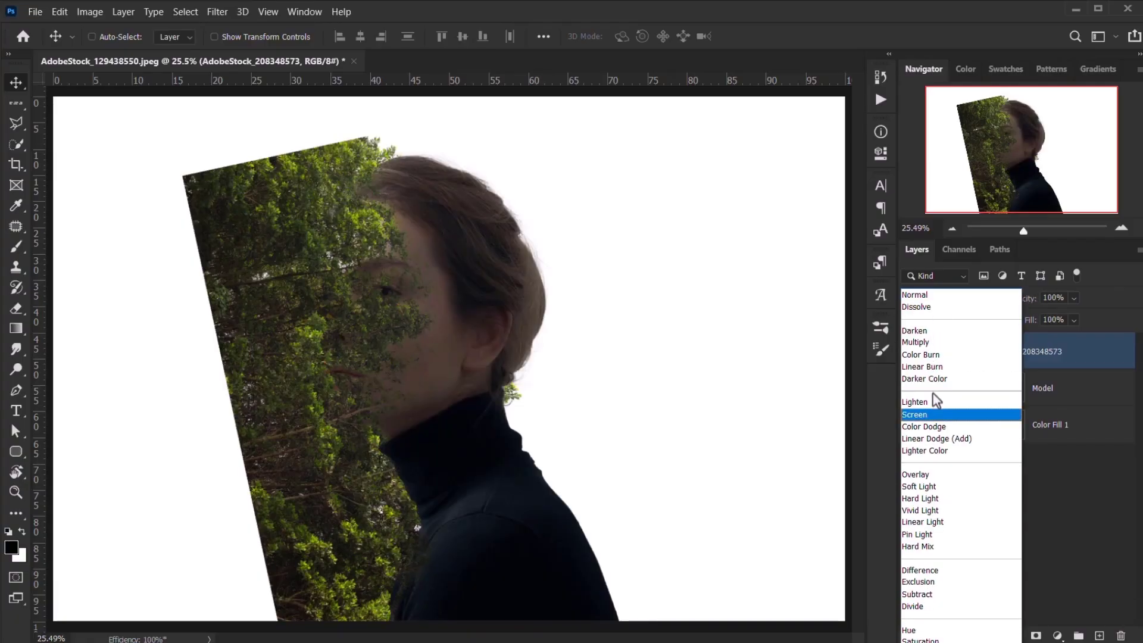
click(915, 414)
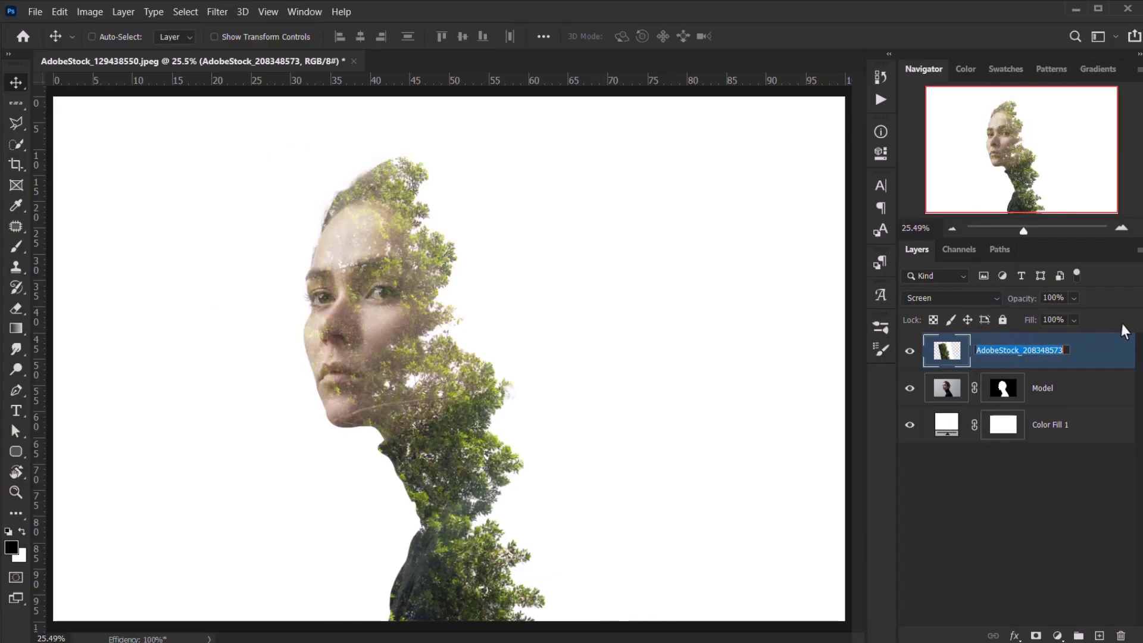
Rename the screened tree layer to 'Trees'.
text(Trees)
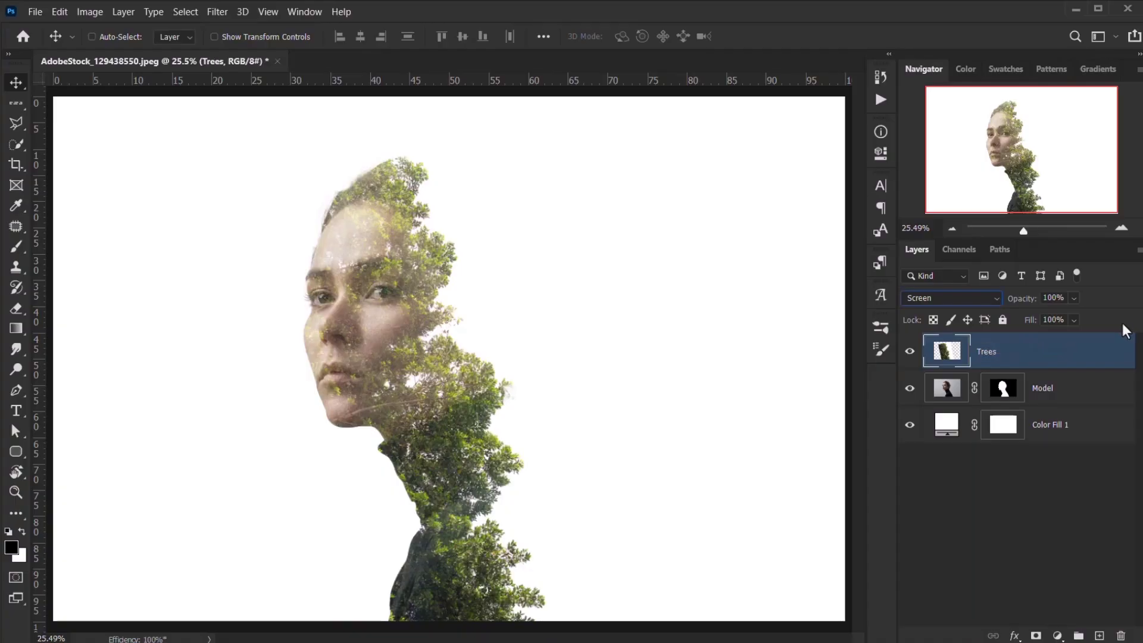
scroll(down, 3)
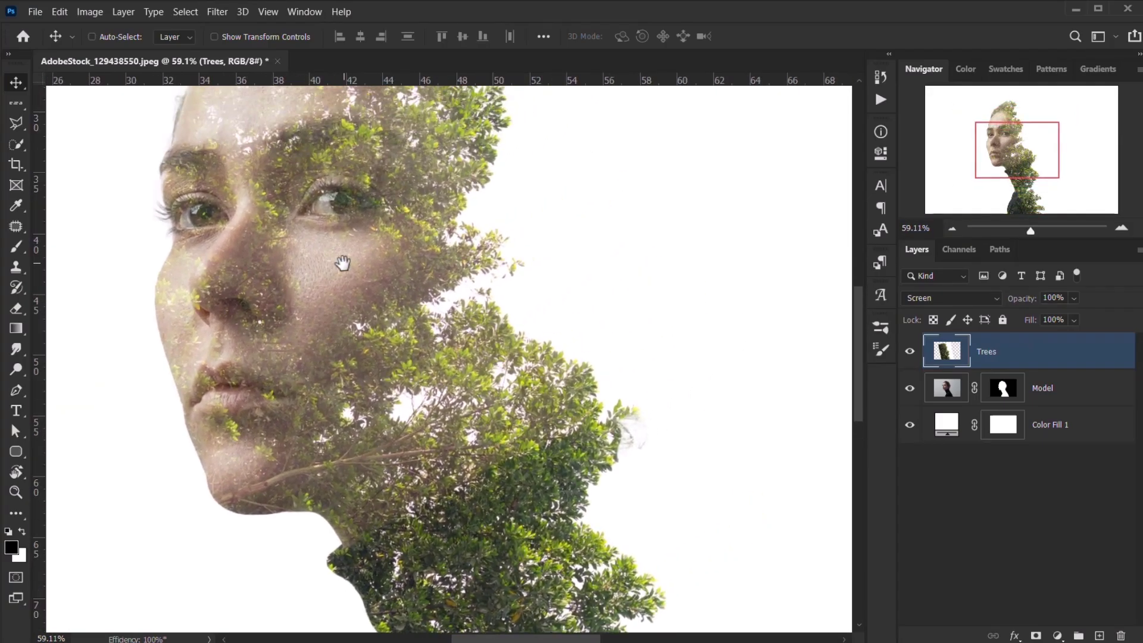
drag(343, 263, 246, 361)
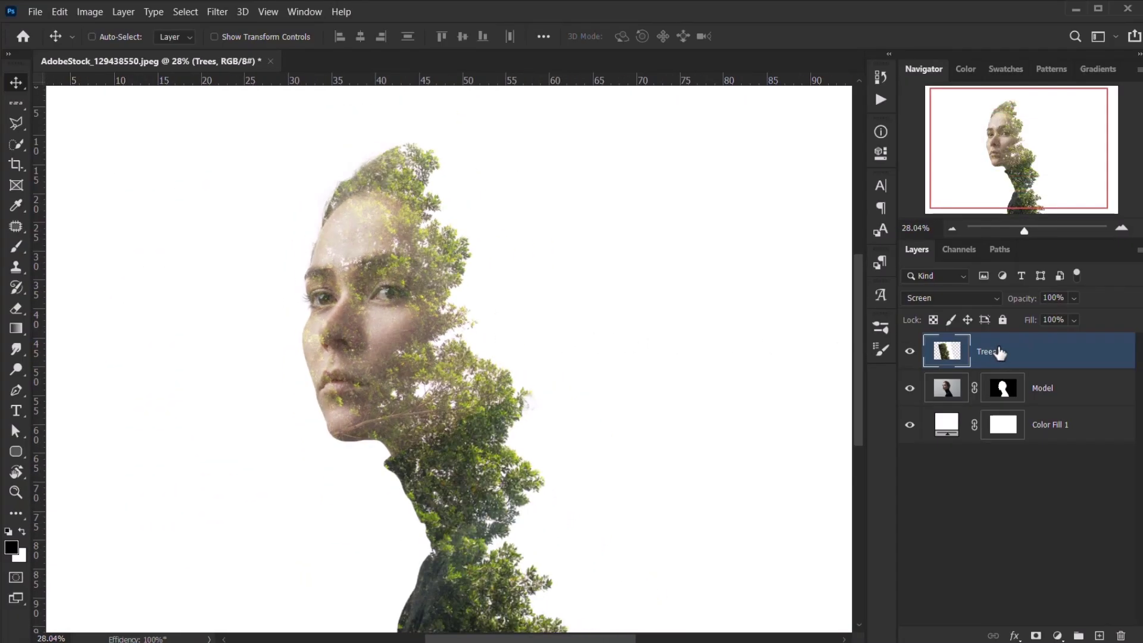
Duplicate Trees in Normal mode and paint foliage back over the head at 6%.
key(ctrl+j)
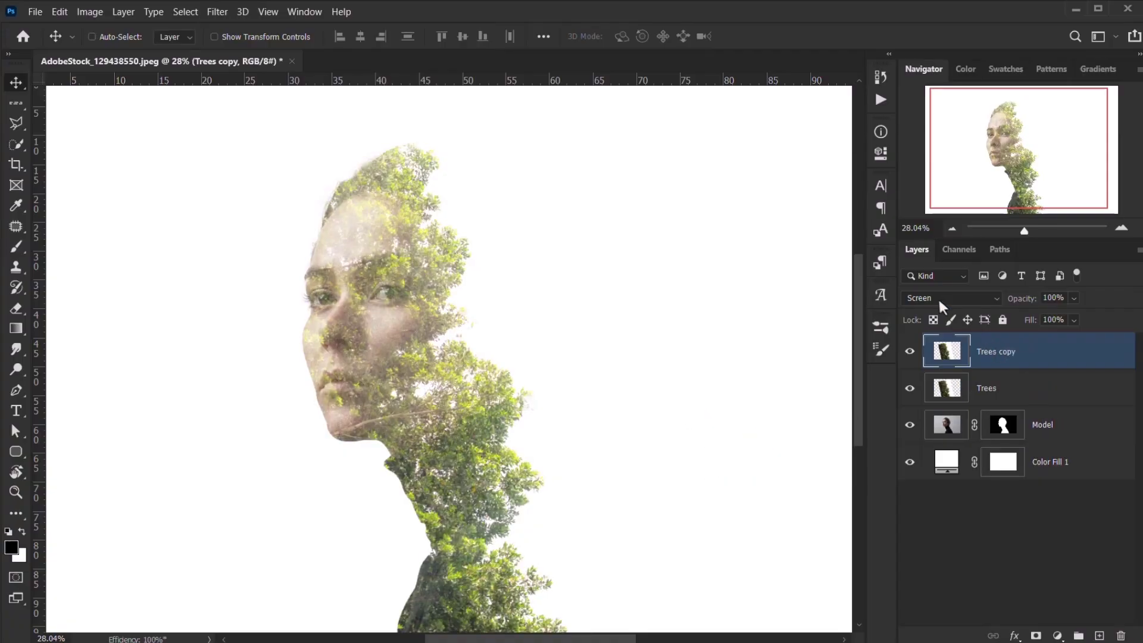
click(951, 297)
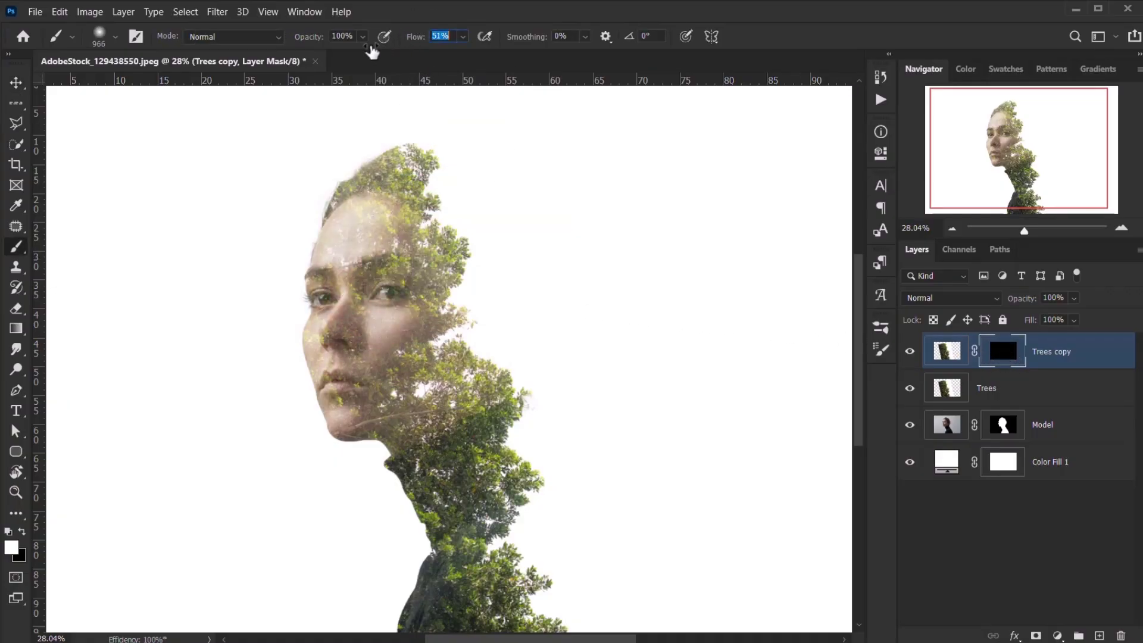
text(6%)
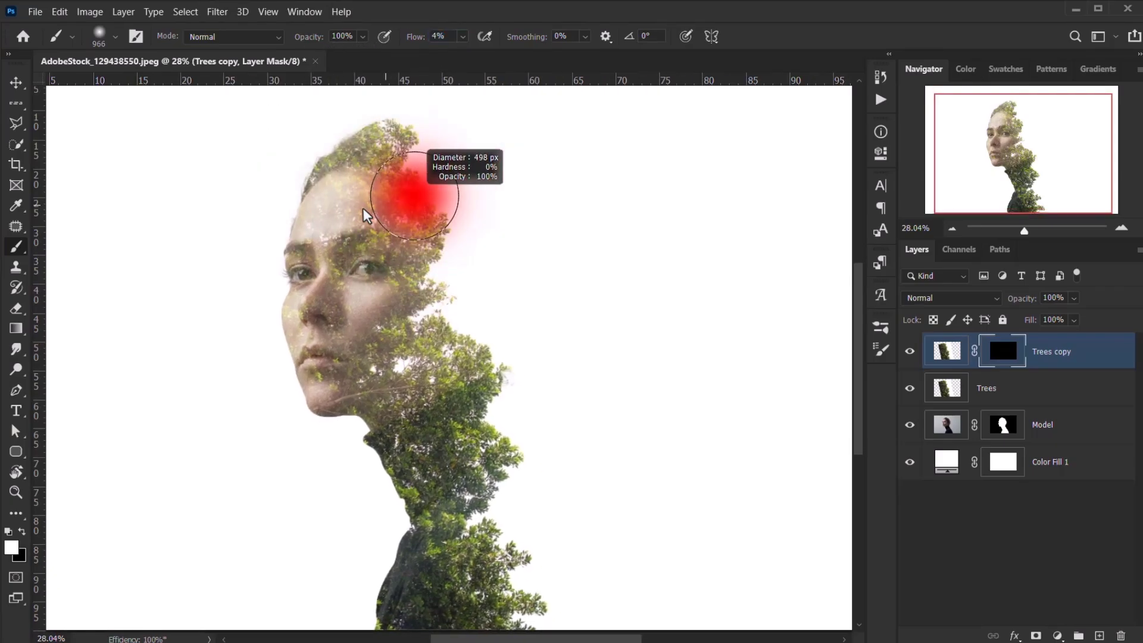
drag(415, 197, 448, 251)
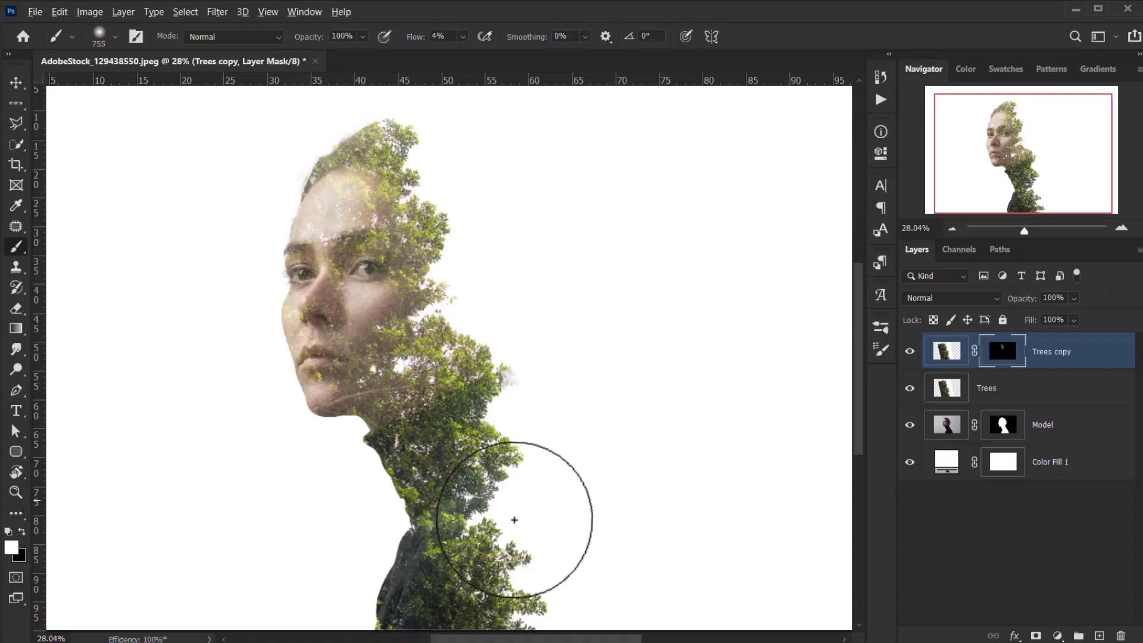
scroll(down, 3)
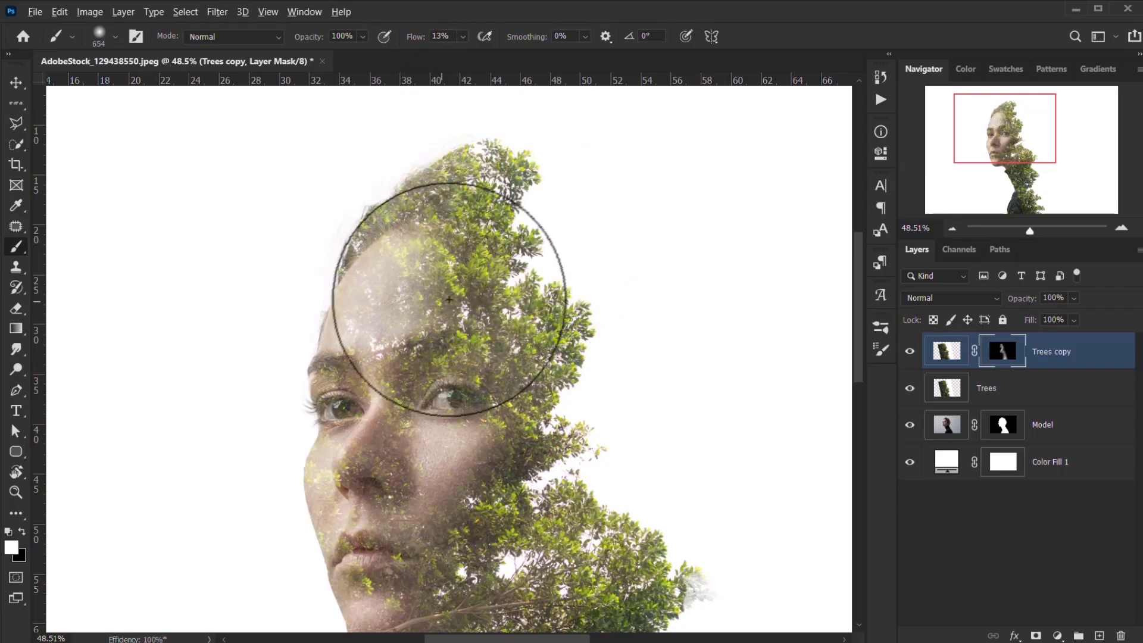
scroll(down, 3)
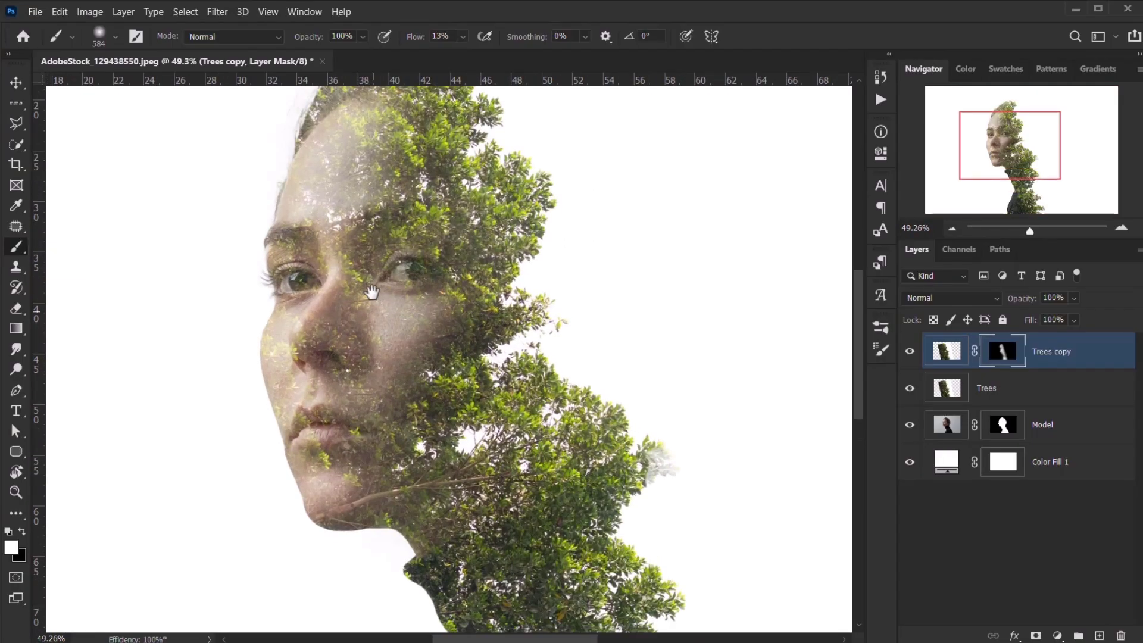
Mask the Trees layer and paint the foliage away from the lips and chin.
click(986, 387)
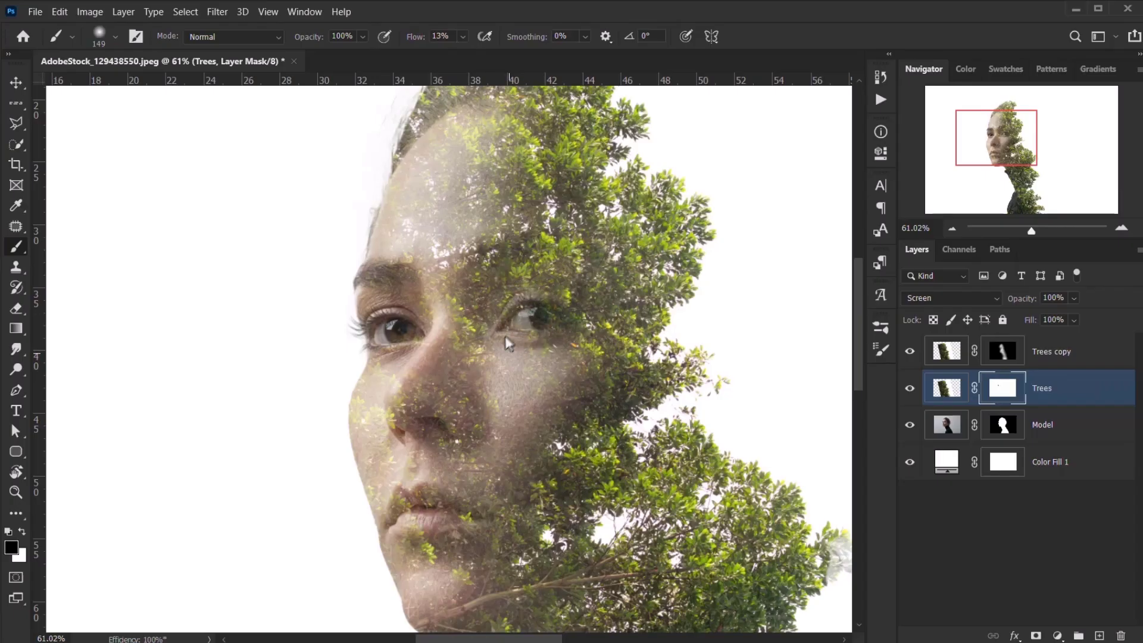
scroll(down, 3)
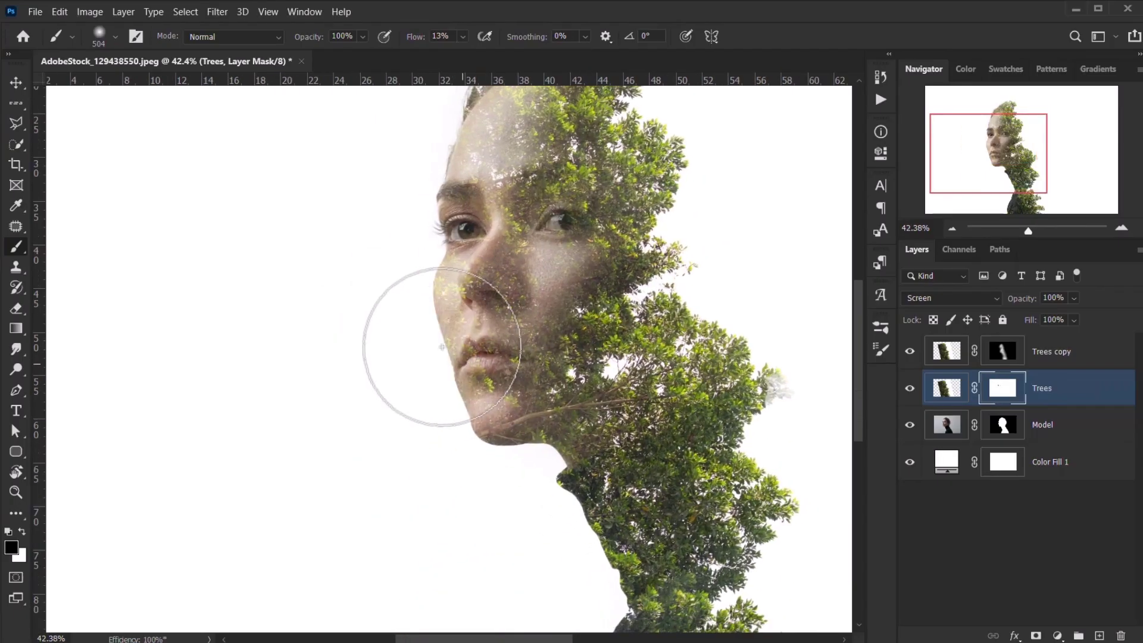
drag(441, 346, 496, 436)
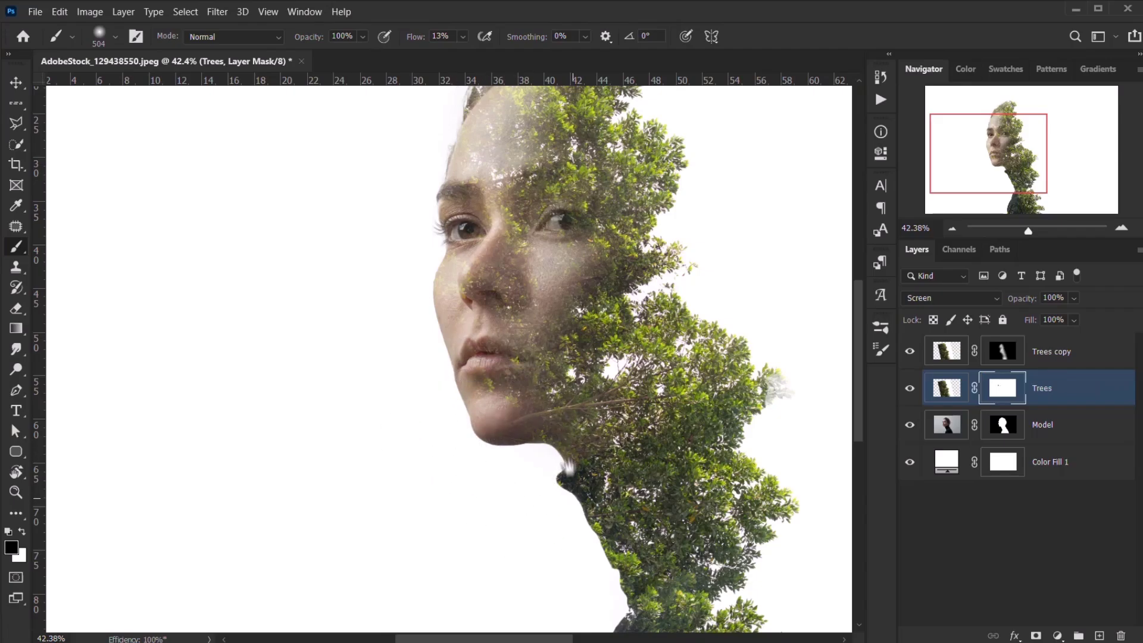
scroll(down, 3)
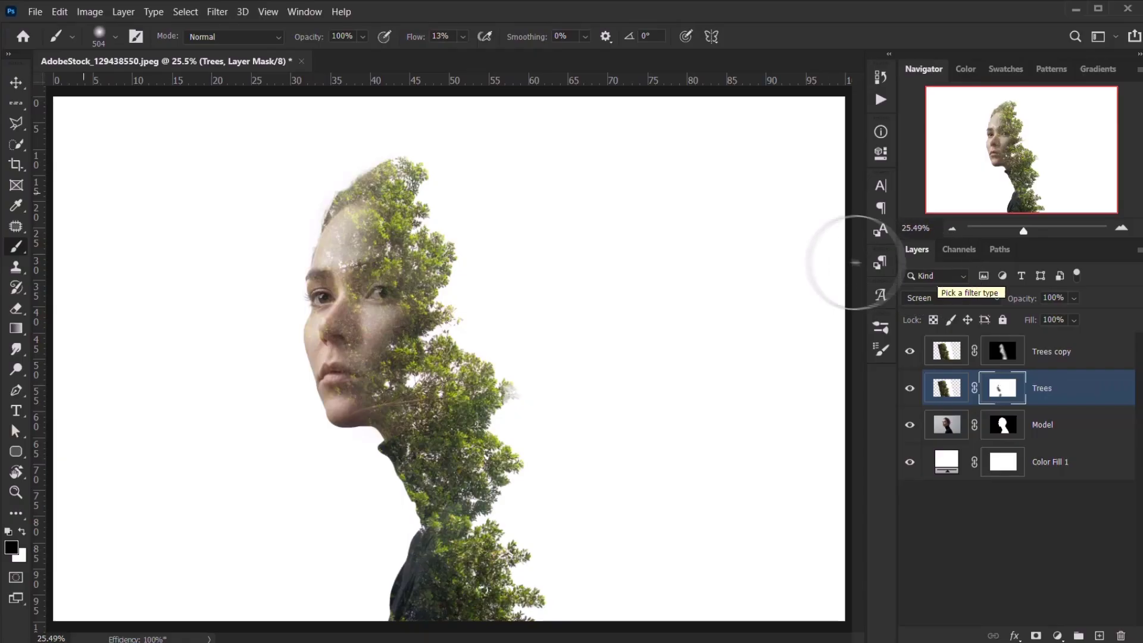
Crop the canvas to a near-square frame around the figure.
click(16, 164)
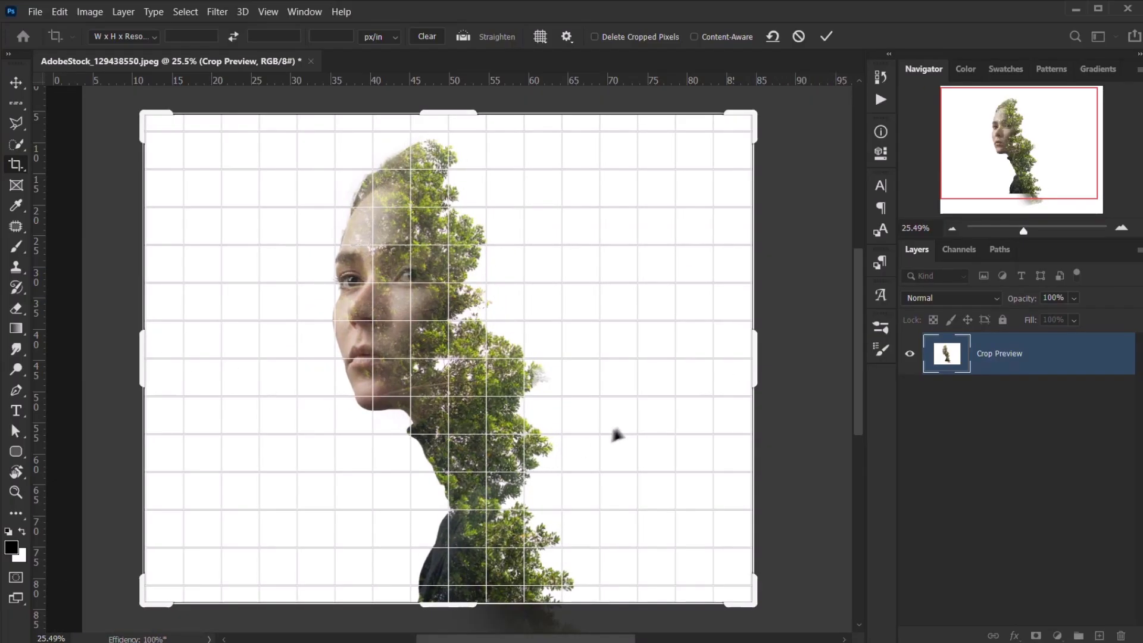
drag(756, 365, 744, 367)
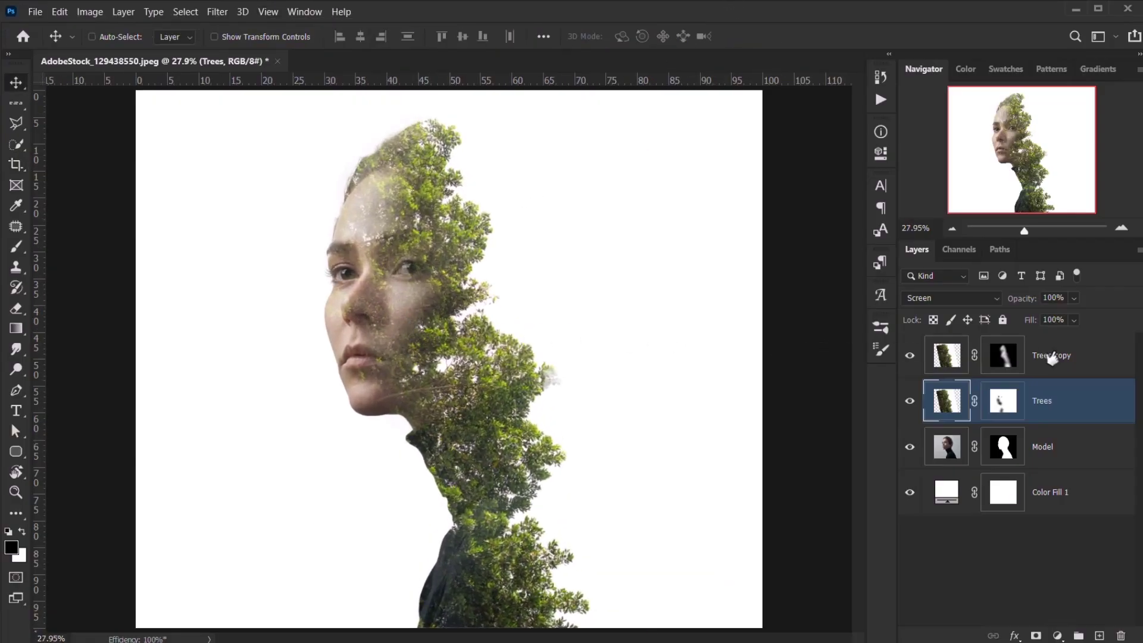
Select Trees copy and add a Gradient Map adjustment layer above it.
click(1049, 355)
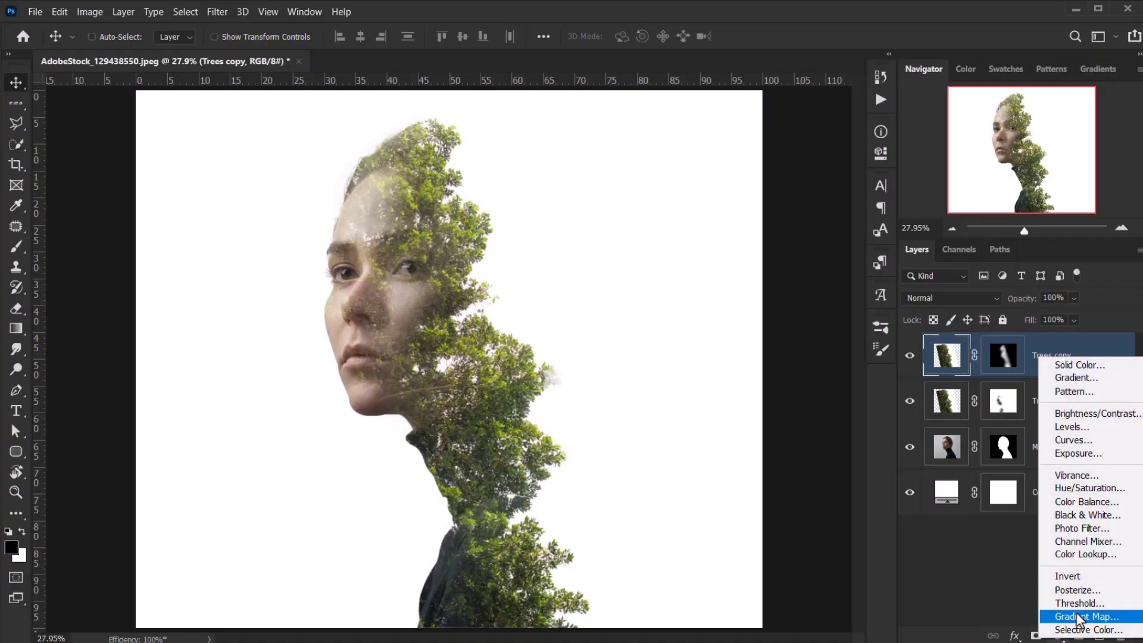
click(1087, 616)
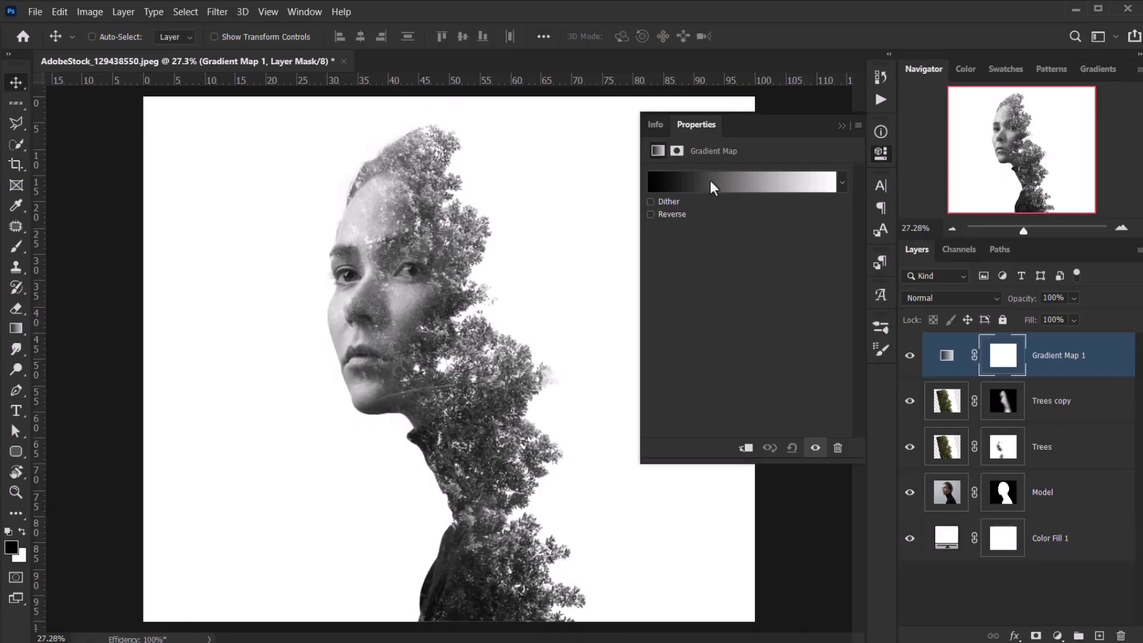
Set the gradient map's dark stop to brown #544425.
click(744, 182)
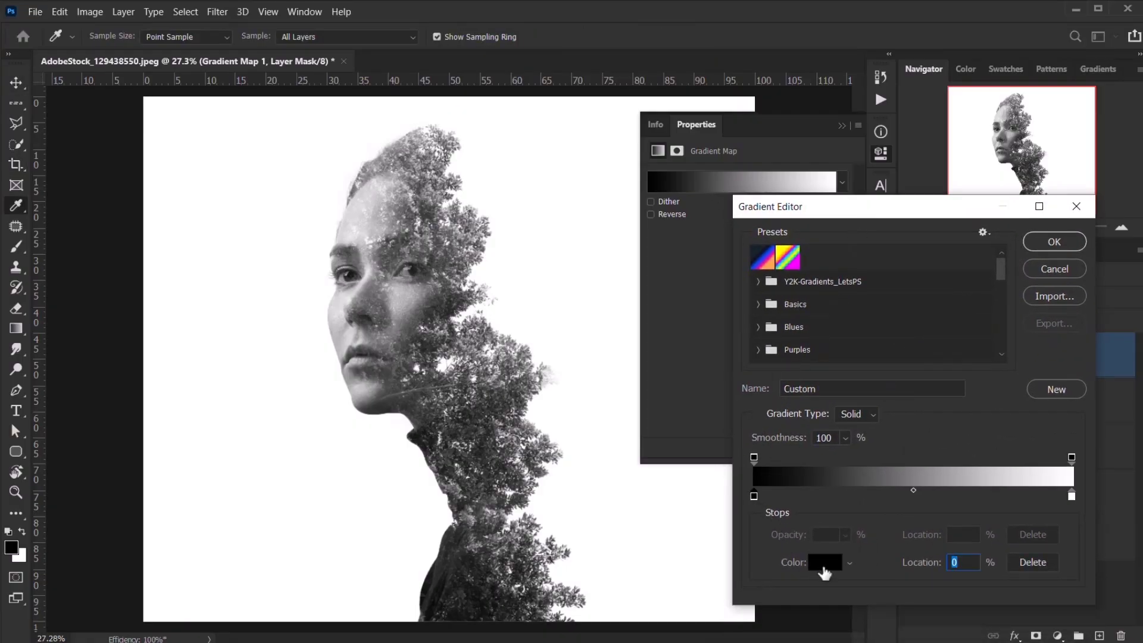
click(825, 562)
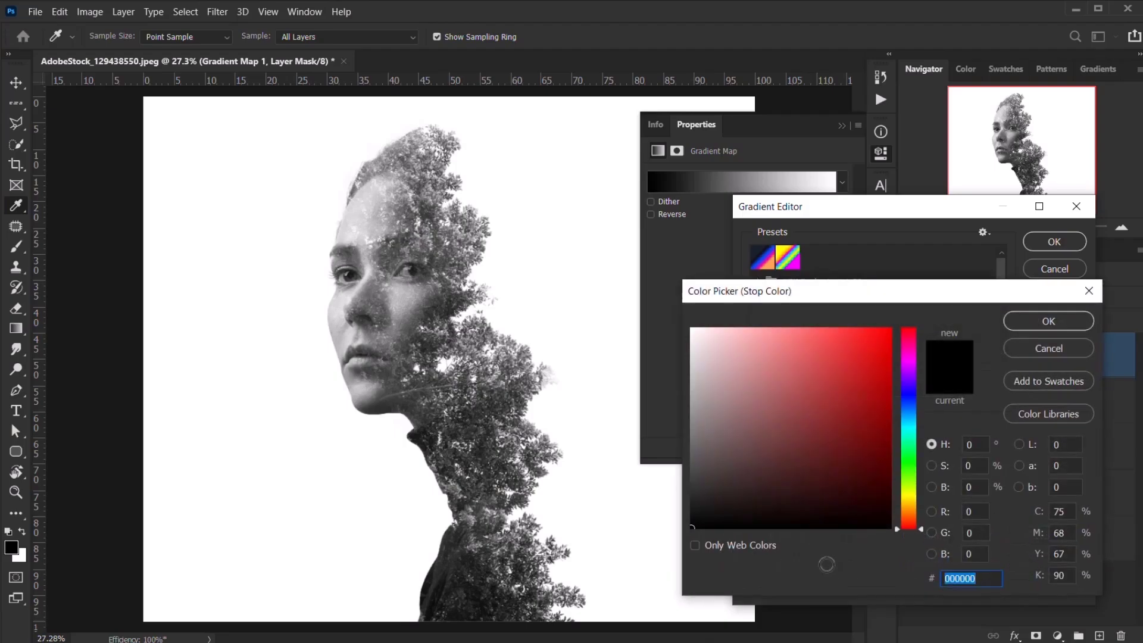
click(907, 496)
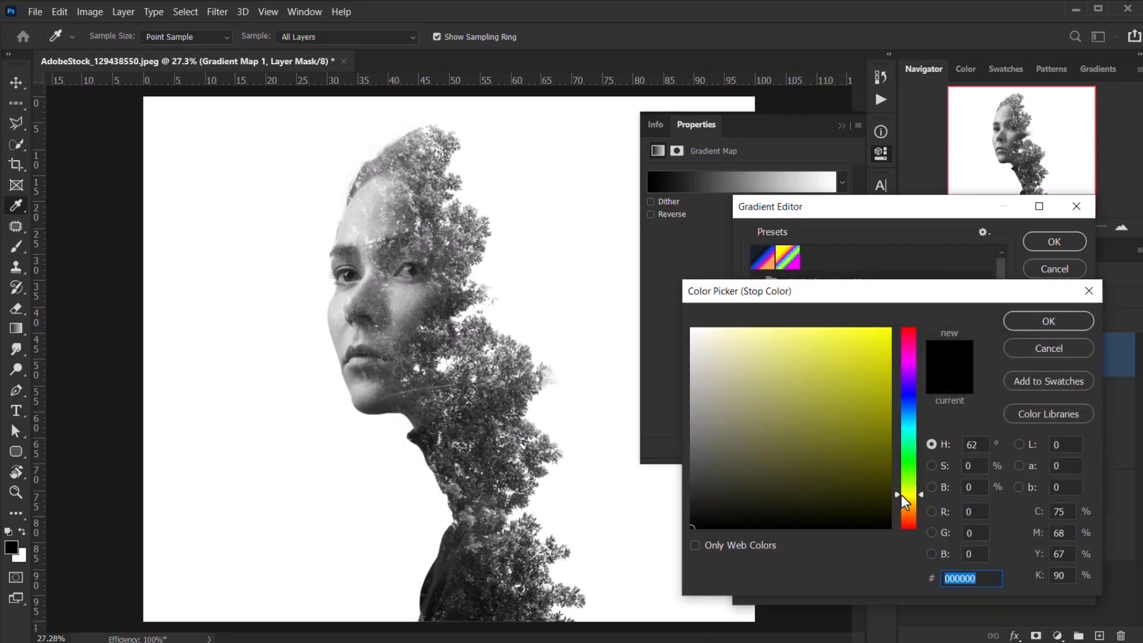
click(767, 471)
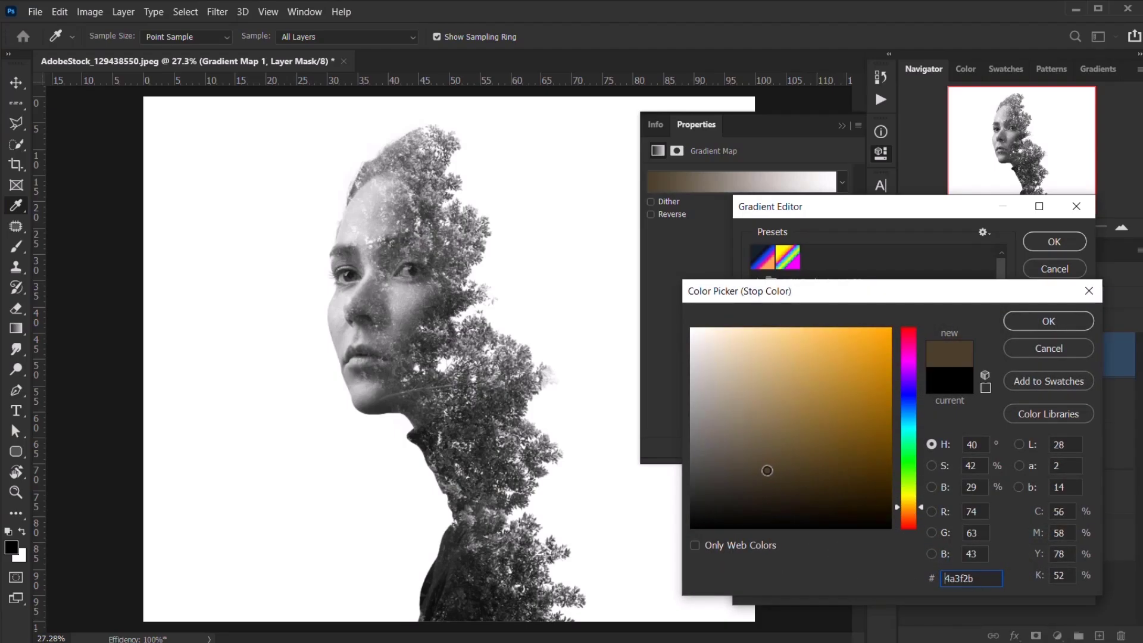
click(783, 456)
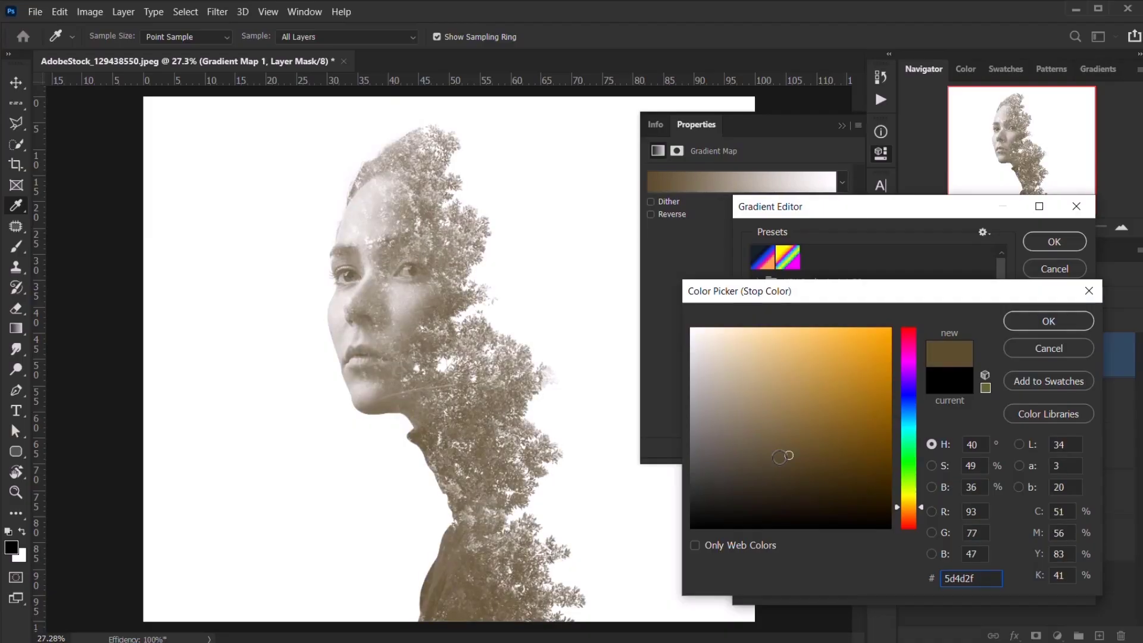
click(801, 462)
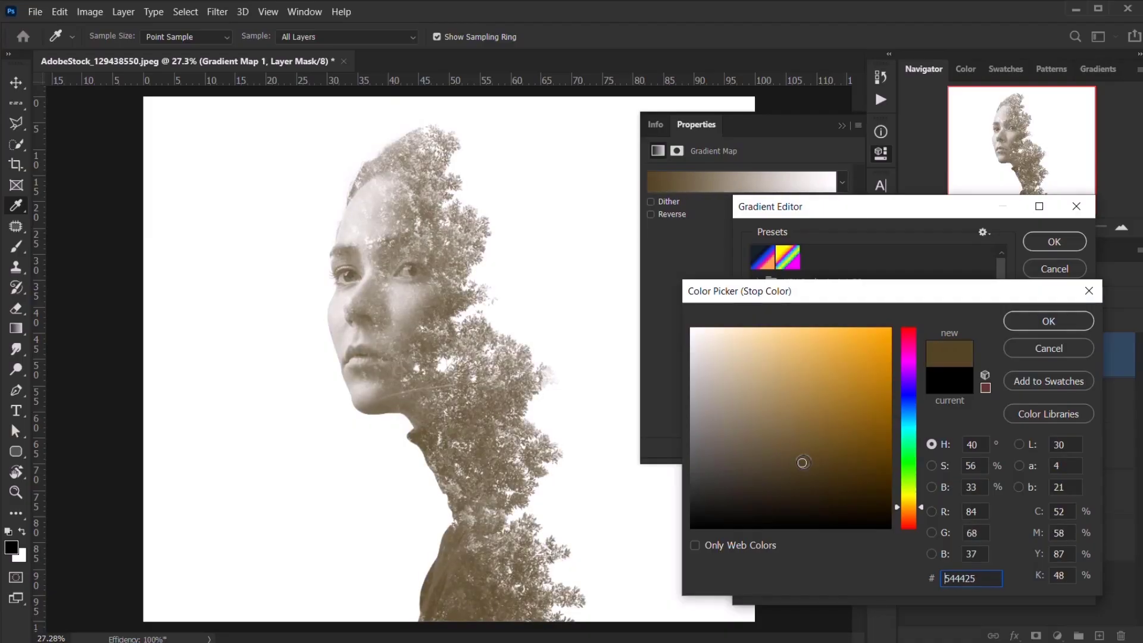
click(1048, 321)
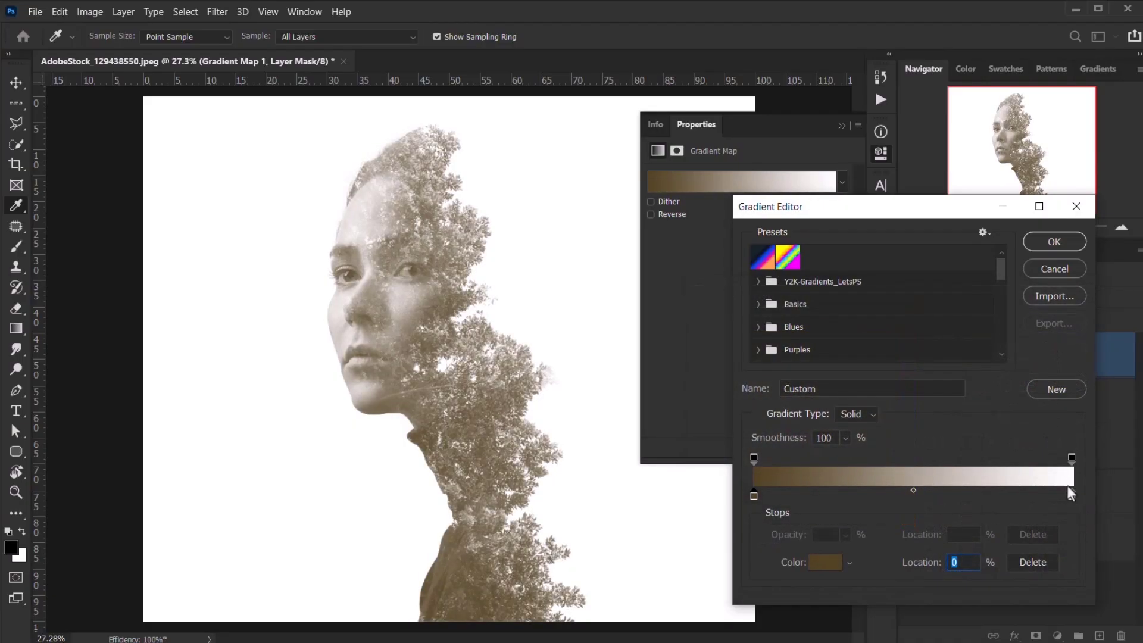
Set the light stop to muted blue #2f4b64 and confirm the gradient.
click(825, 562)
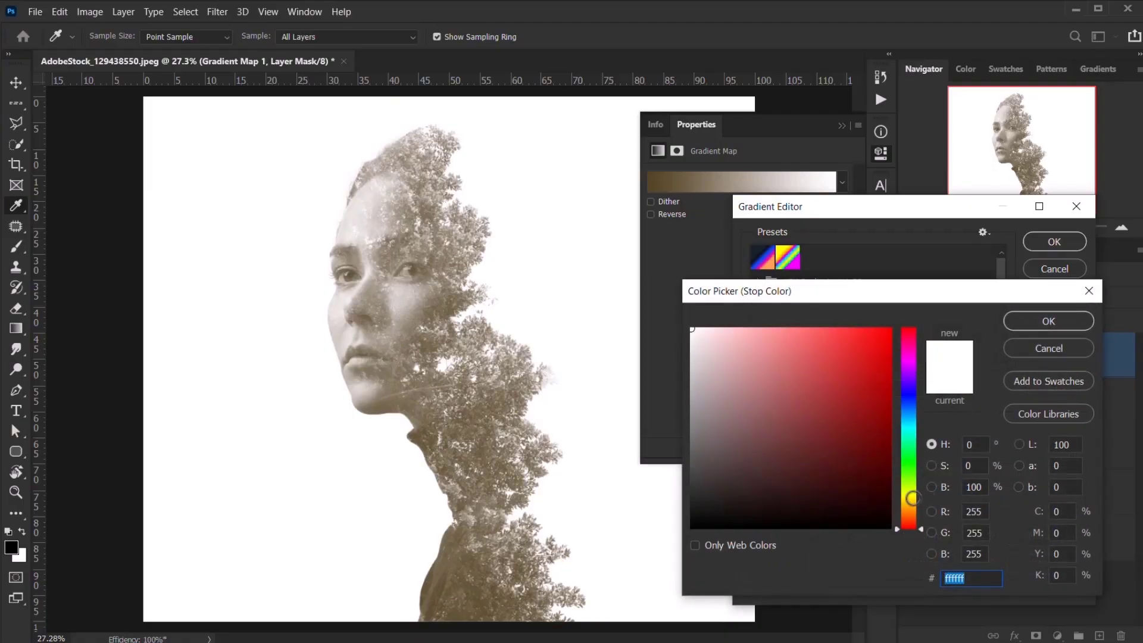
click(907, 430)
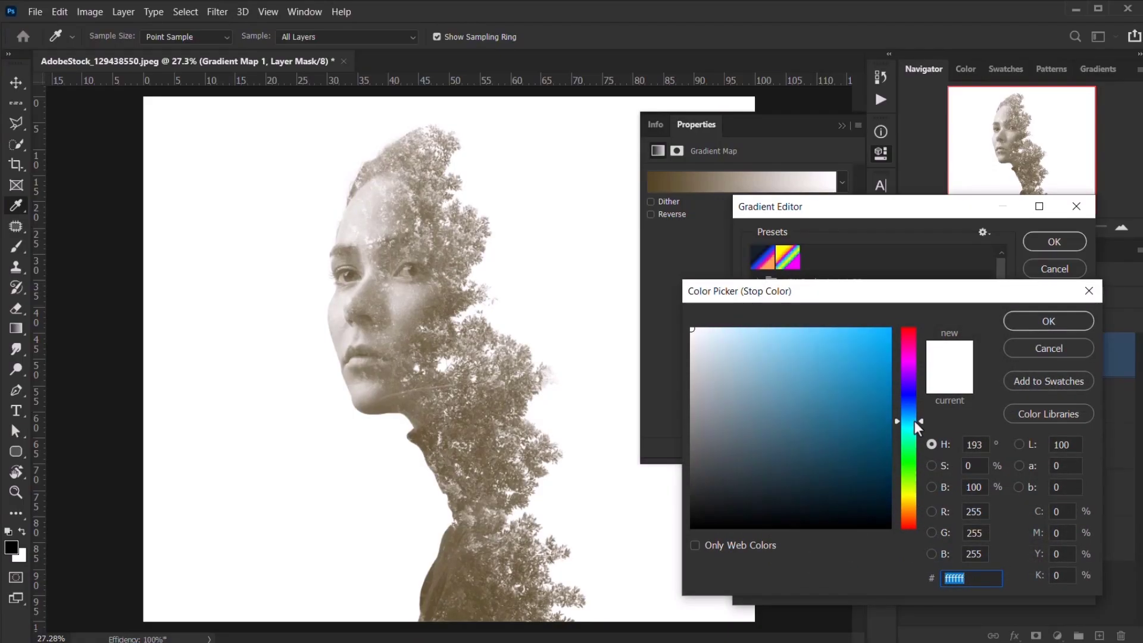
click(801, 427)
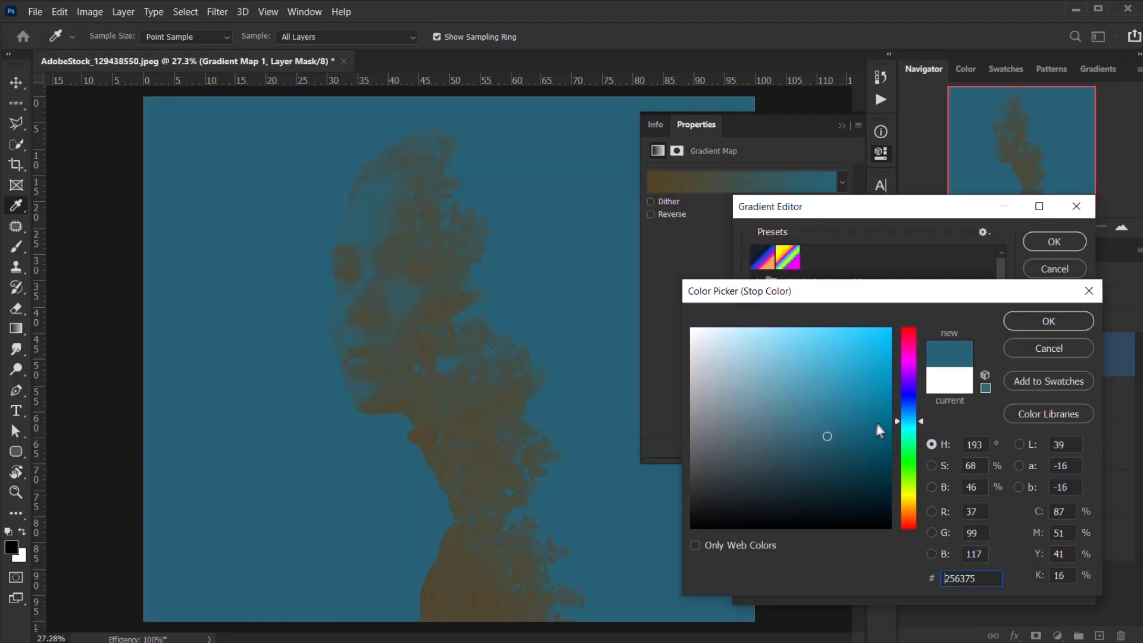
click(850, 439)
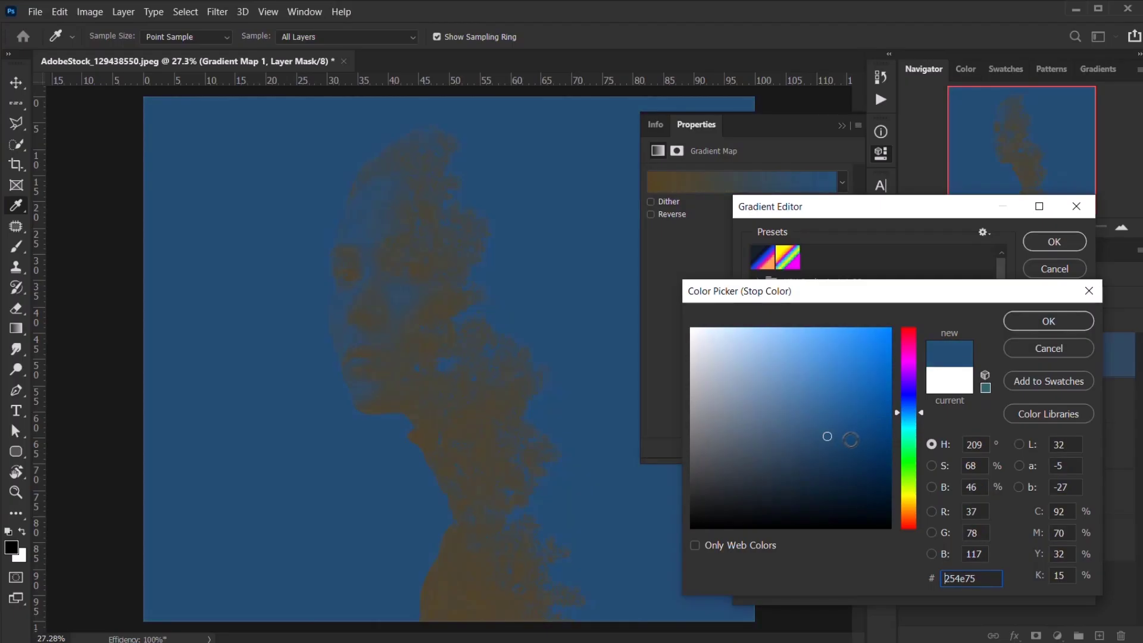
click(839, 458)
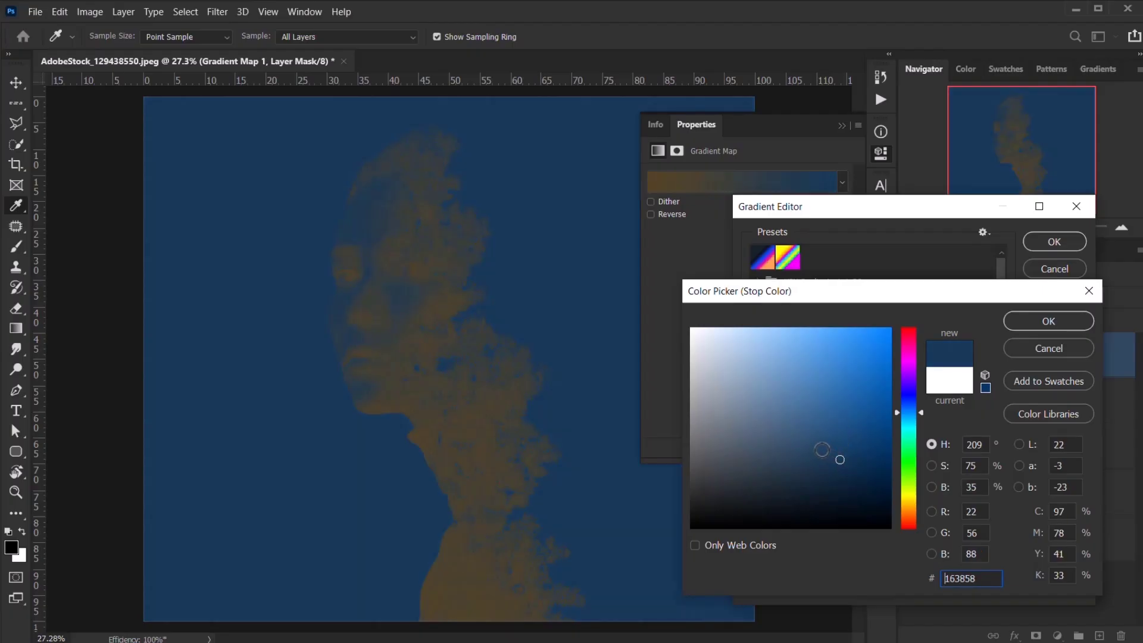
drag(822, 450, 795, 450)
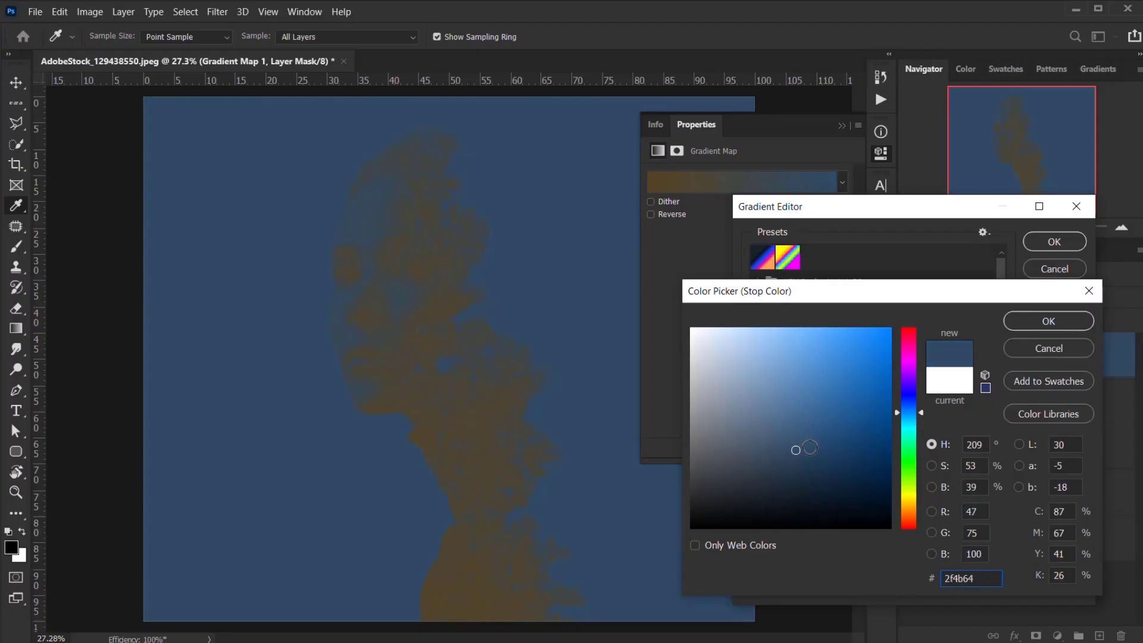
click(1048, 321)
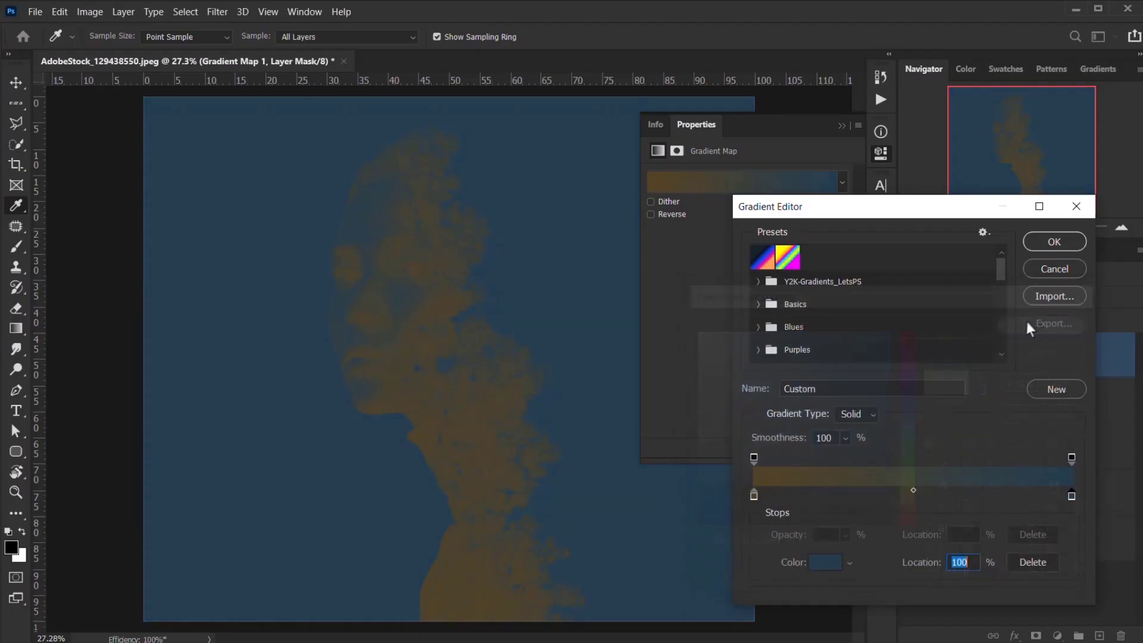
click(824, 562)
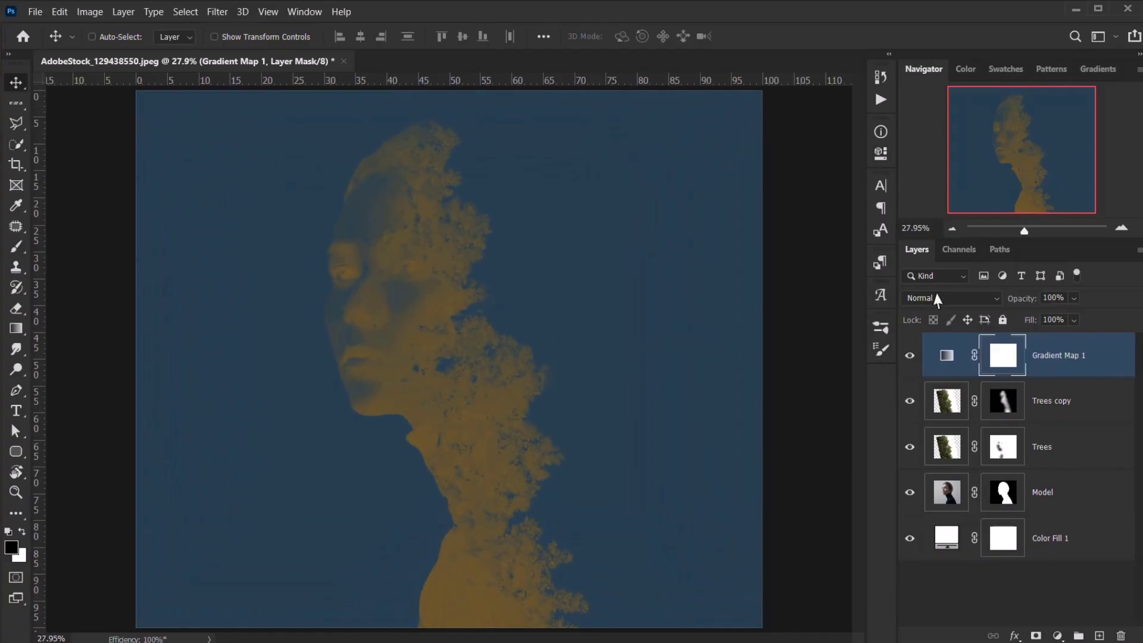
Set the Gradient Map layer to Exclusion blend mode with 20% fill.
click(951, 297)
text(0)
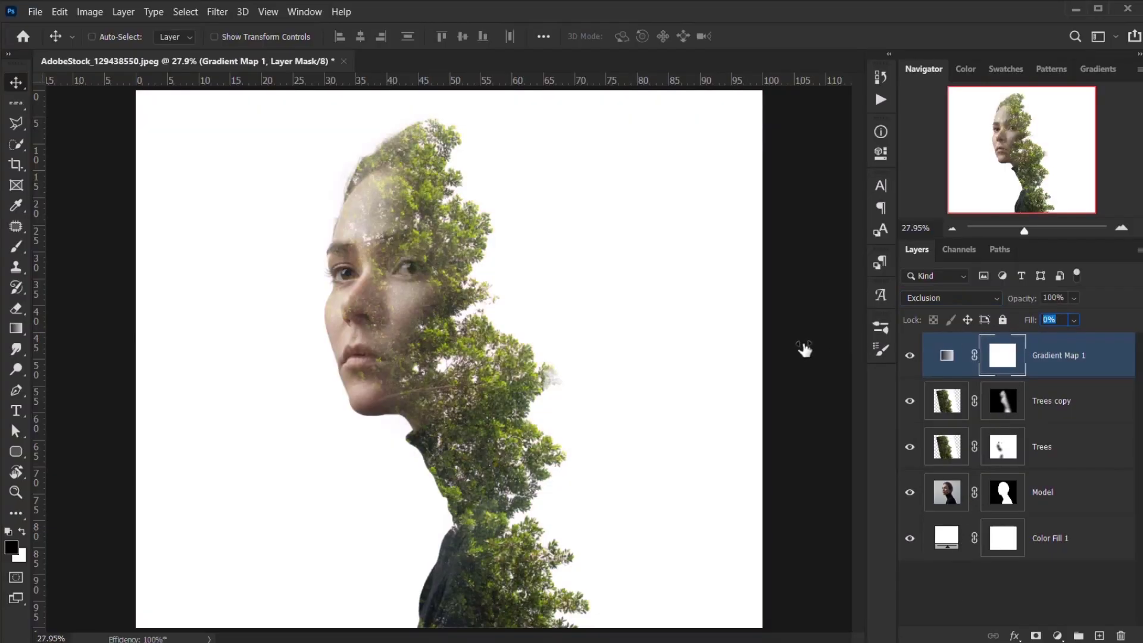
text(20)
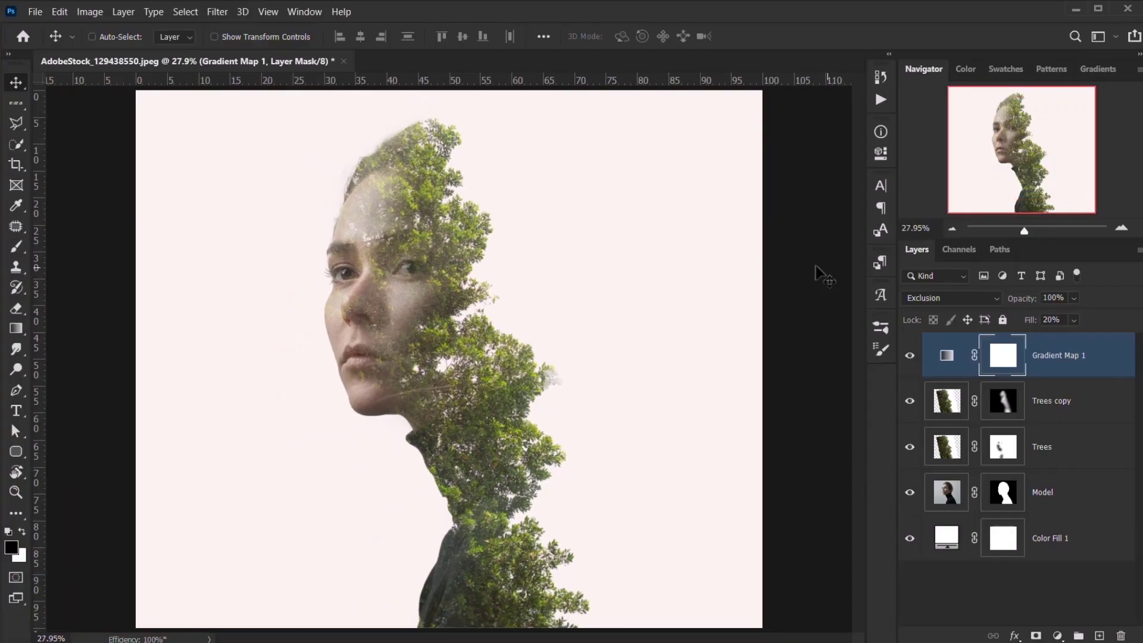
Stamp visible layers into a new layer named Raw and start the Camera Raw Filter.
key(Ctrl+Shift+Alt+E)
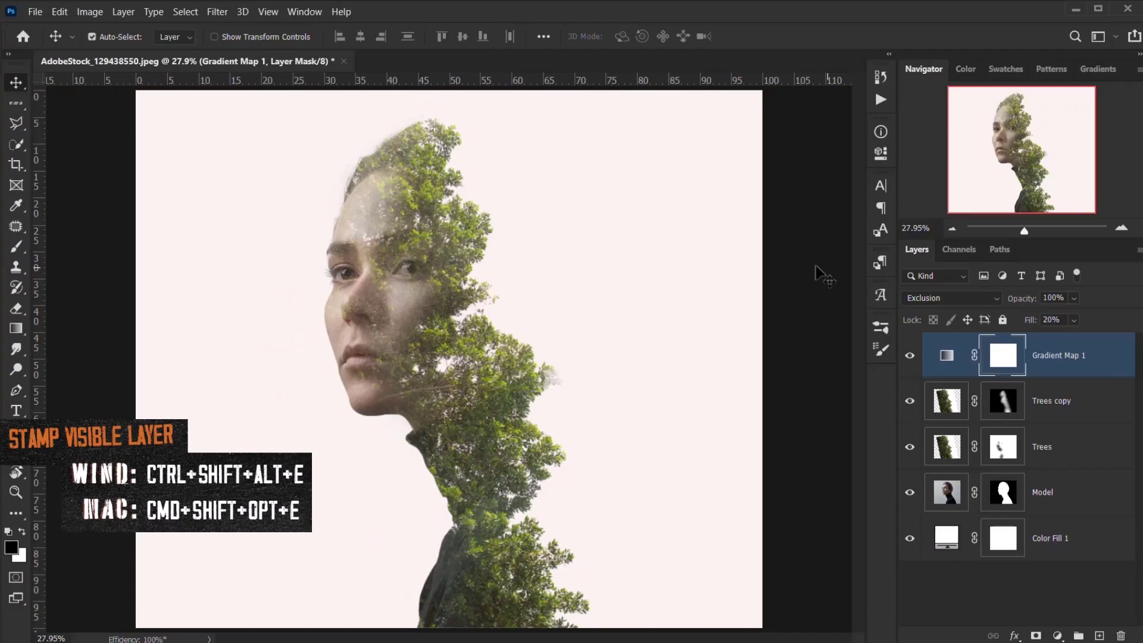
key(ctrl+shift+alt+e)
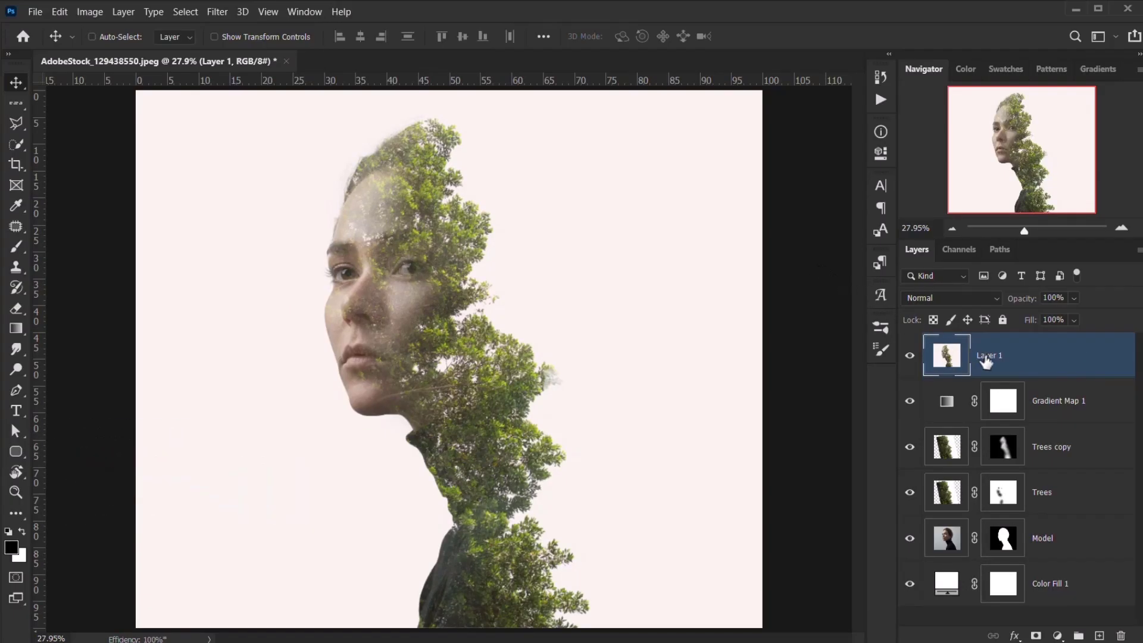
double_click(989, 355)
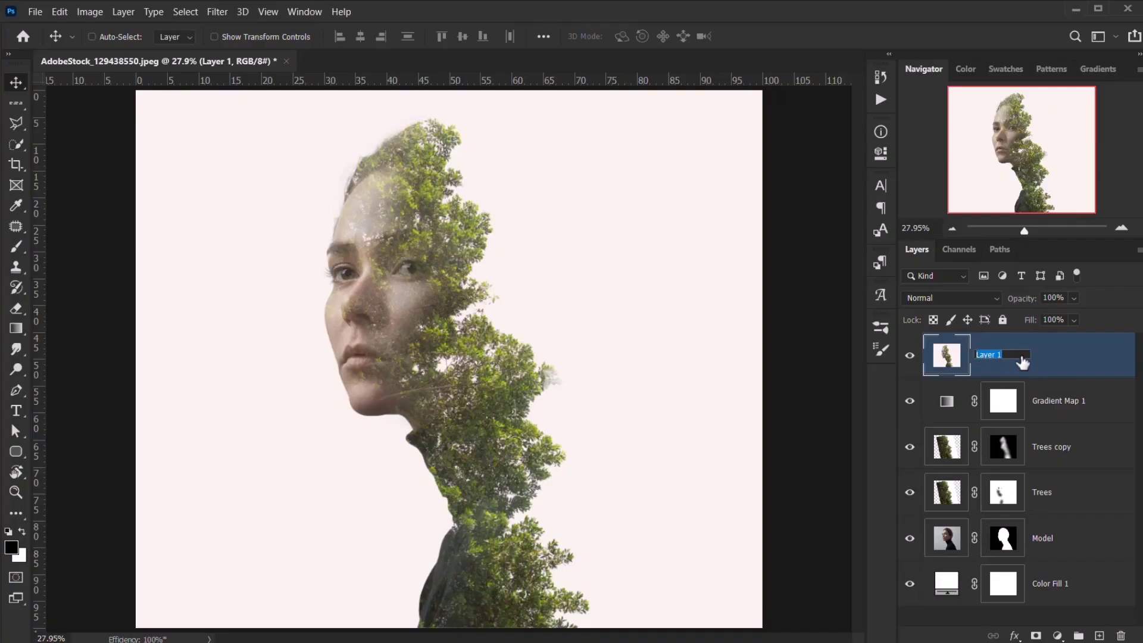
text(Ra)
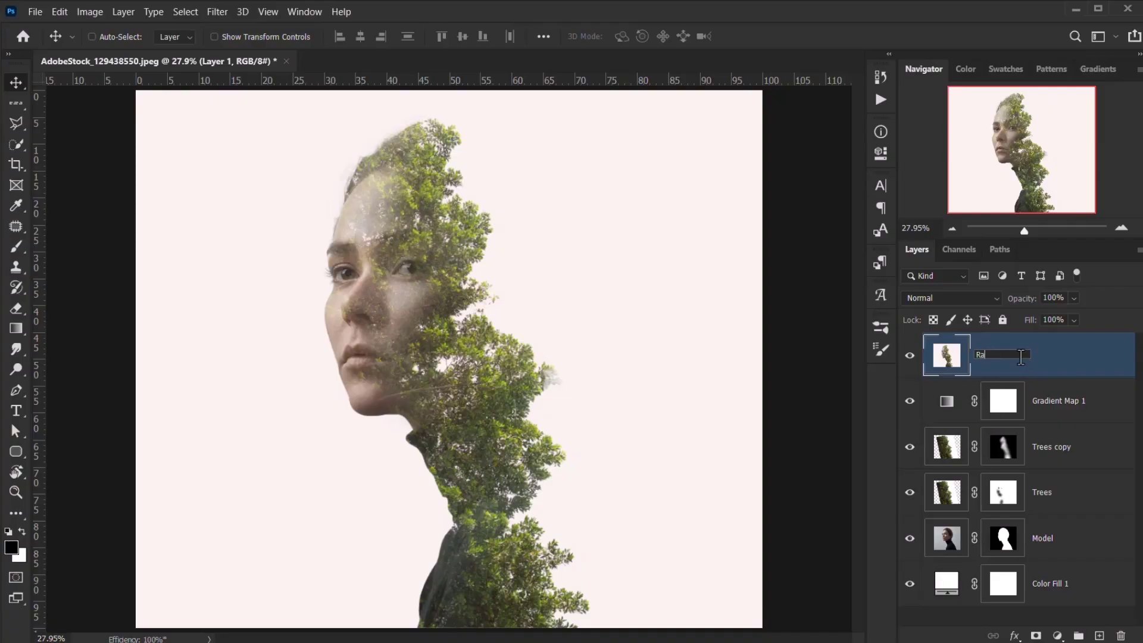
right_click(1028, 355)
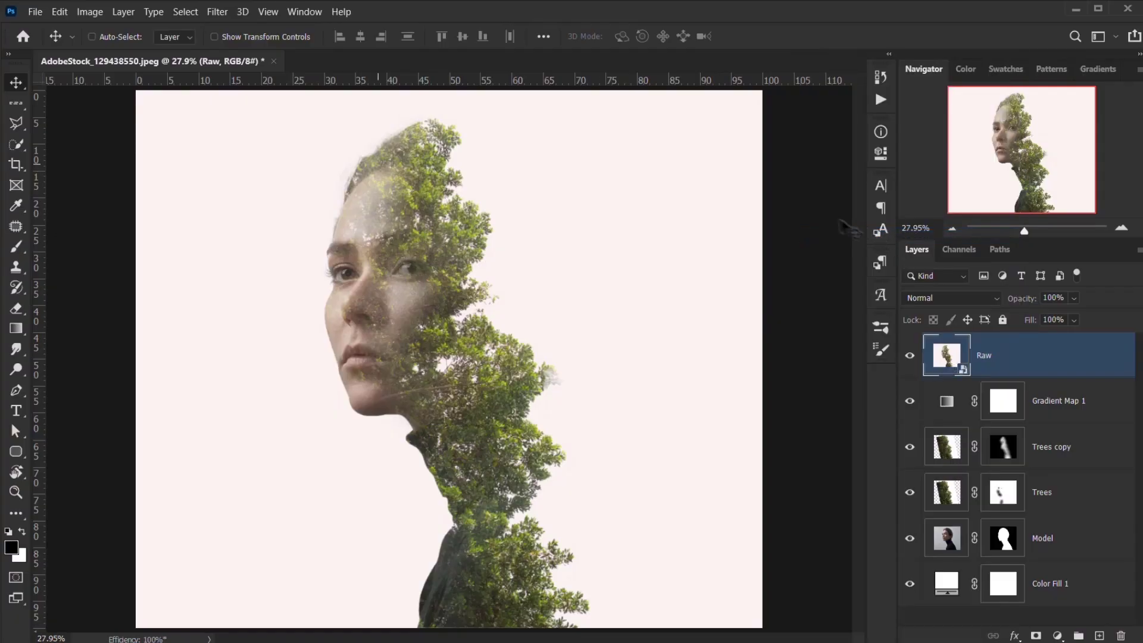
click(217, 11)
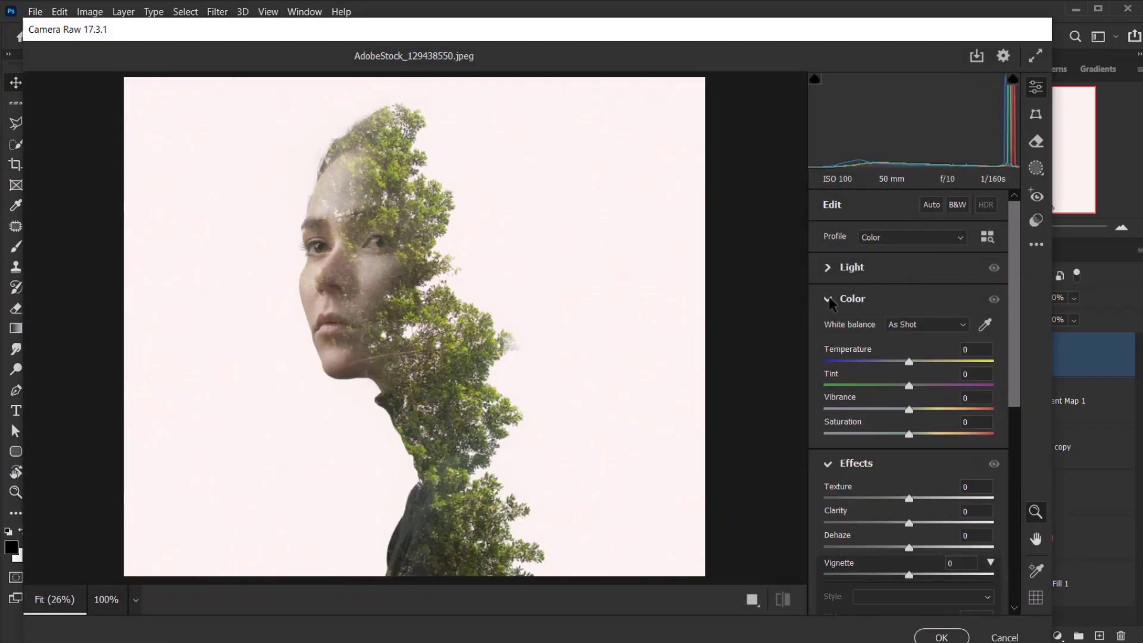
In Camera Raw's Light panel, set Exposure to -0.30 and Contrast to -5.
click(850, 266)
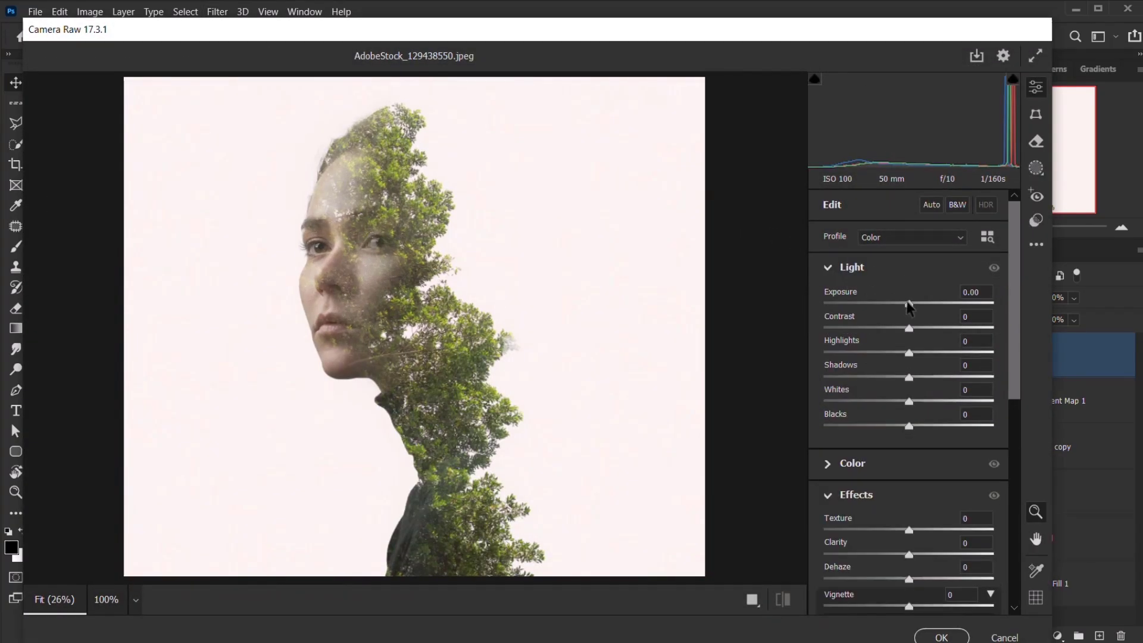
drag(909, 304, 896, 304)
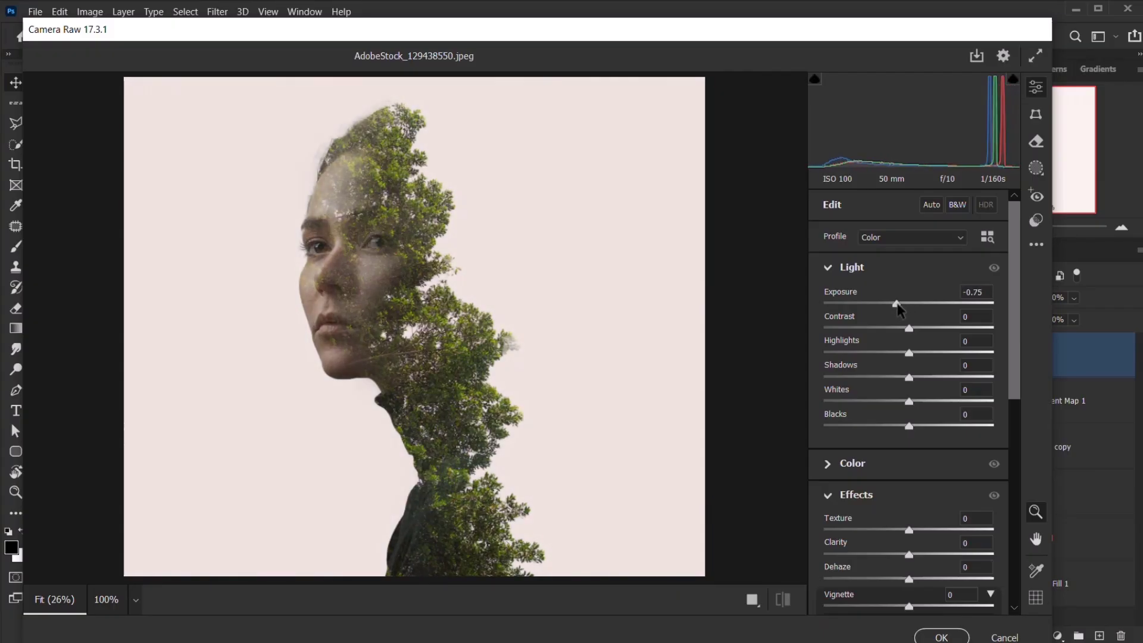
drag(896, 304, 902, 305)
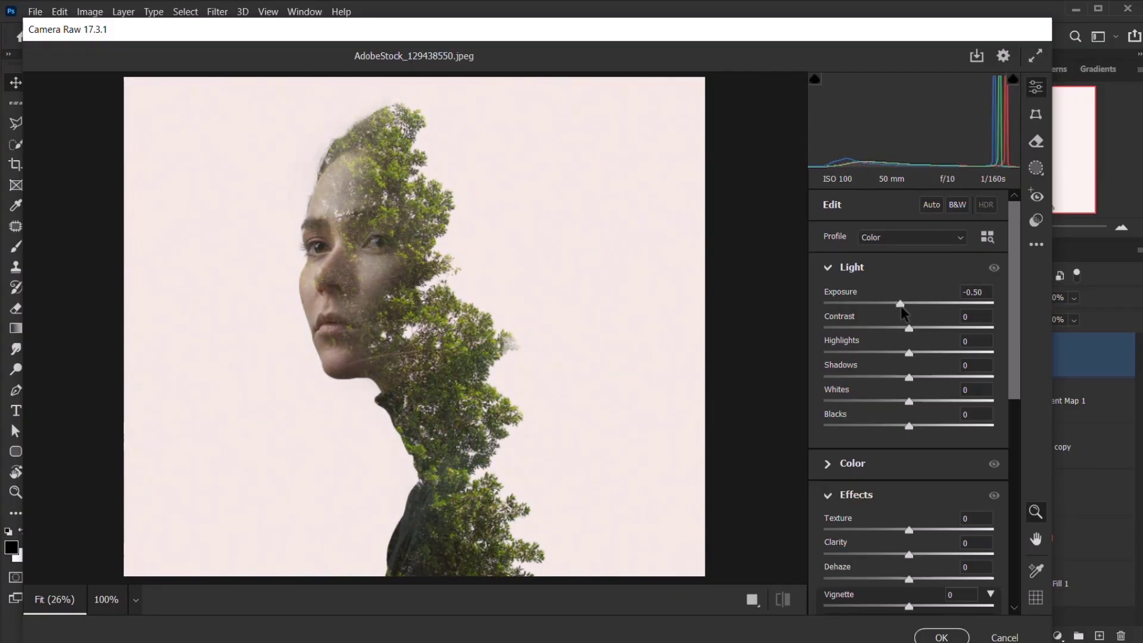
drag(899, 304, 896, 304)
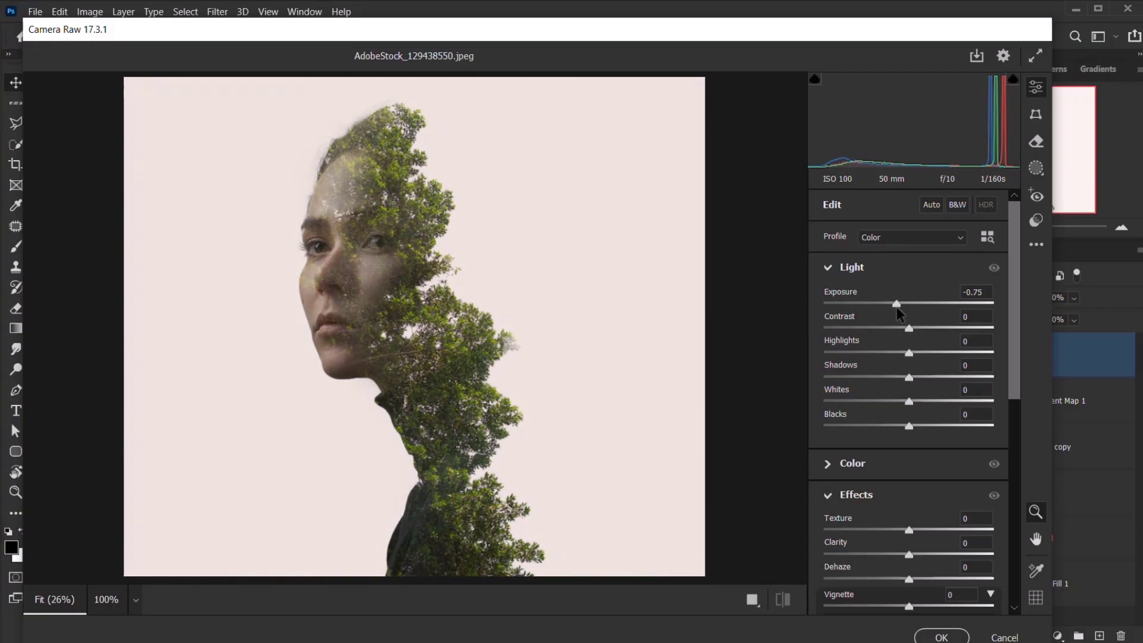
drag(896, 303, 899, 303)
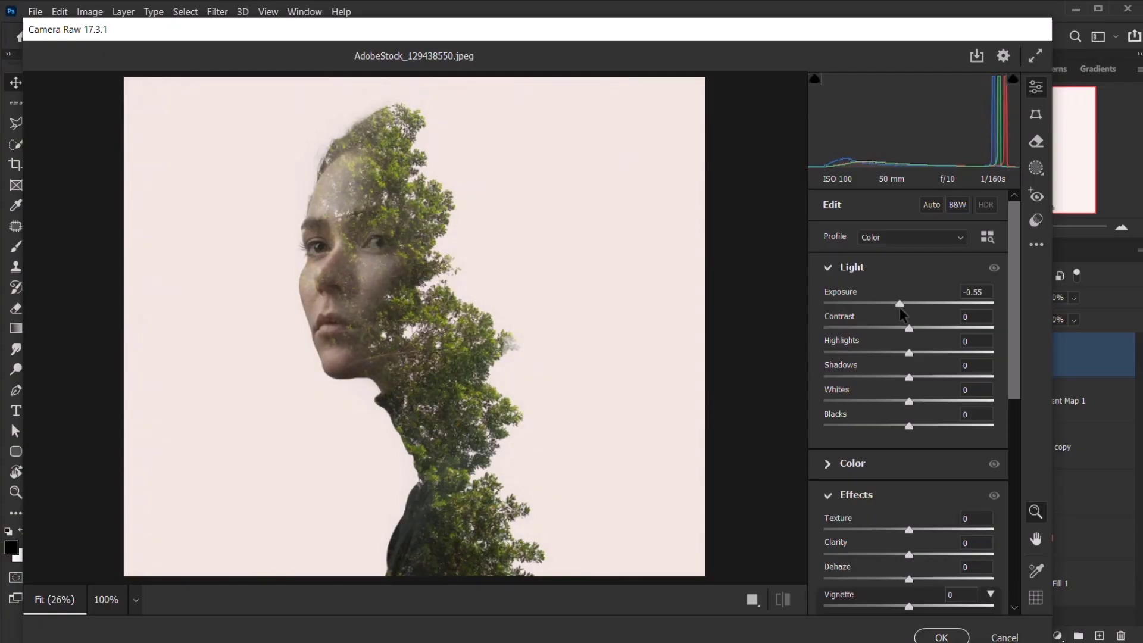
drag(900, 304, 904, 304)
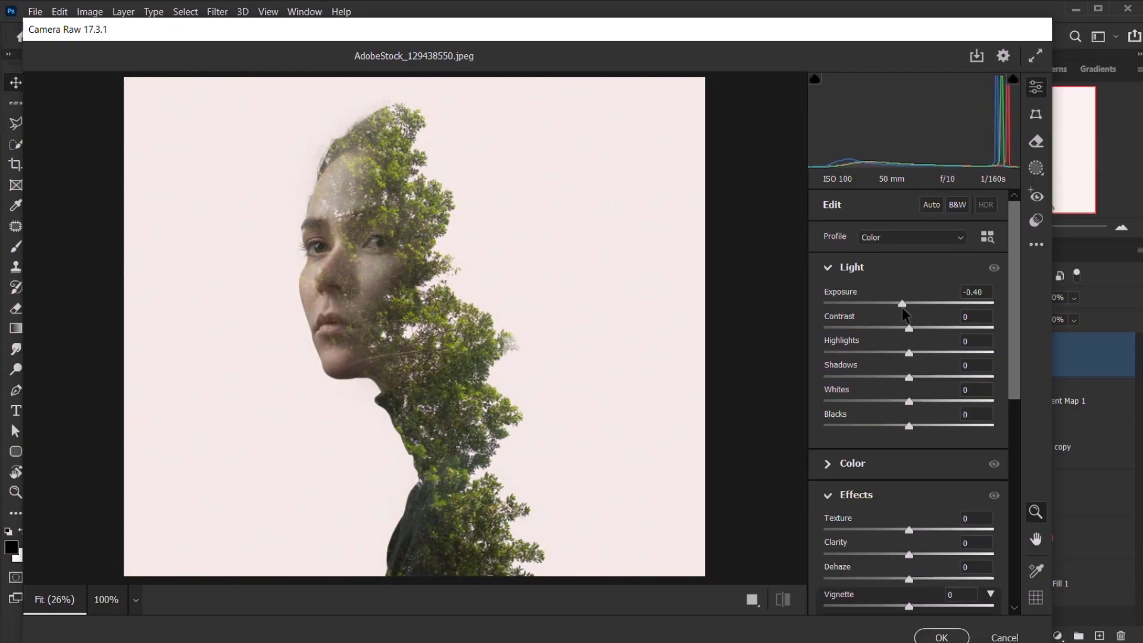
drag(901, 304, 906, 304)
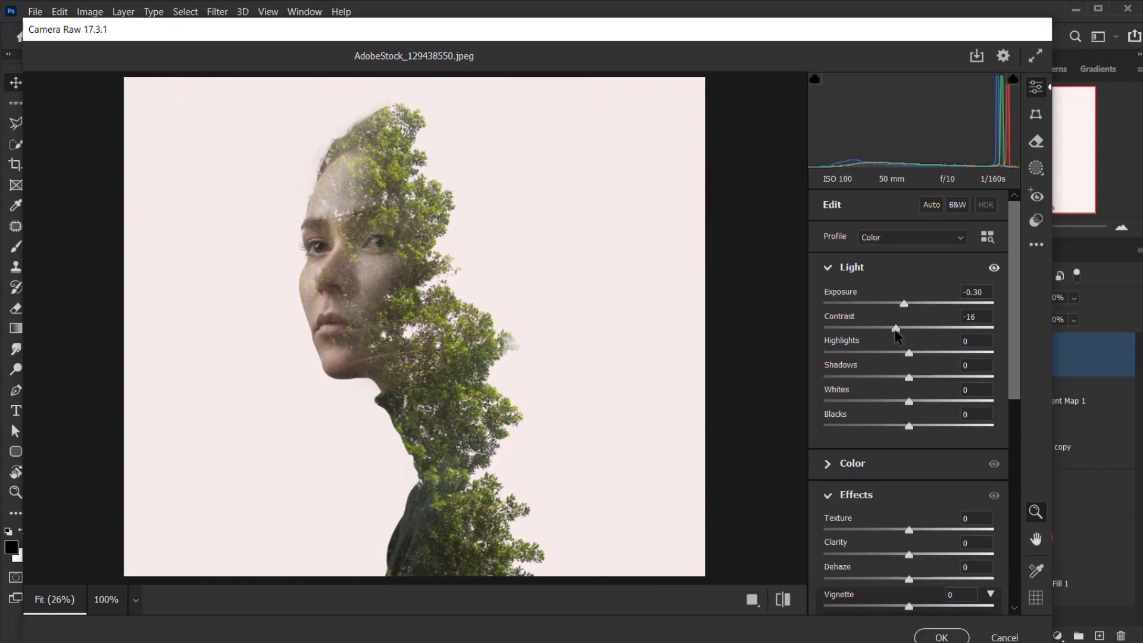
drag(896, 328, 903, 328)
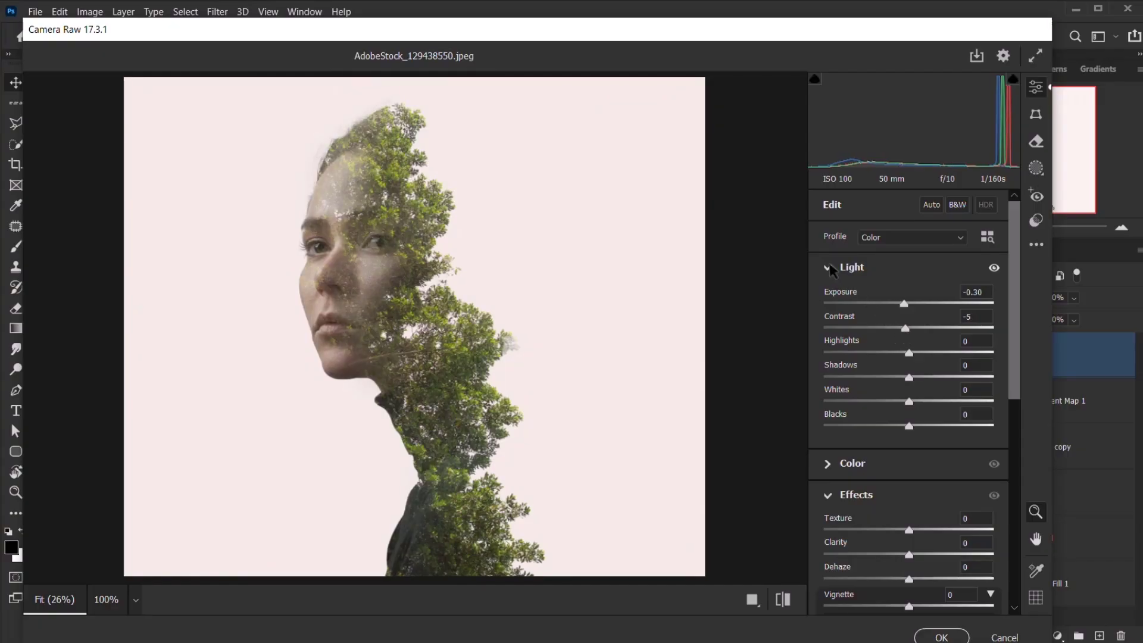
Set Camera Raw Temperature to +6 and Tint to -7.
click(851, 266)
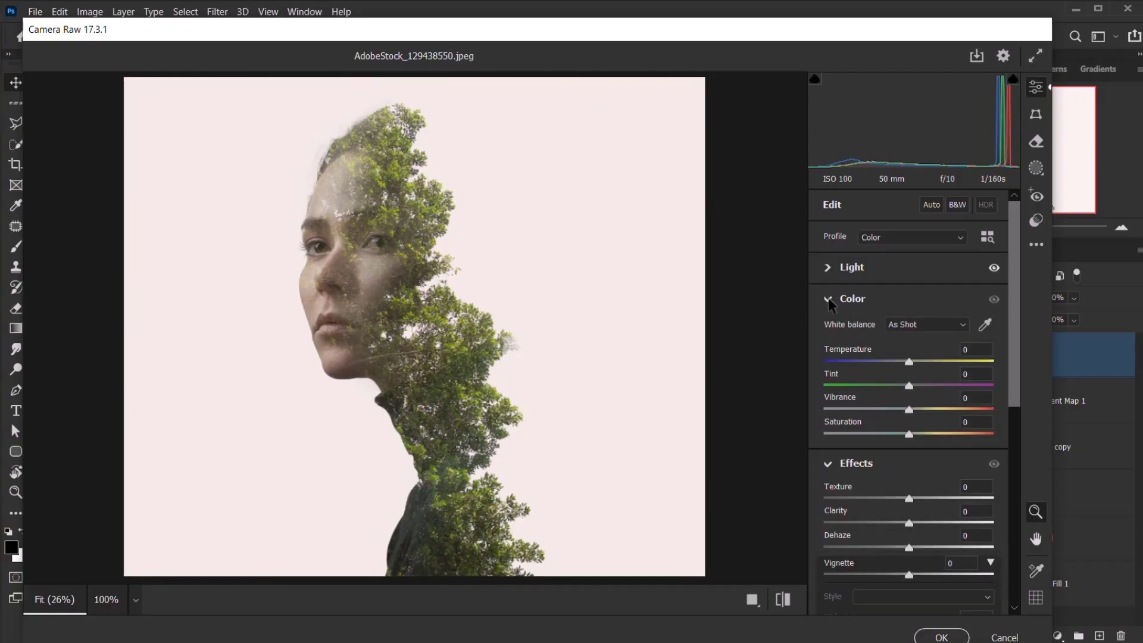
mouse_move(909, 368)
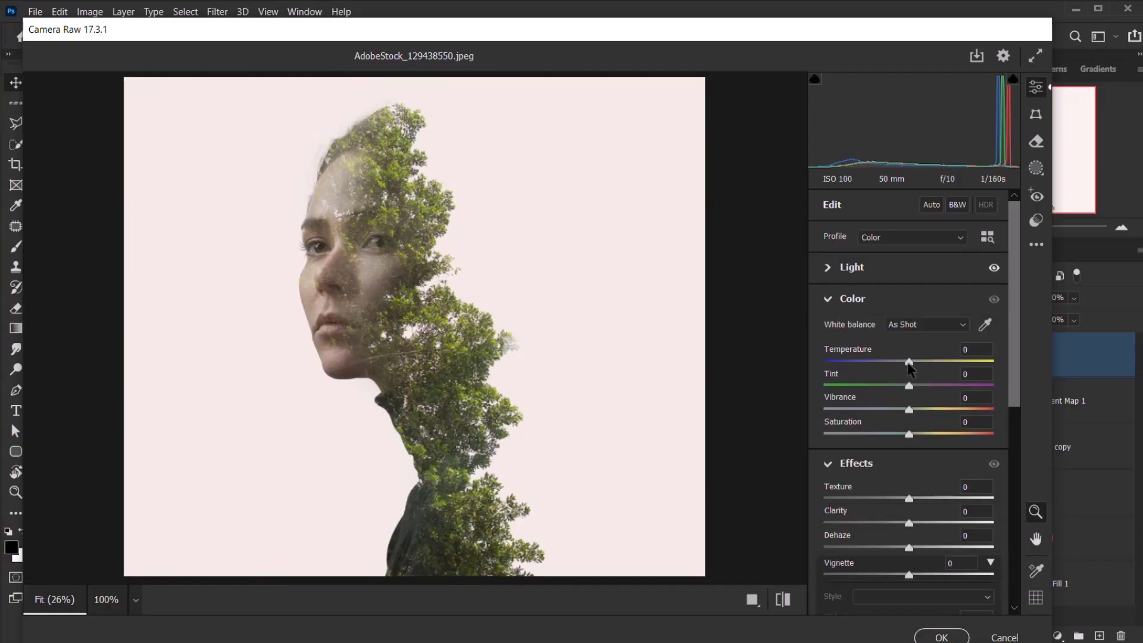
drag(907, 361, 912, 361)
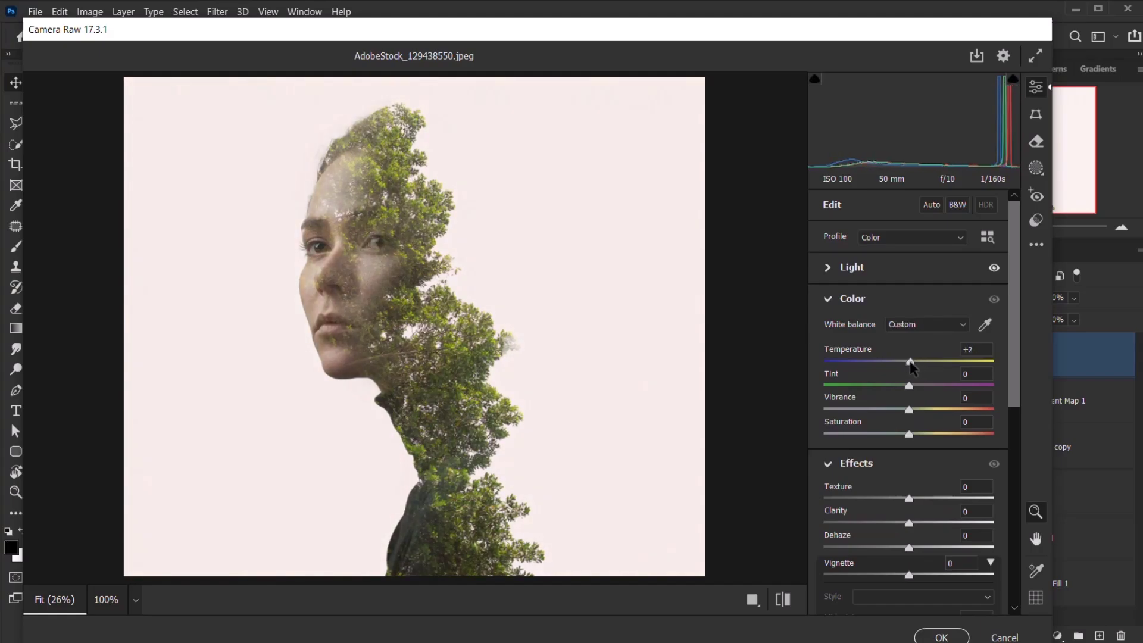
drag(909, 362, 917, 363)
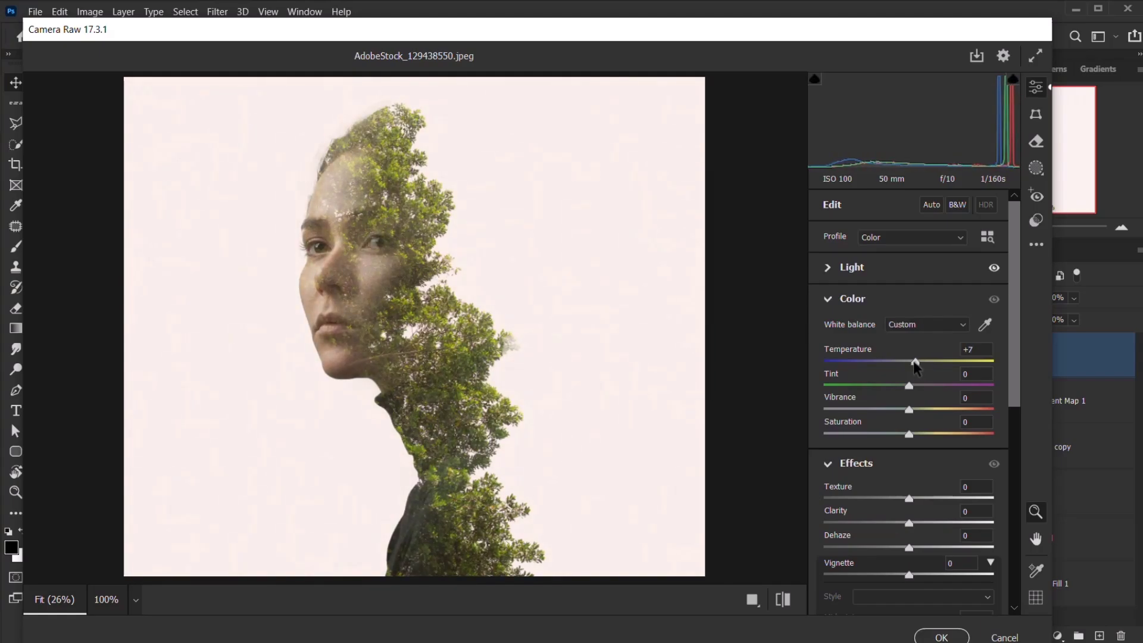
drag(916, 361, 913, 361)
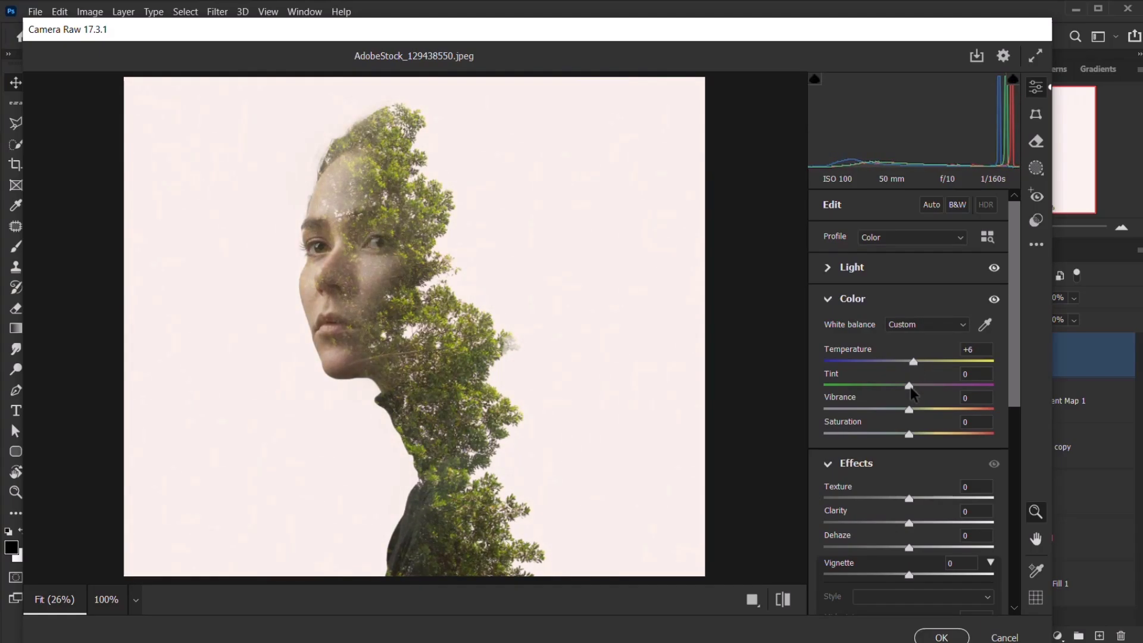
drag(908, 385, 900, 385)
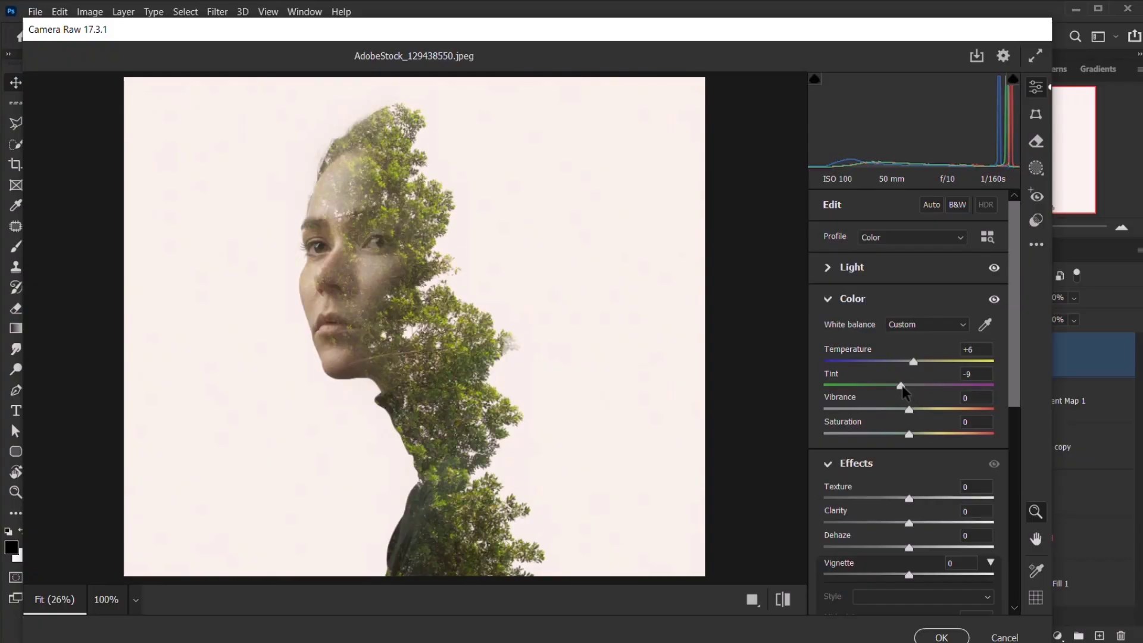
drag(900, 385, 907, 385)
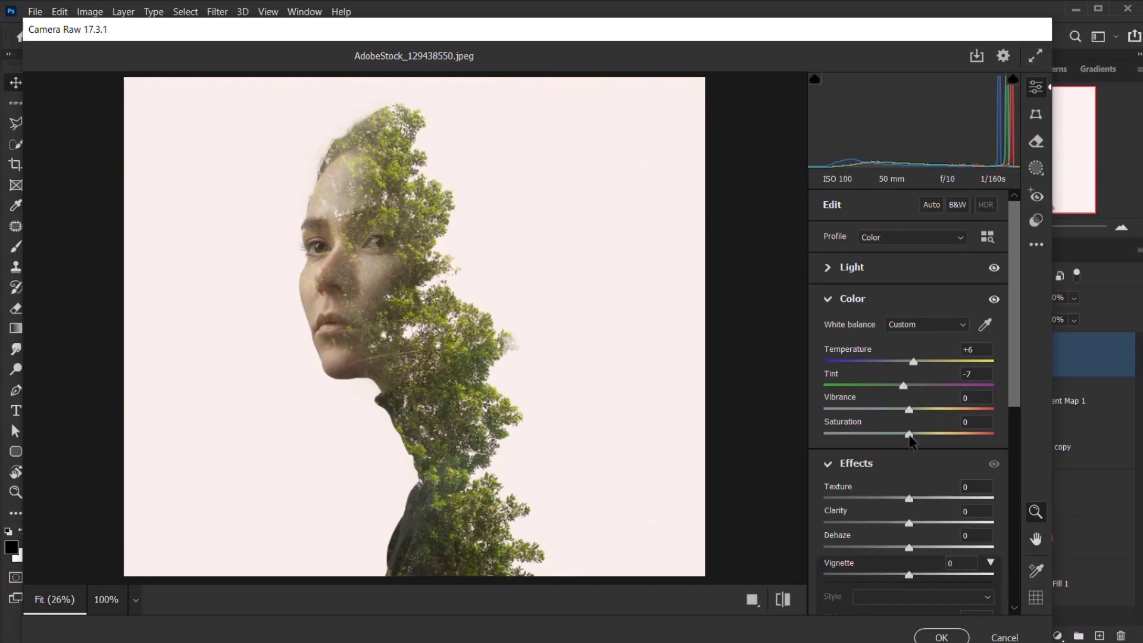
Set Vibrance to +10 and Saturation to -15.
drag(909, 434, 899, 434)
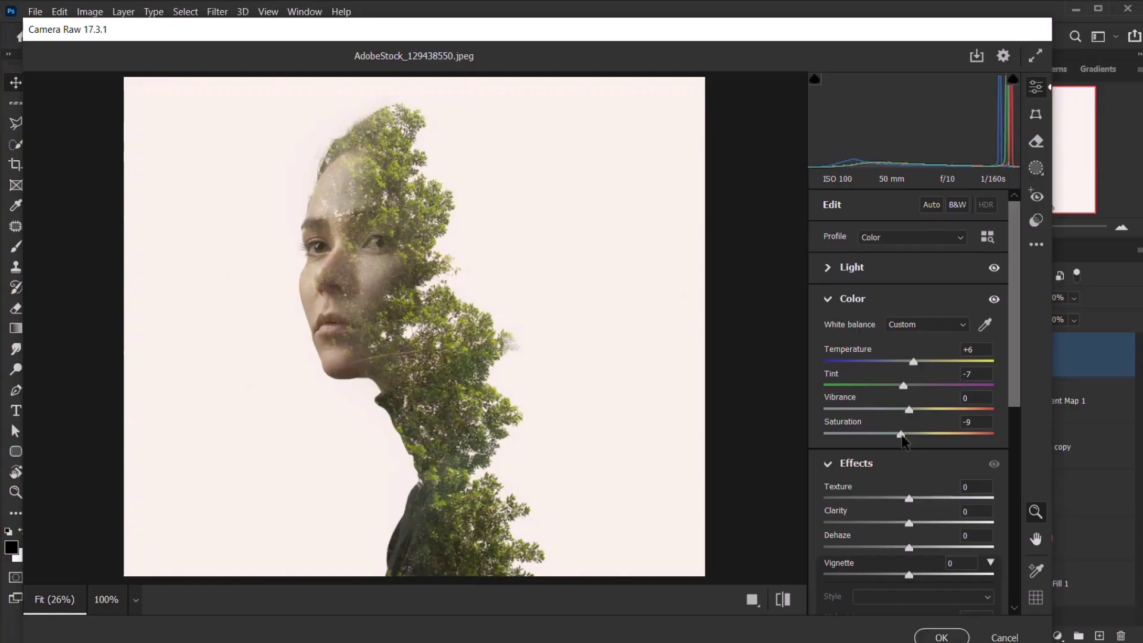
drag(908, 409, 912, 409)
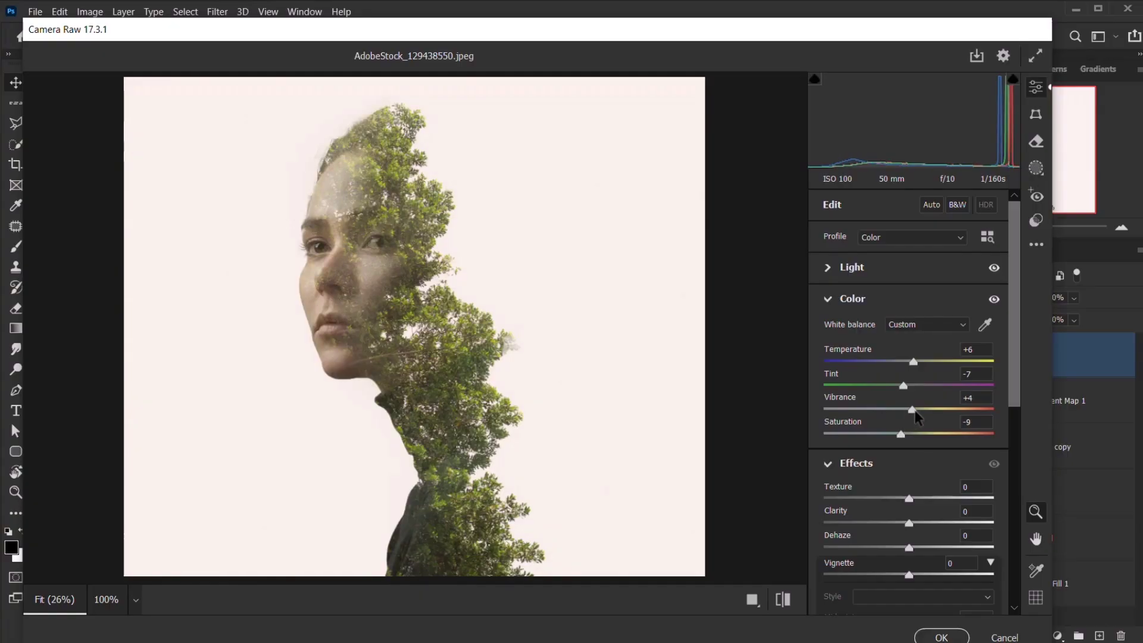
drag(910, 409, 916, 410)
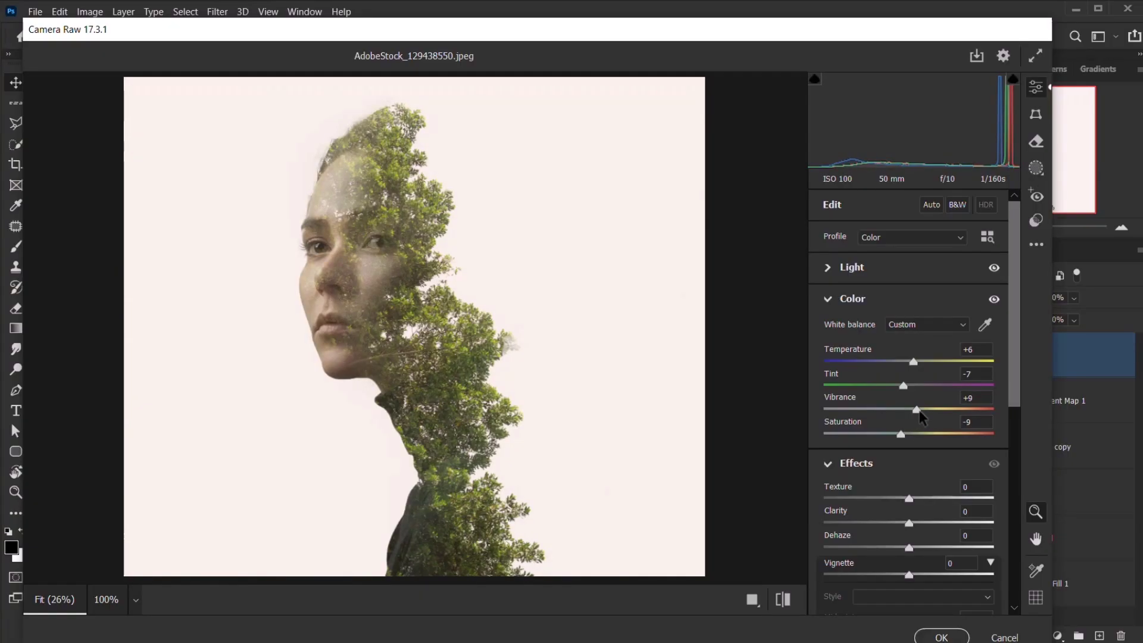
drag(917, 410, 919, 410)
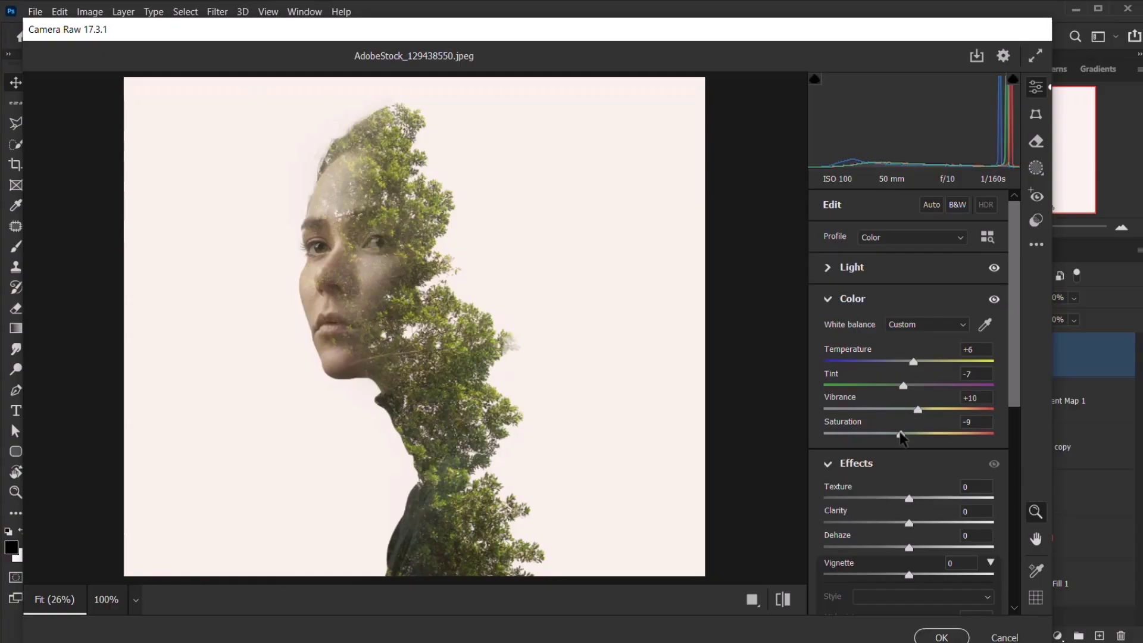
drag(901, 435, 894, 435)
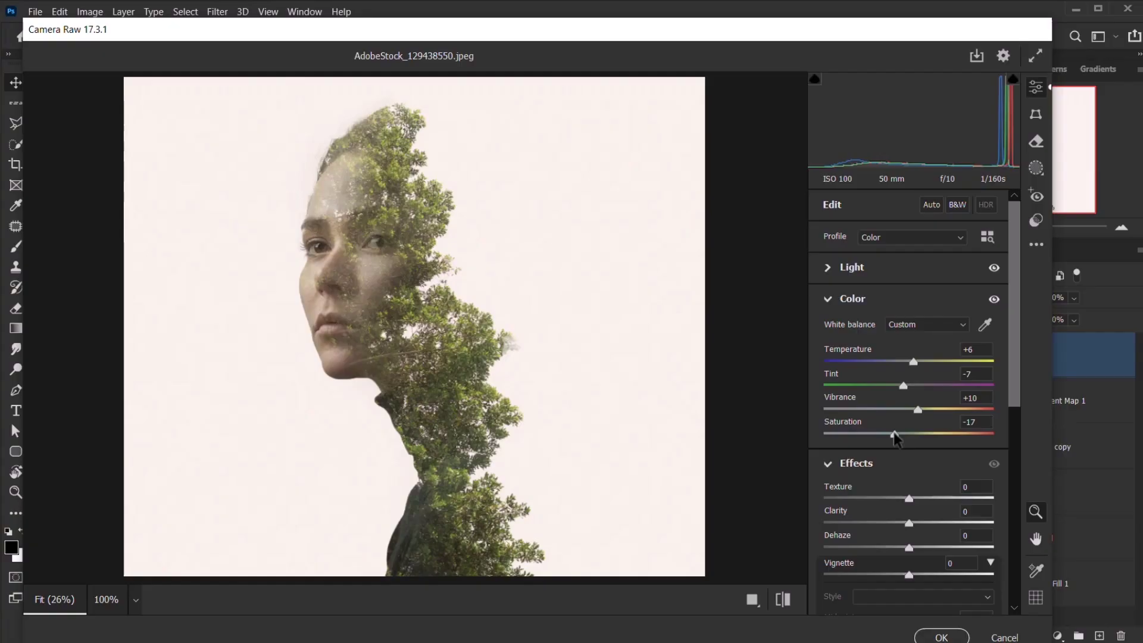
drag(894, 434, 896, 434)
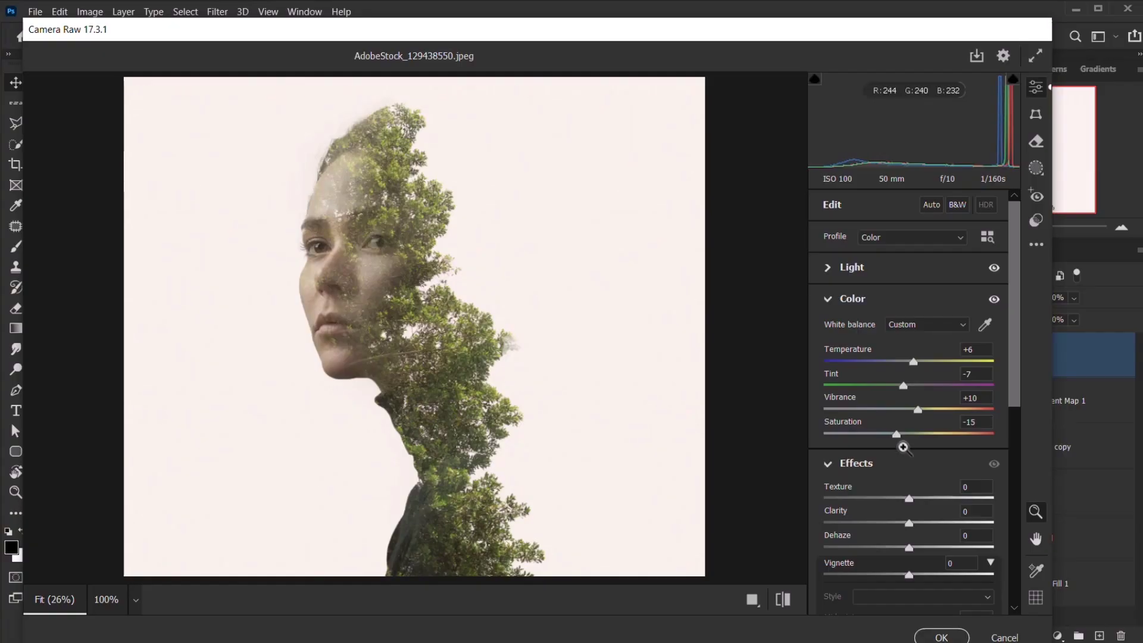
Add a -59 vignette and grain of 6, then apply the Camera Raw filter.
scroll(down, 3)
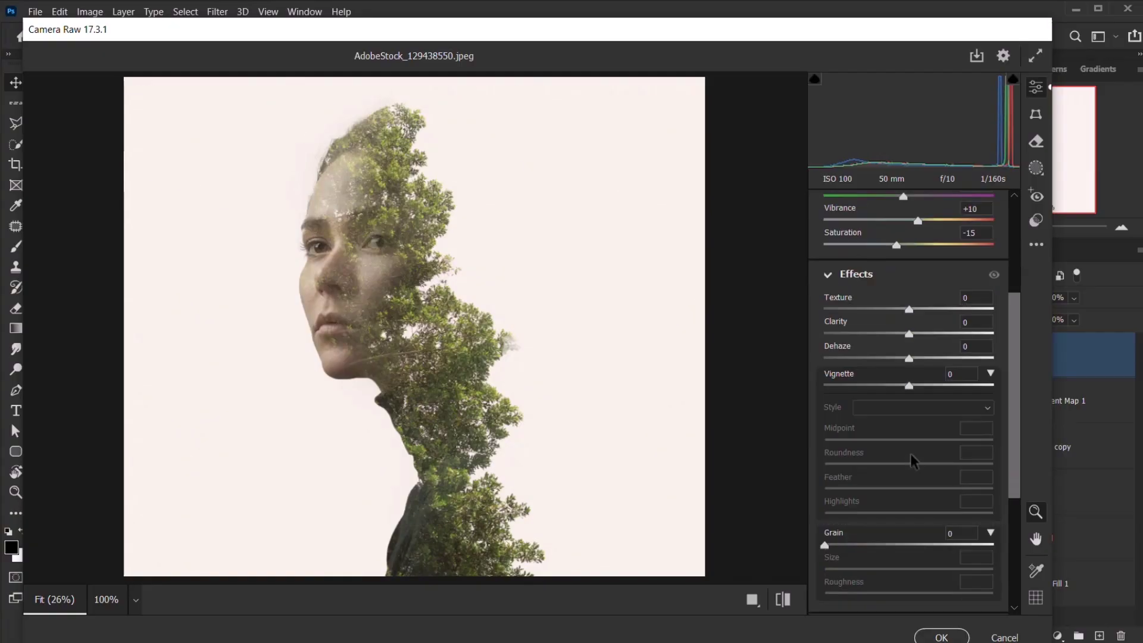
drag(908, 386, 868, 385)
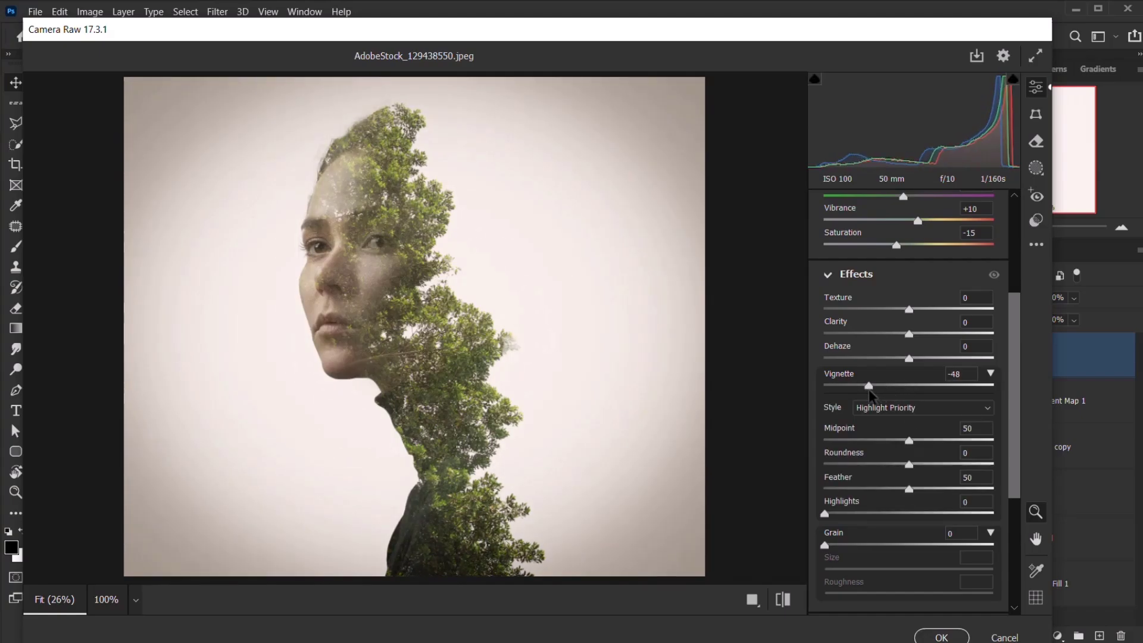
drag(868, 386, 864, 385)
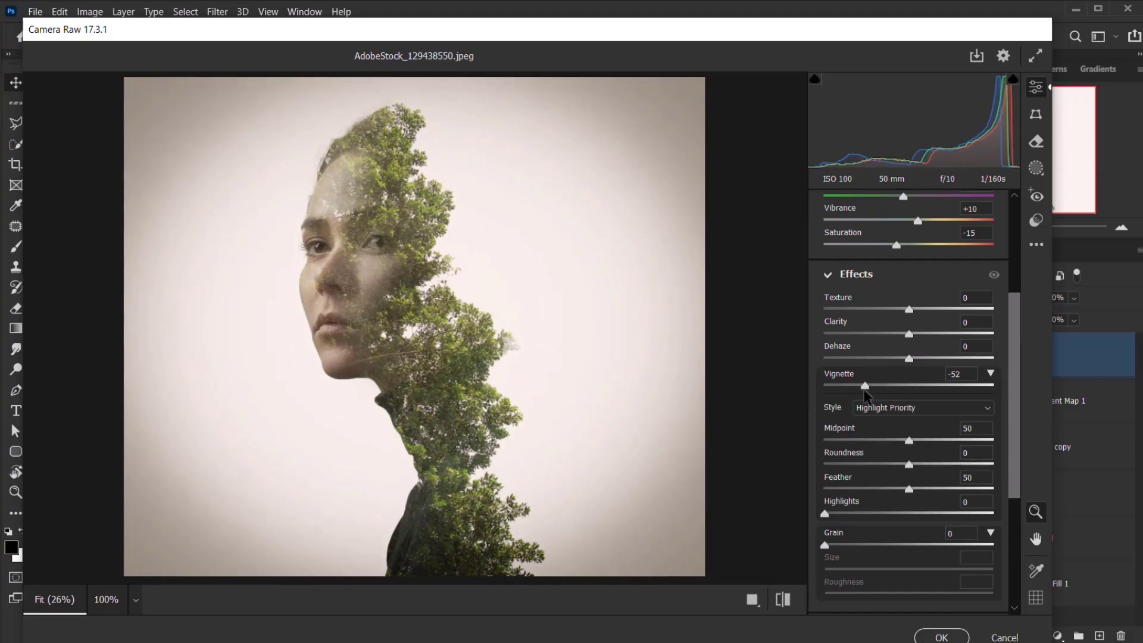
drag(864, 386, 858, 386)
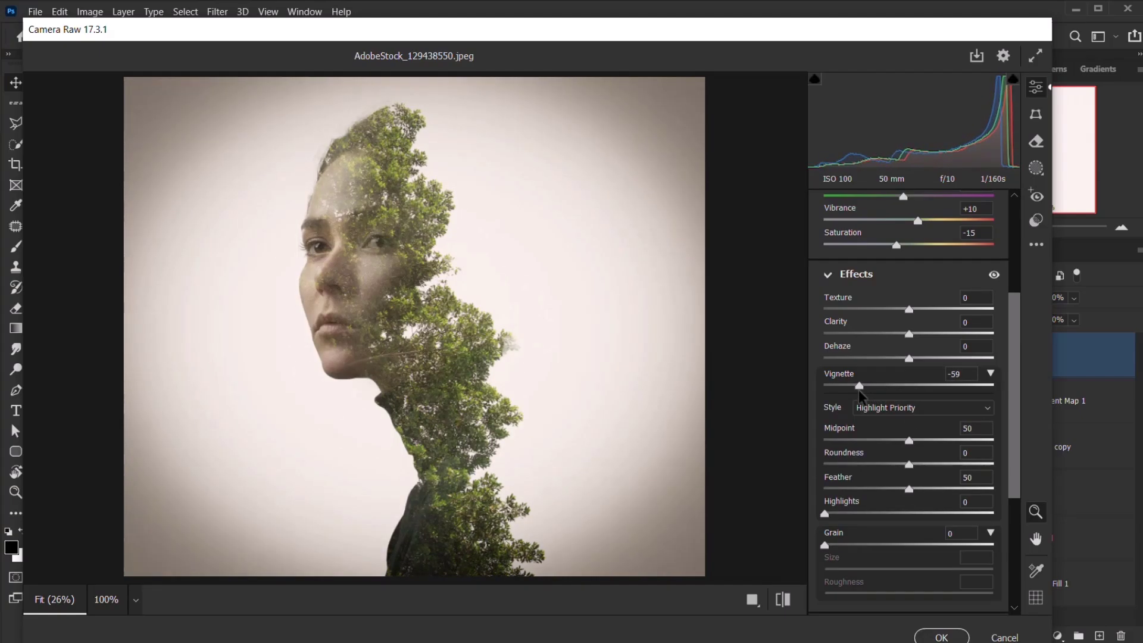
drag(823, 545, 831, 545)
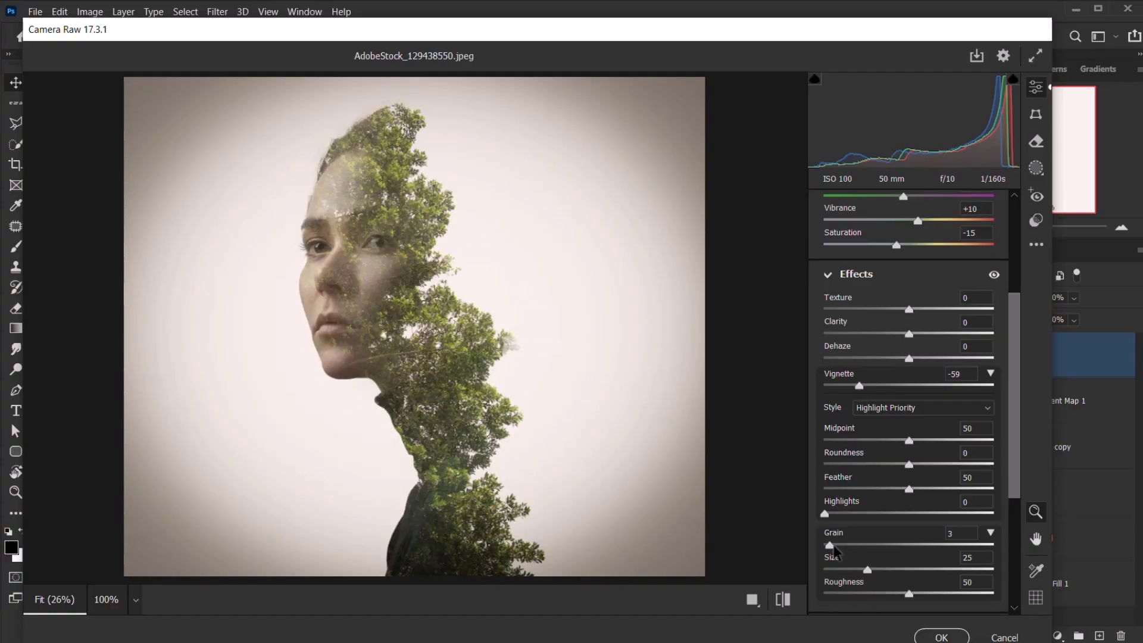
drag(827, 545, 835, 545)
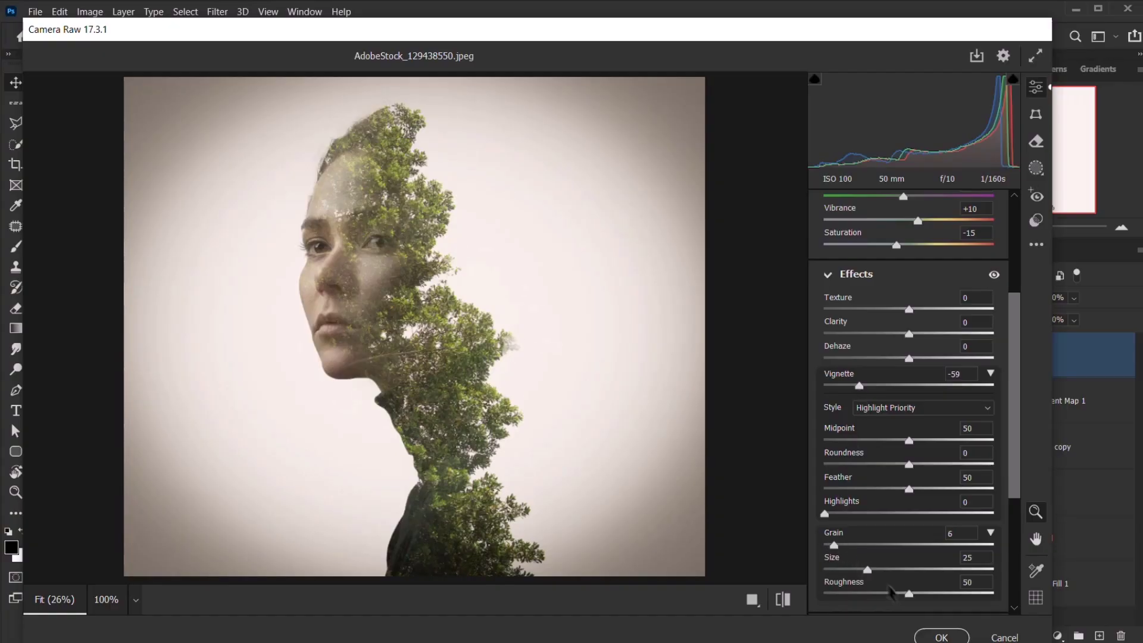
click(940, 636)
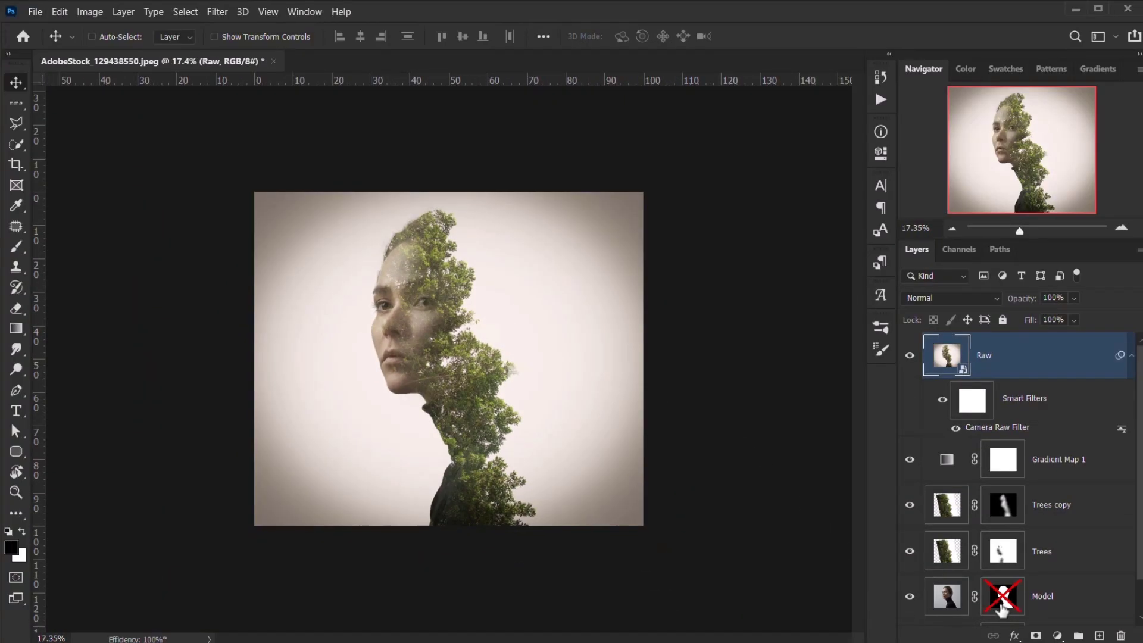
Select the Model layer in the Layers panel.
click(1002, 596)
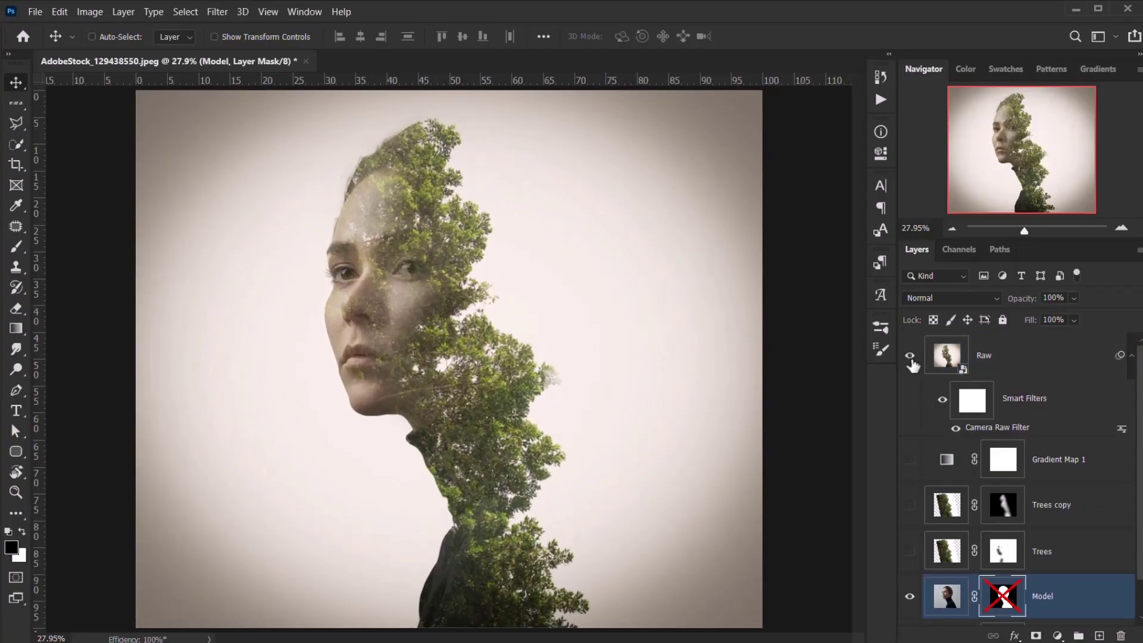